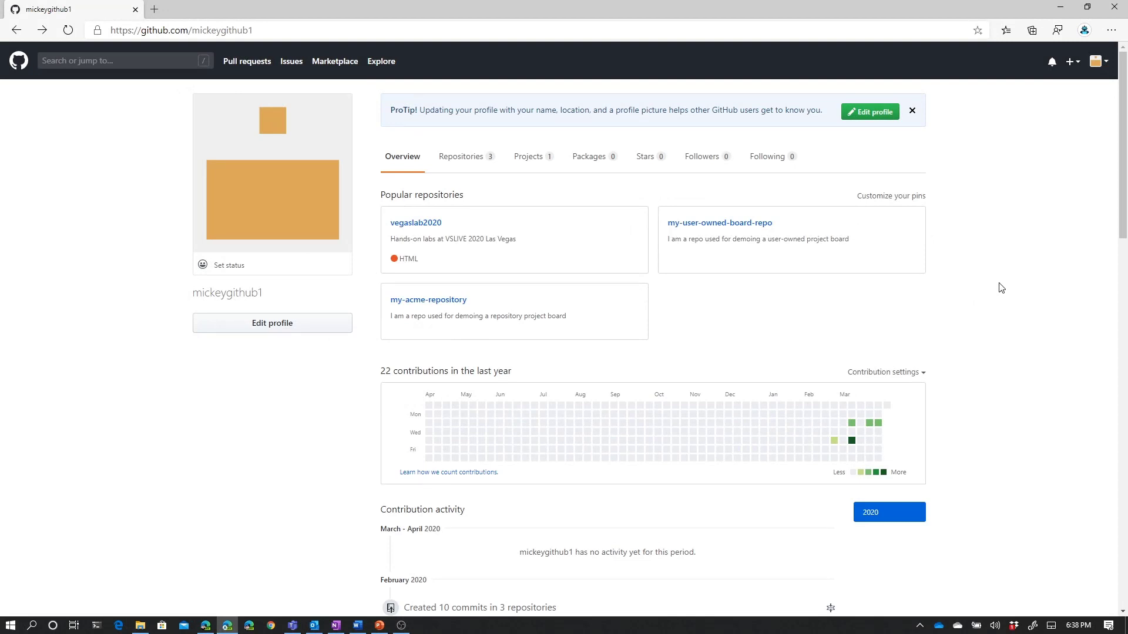
pyautogui.moveTo(1012, 242)
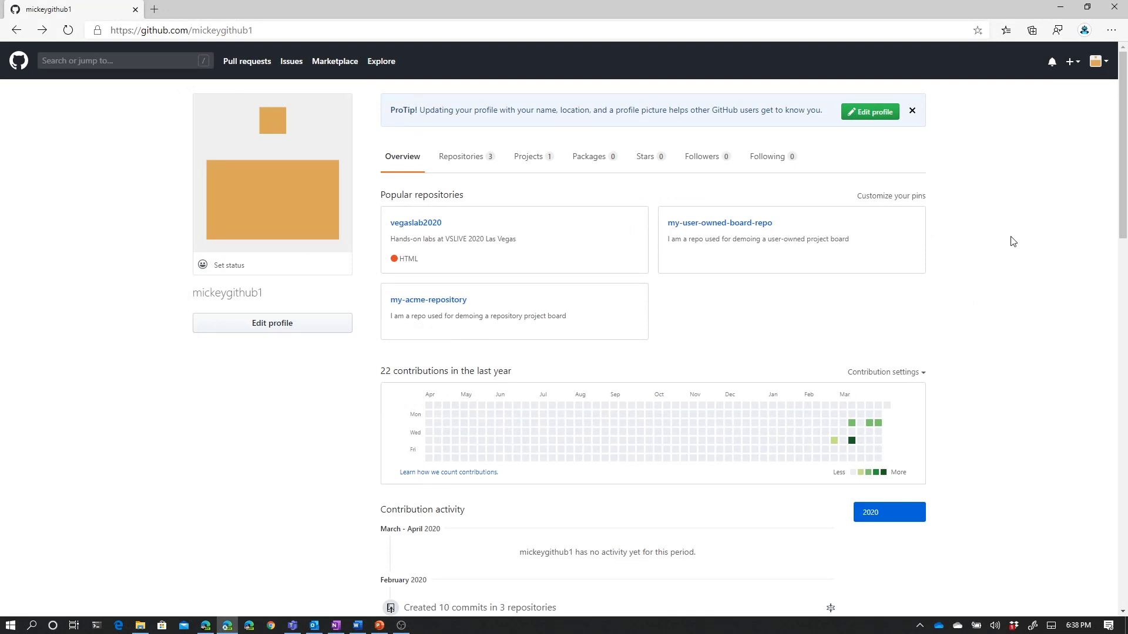
# Show the profile's Projects list via the avatar menu's Your projects entry.
pyautogui.click(1096, 61)
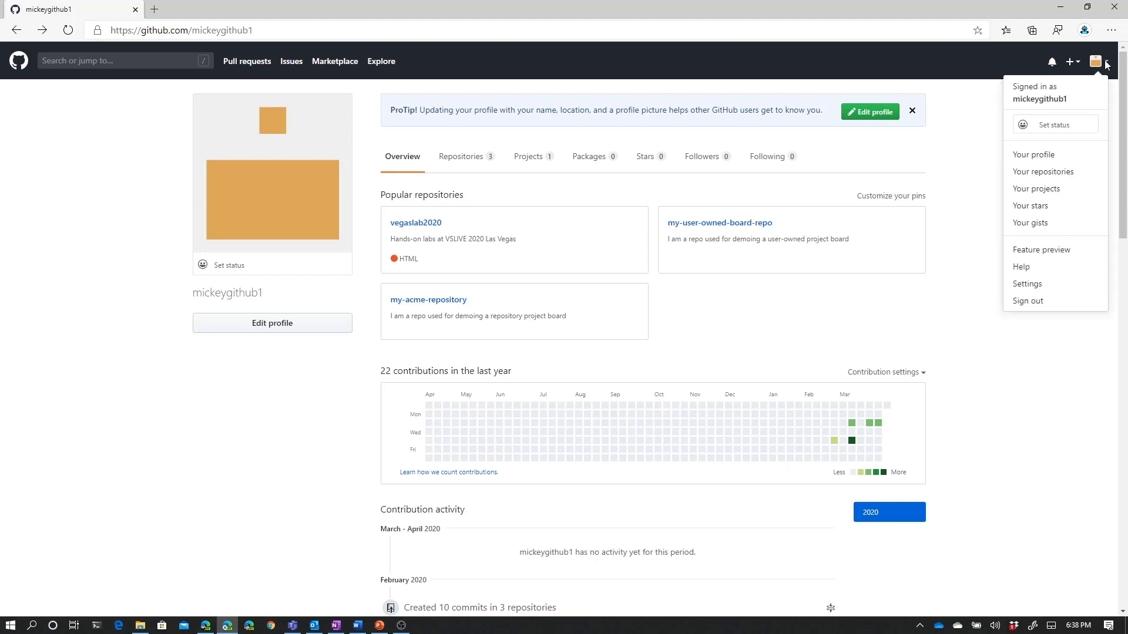
pyautogui.click(1036, 188)
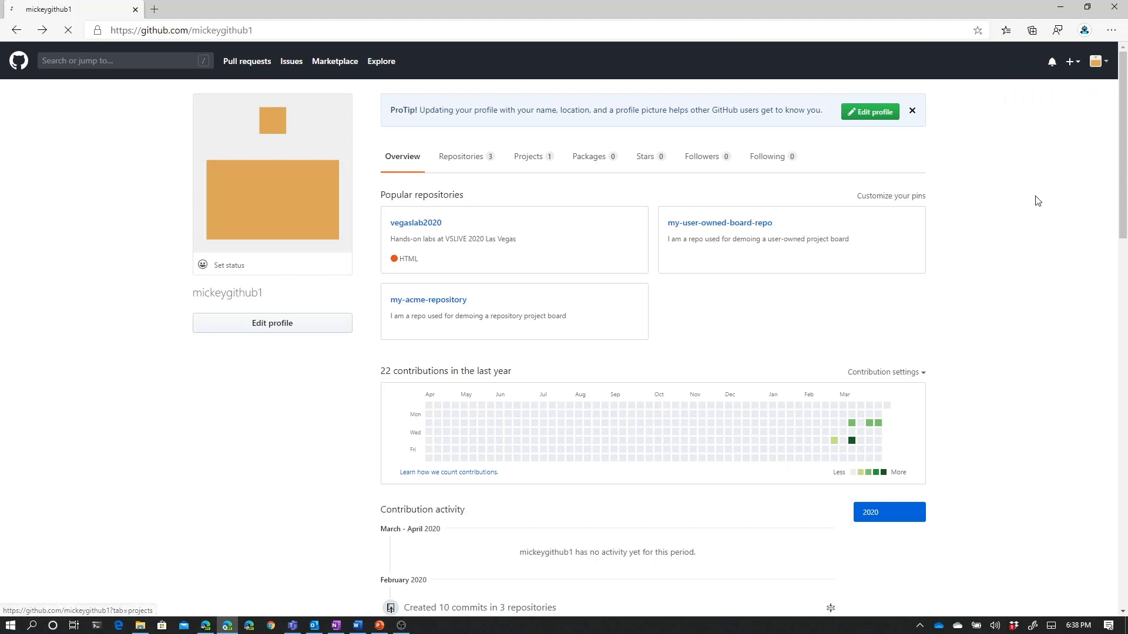
pyautogui.click(528, 156)
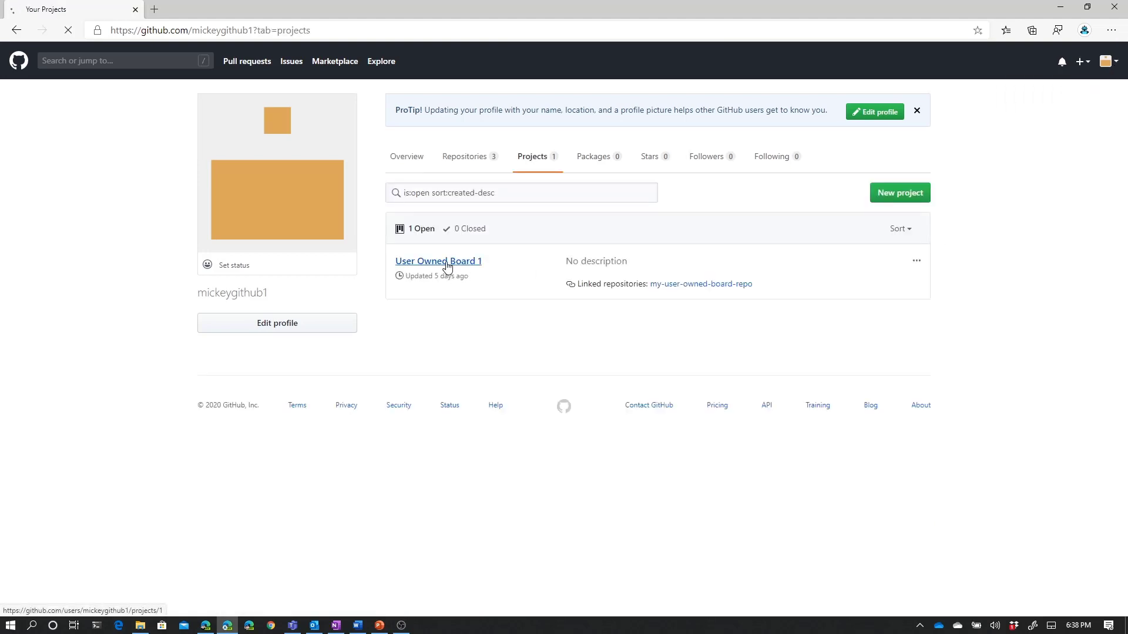
# Enter User Owned Board 1 and view the Backlog column's Manage automation settings without changes.
pyautogui.click(437, 260)
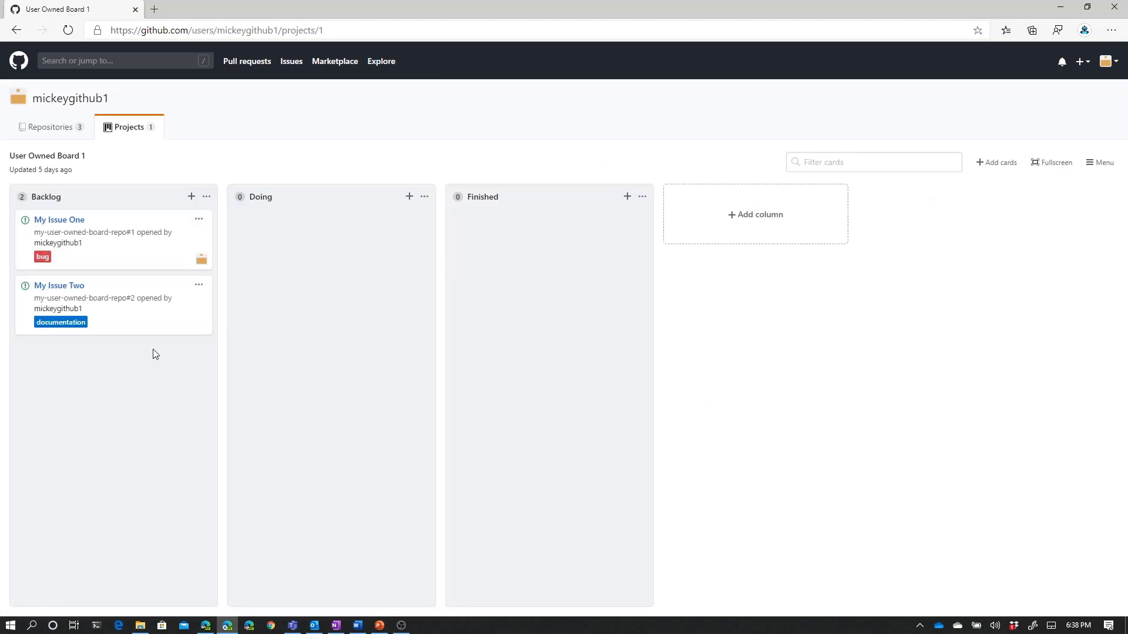
pyautogui.moveTo(159, 437)
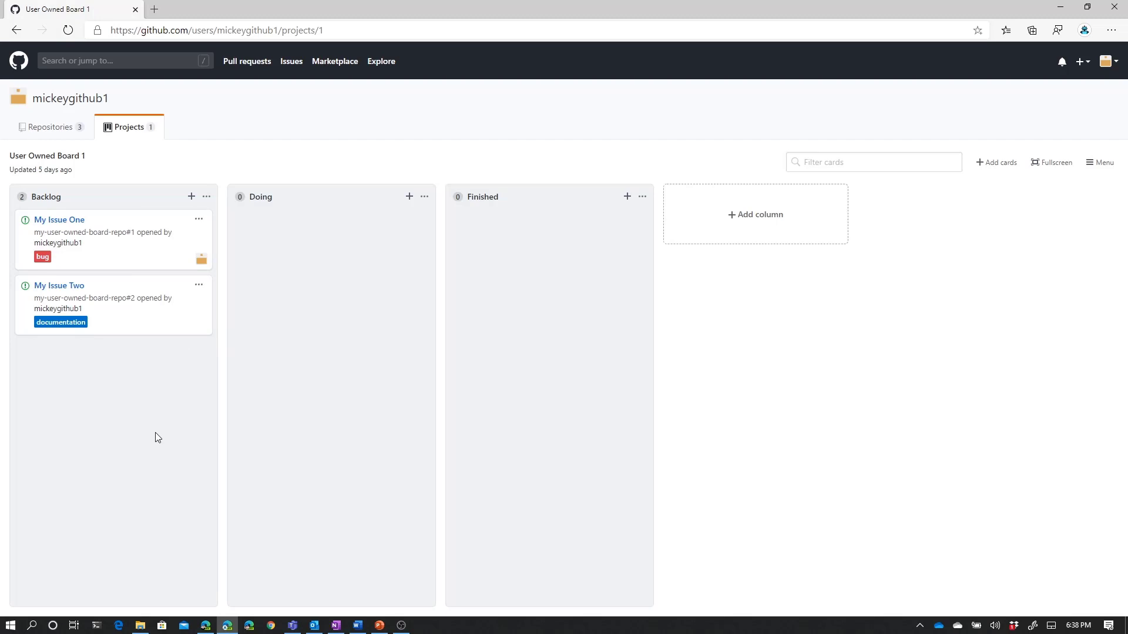
pyautogui.moveTo(153, 505)
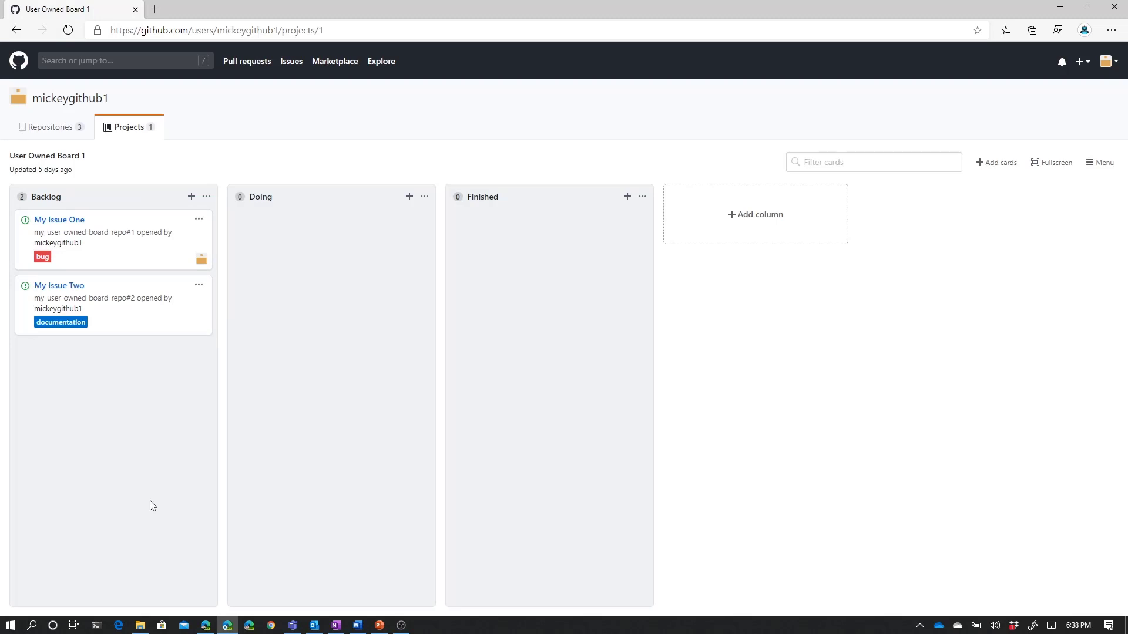
pyautogui.moveTo(85, 583)
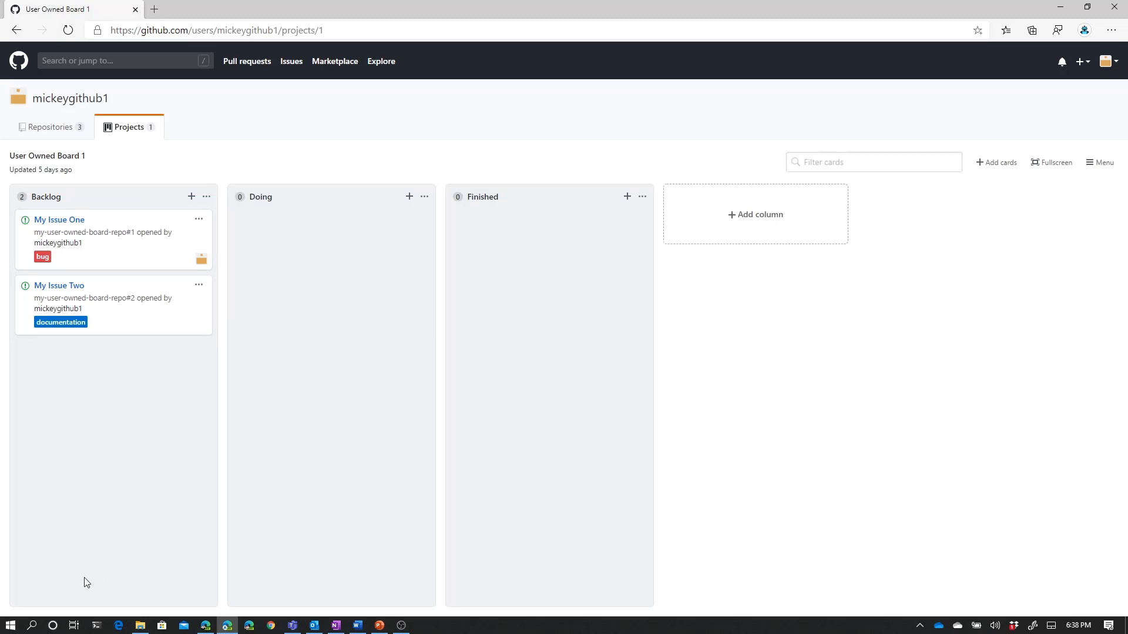
pyautogui.moveTo(561, 612)
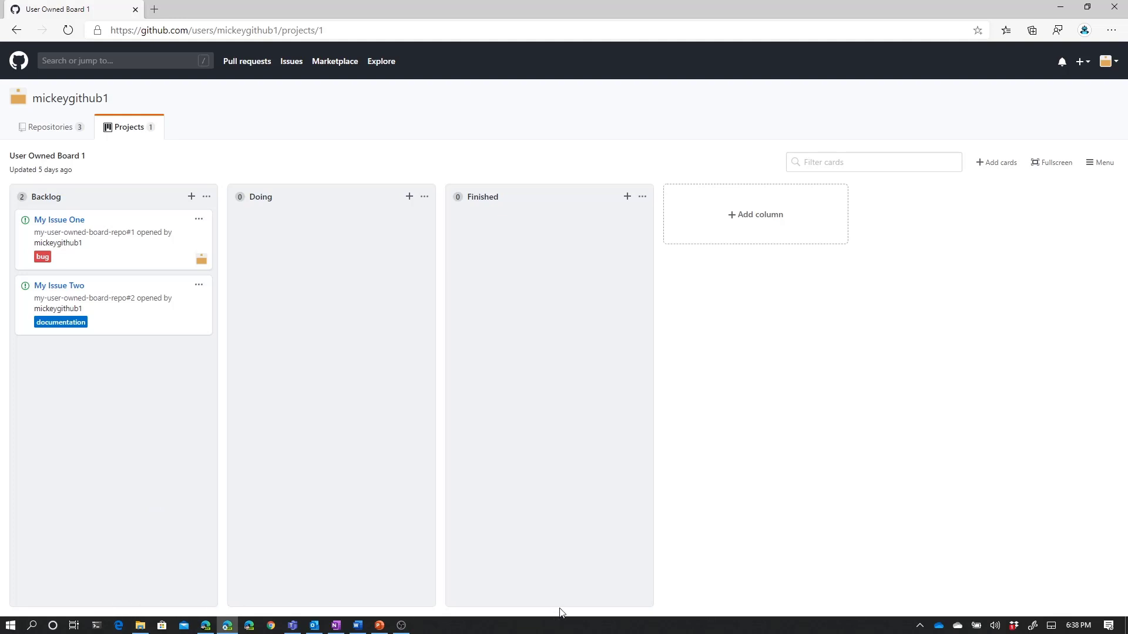
pyautogui.moveTo(208, 196)
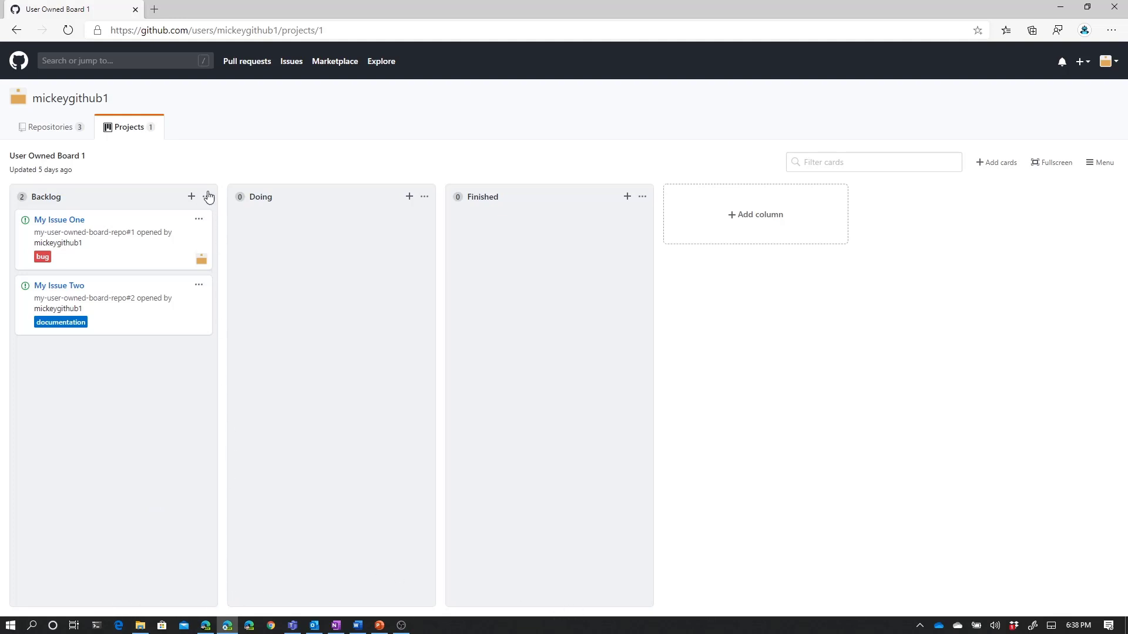
pyautogui.click(207, 196)
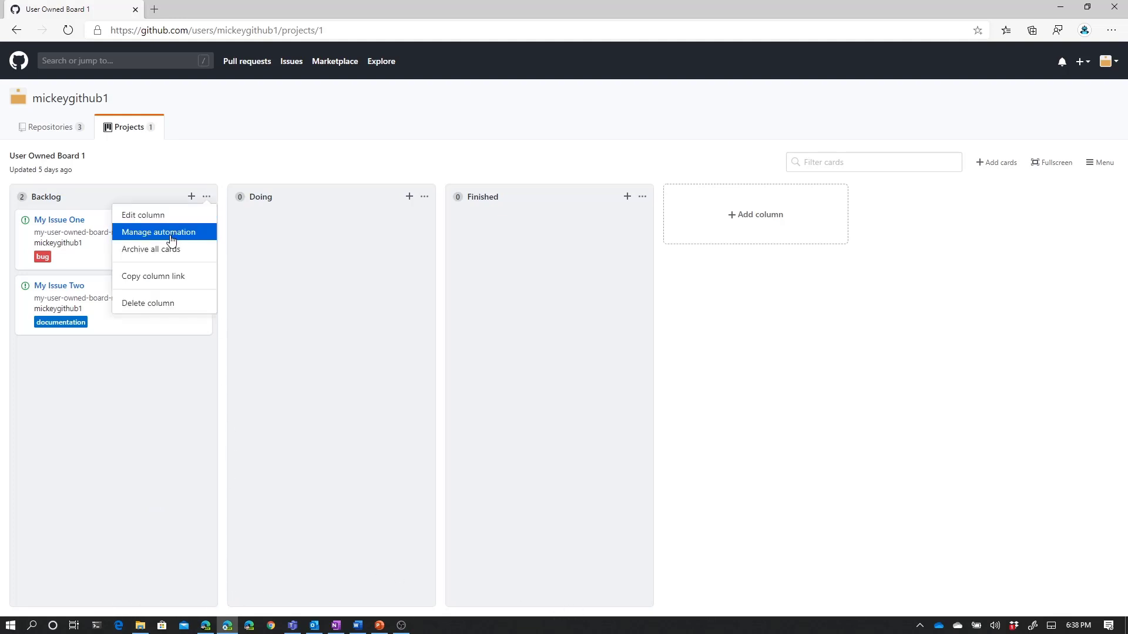
pyautogui.click(159, 232)
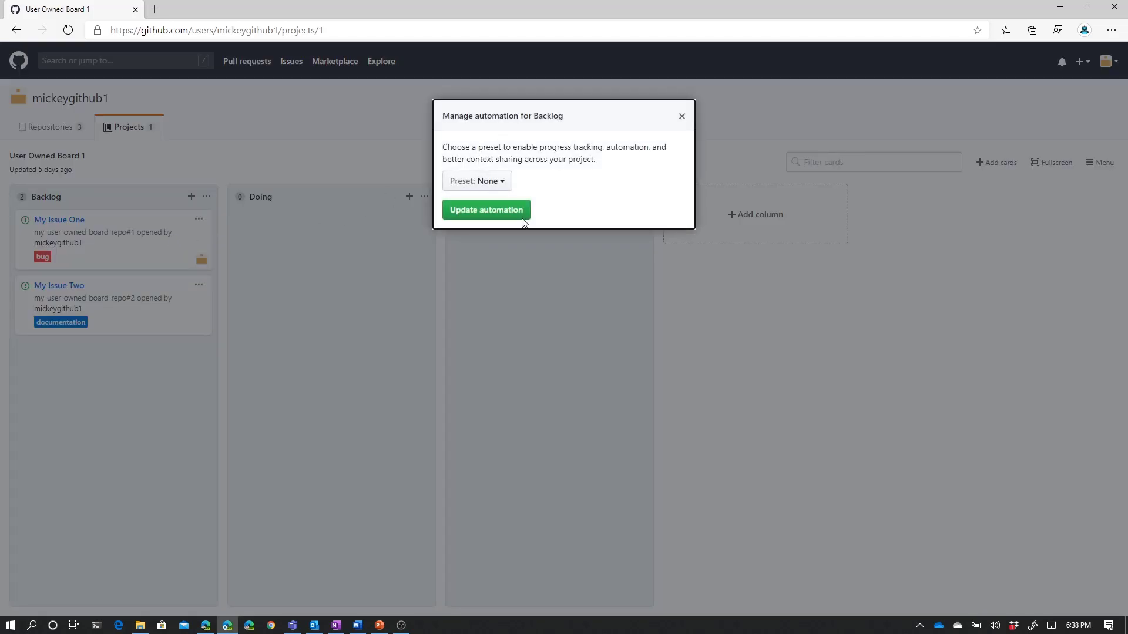
pyautogui.moveTo(680, 119)
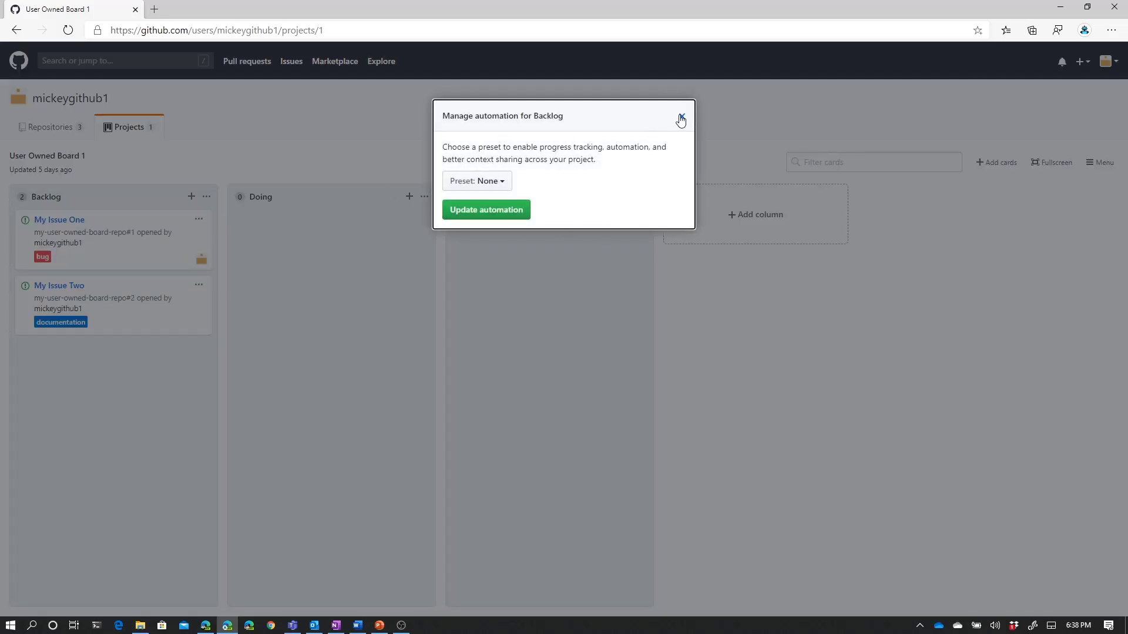
pyautogui.click(680, 119)
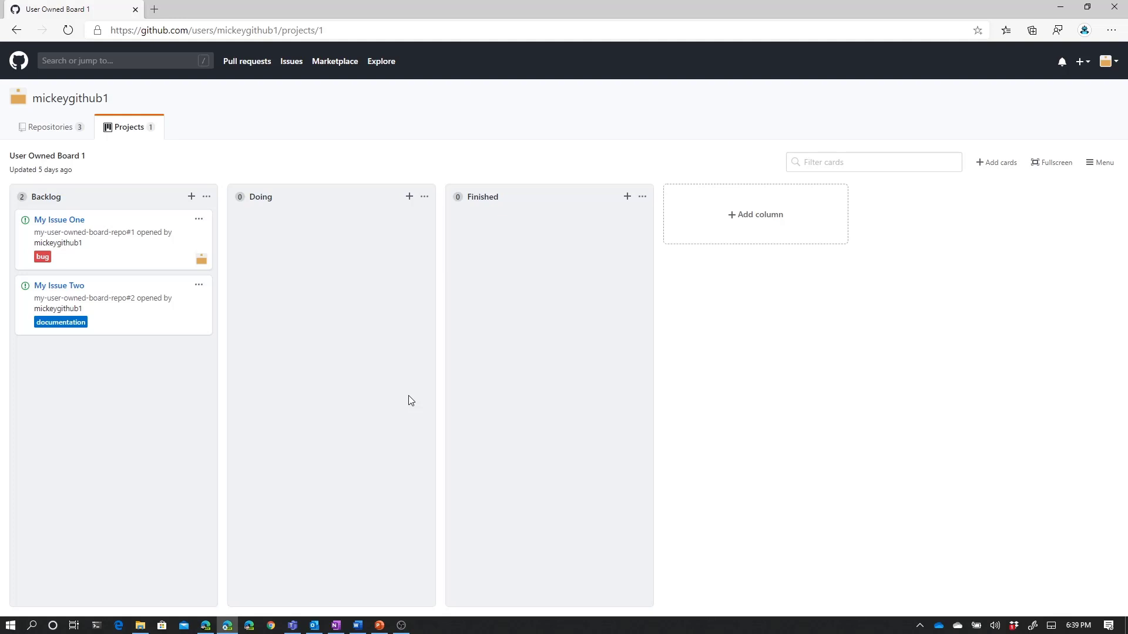
pyautogui.moveTo(923, 126)
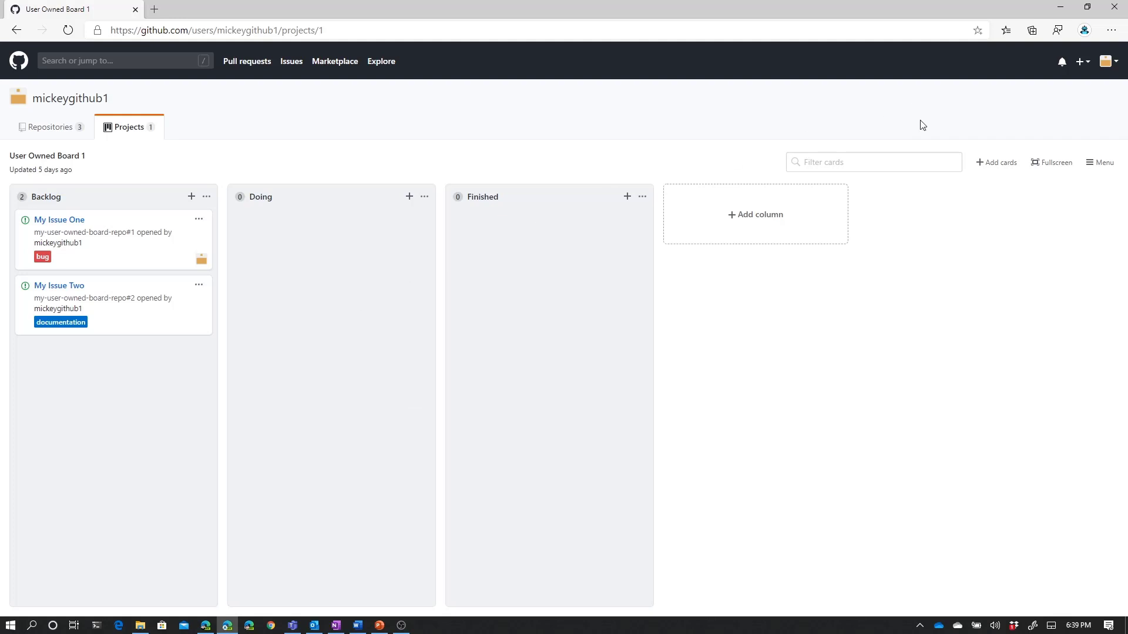
pyautogui.moveTo(1100, 162)
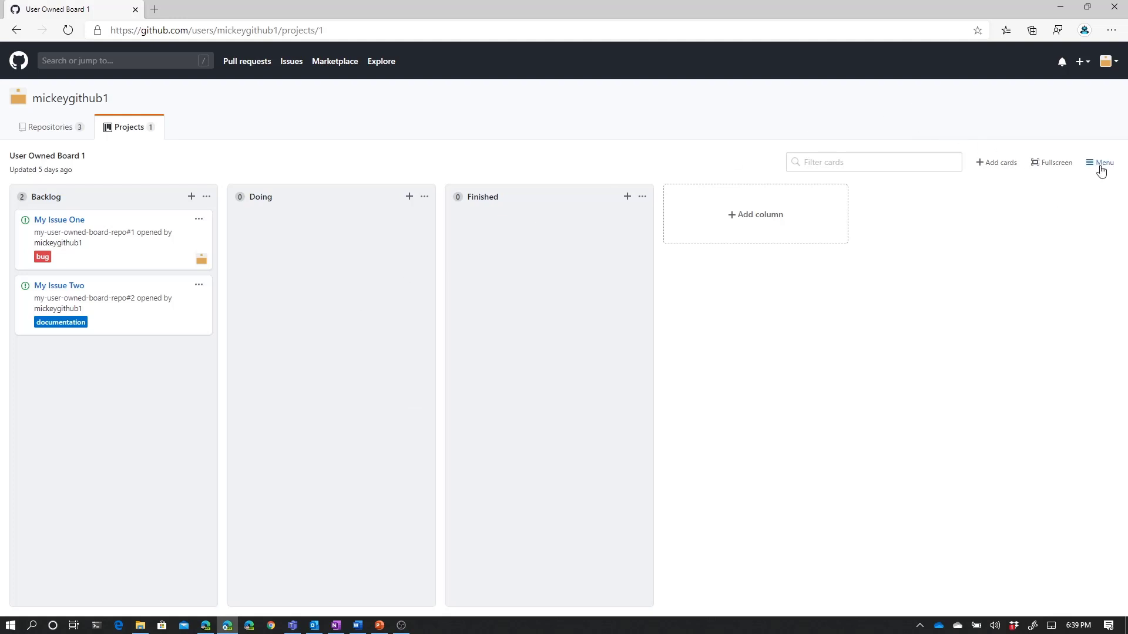
# Move My Issue One from Backlog to Doing and load the new activity in the board's details feed.
pyautogui.click(1101, 162)
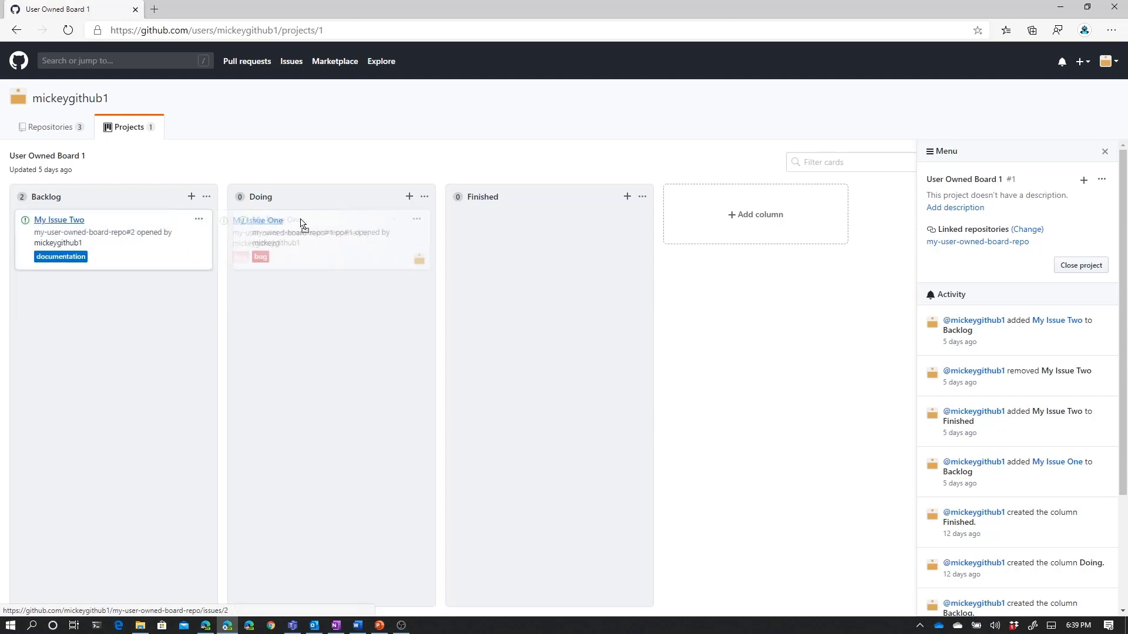
pyautogui.click(332, 237)
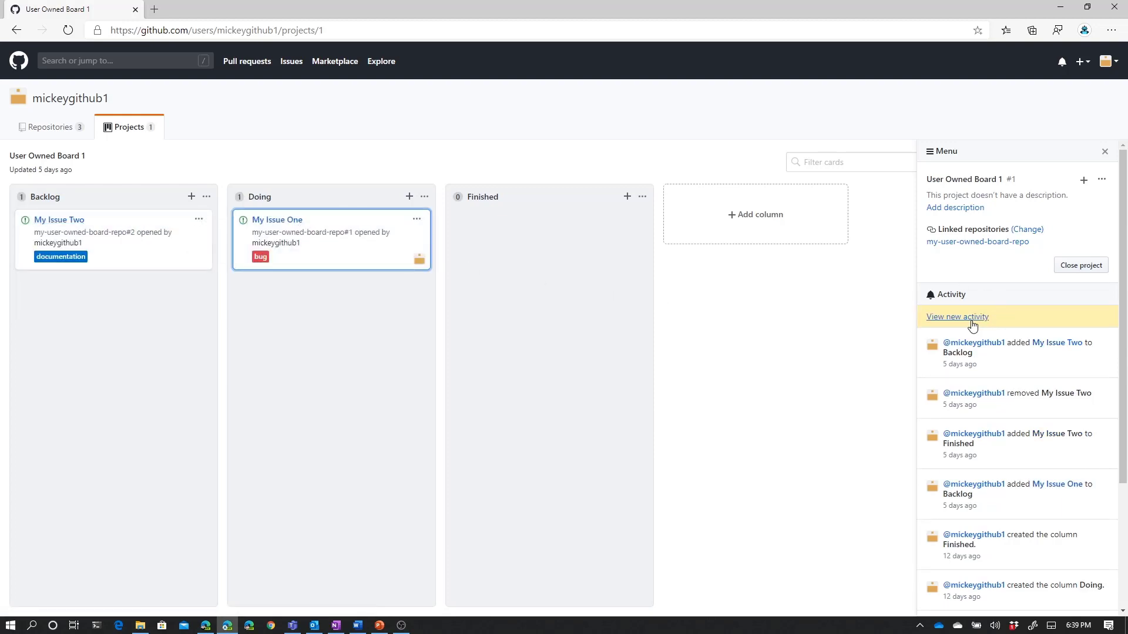
pyautogui.click(956, 316)
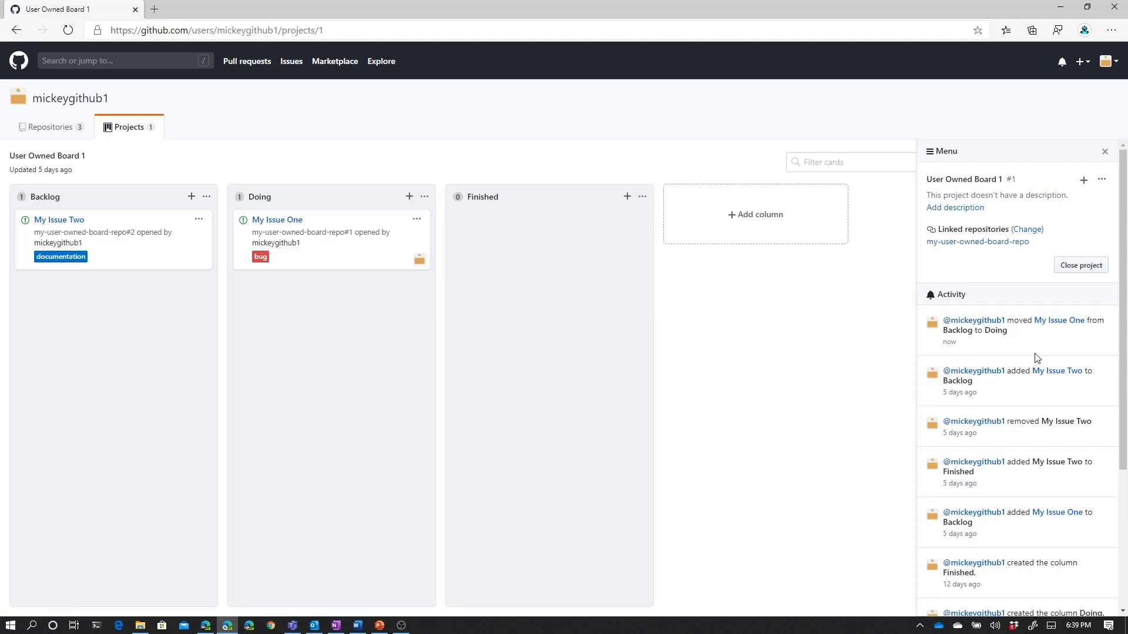
pyautogui.moveTo(1046, 338)
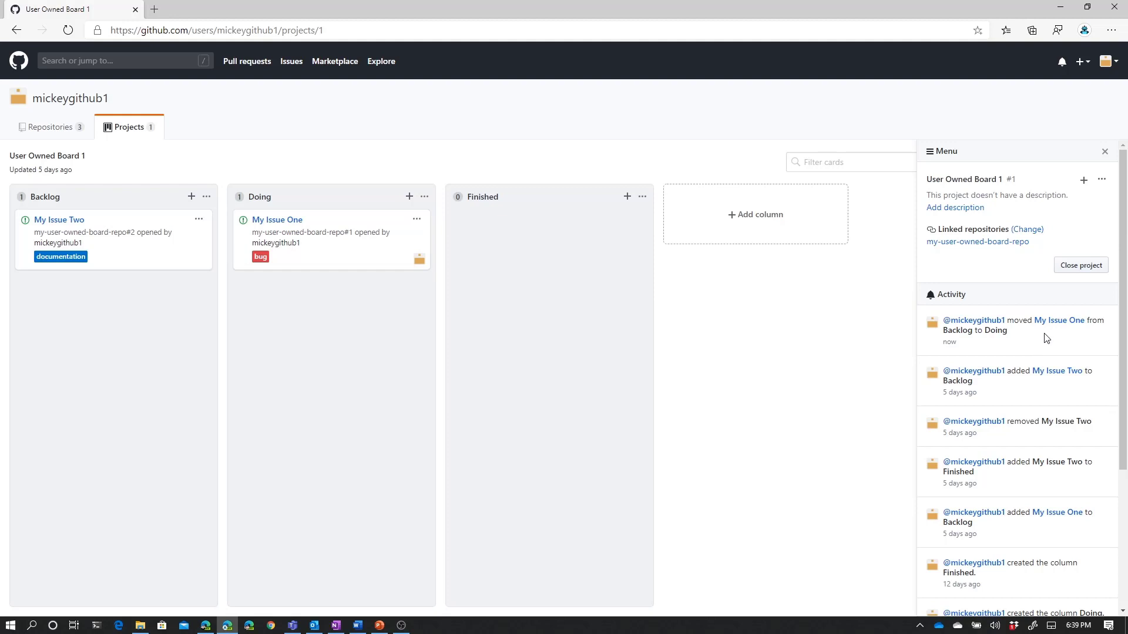
pyautogui.moveTo(314, 249)
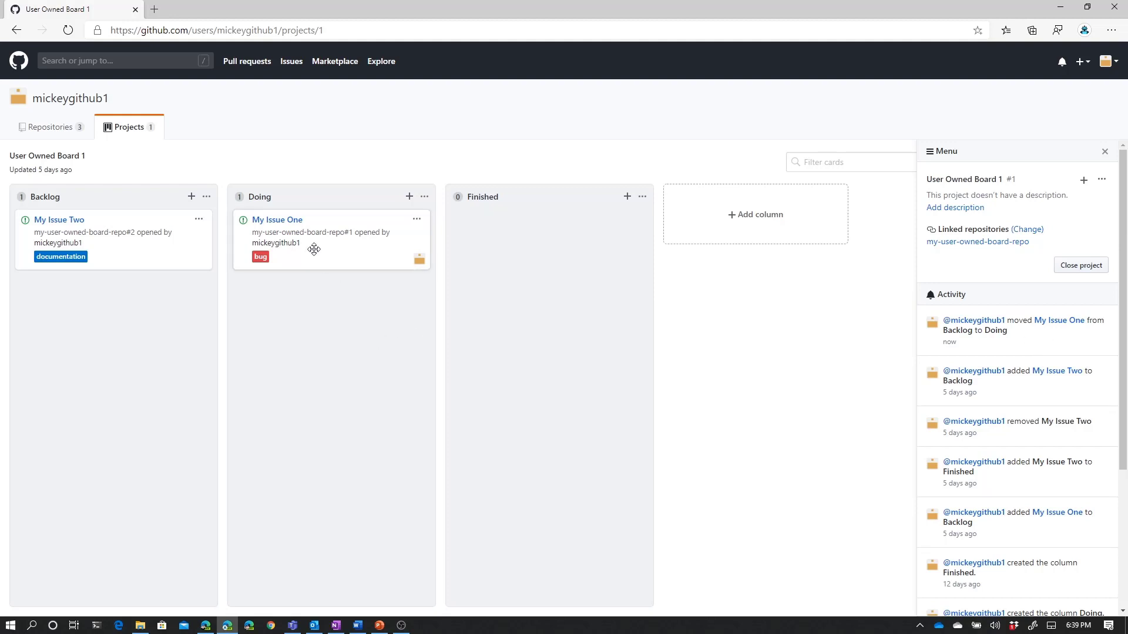
pyautogui.click(277, 219)
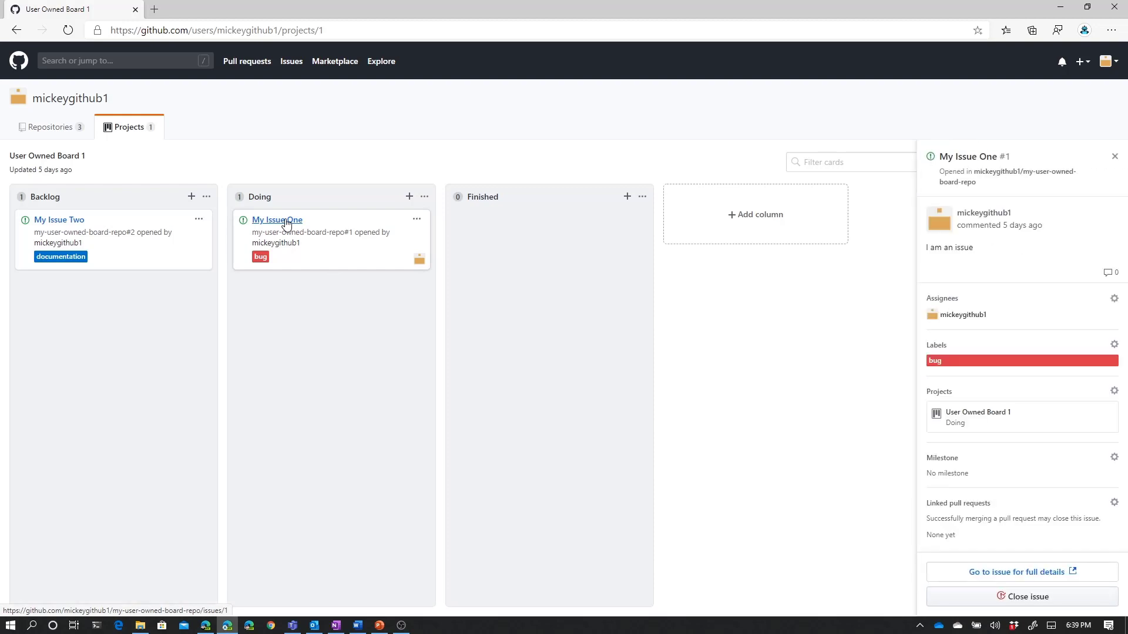
pyautogui.moveTo(988, 292)
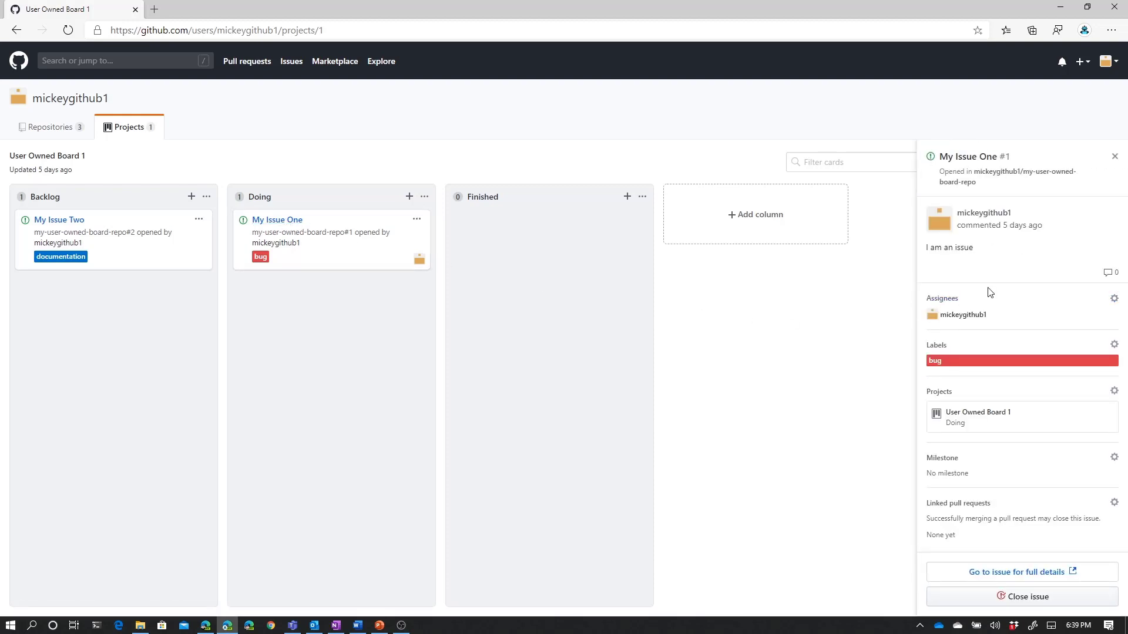
pyautogui.moveTo(988, 227)
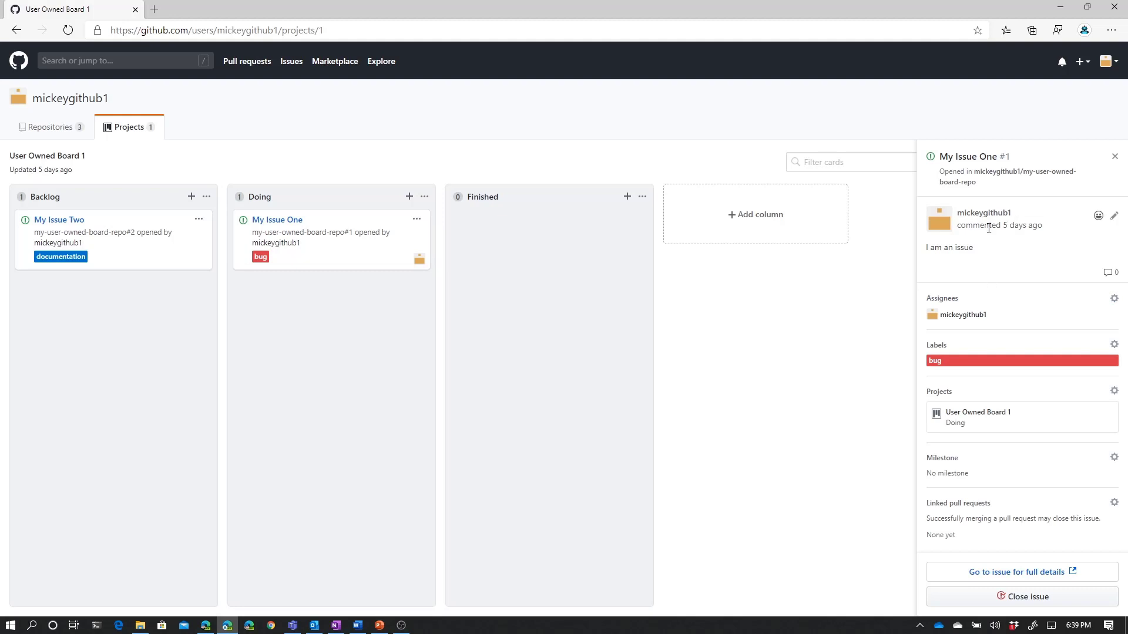
pyautogui.moveTo(972, 247)
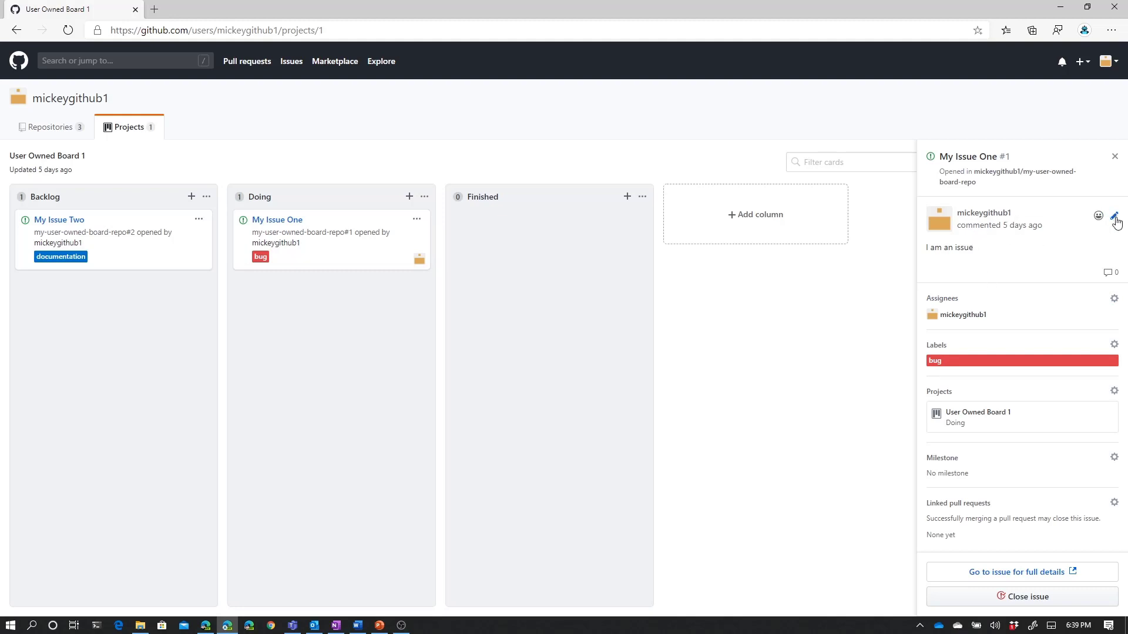
pyautogui.moveTo(1102, 217)
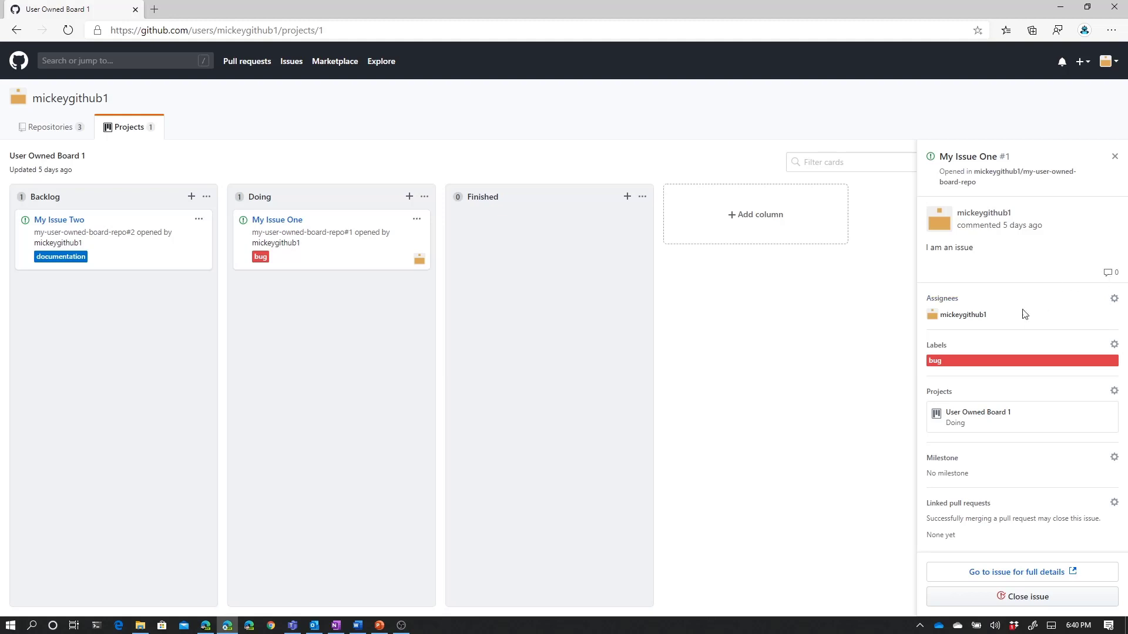
pyautogui.moveTo(991, 353)
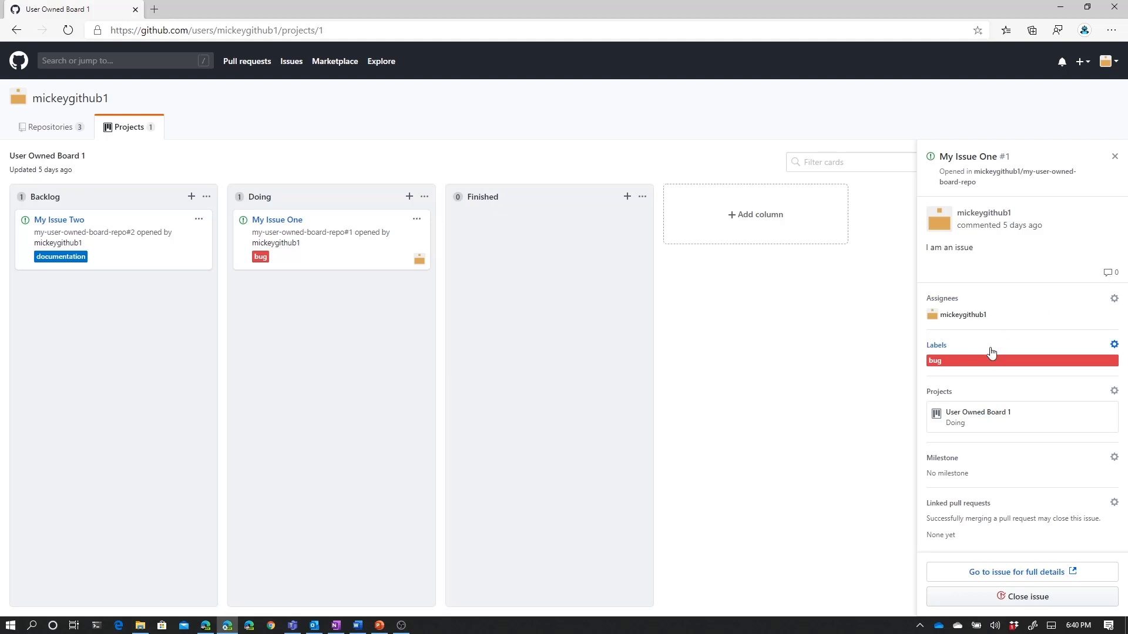
pyautogui.moveTo(1002, 405)
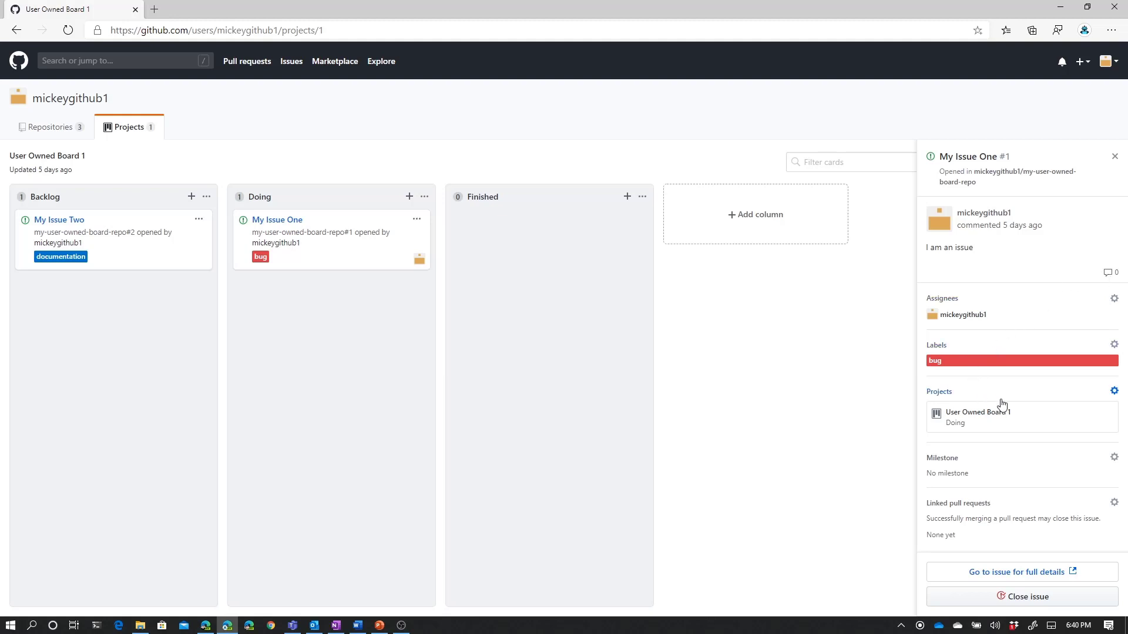
pyautogui.moveTo(1002, 518)
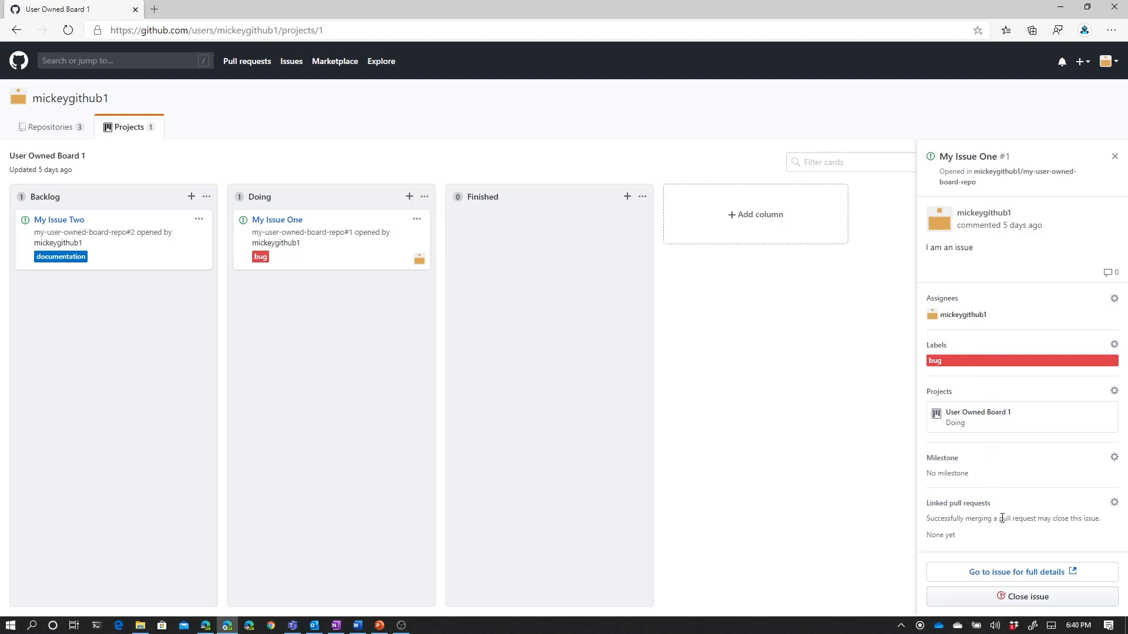
pyautogui.moveTo(995, 493)
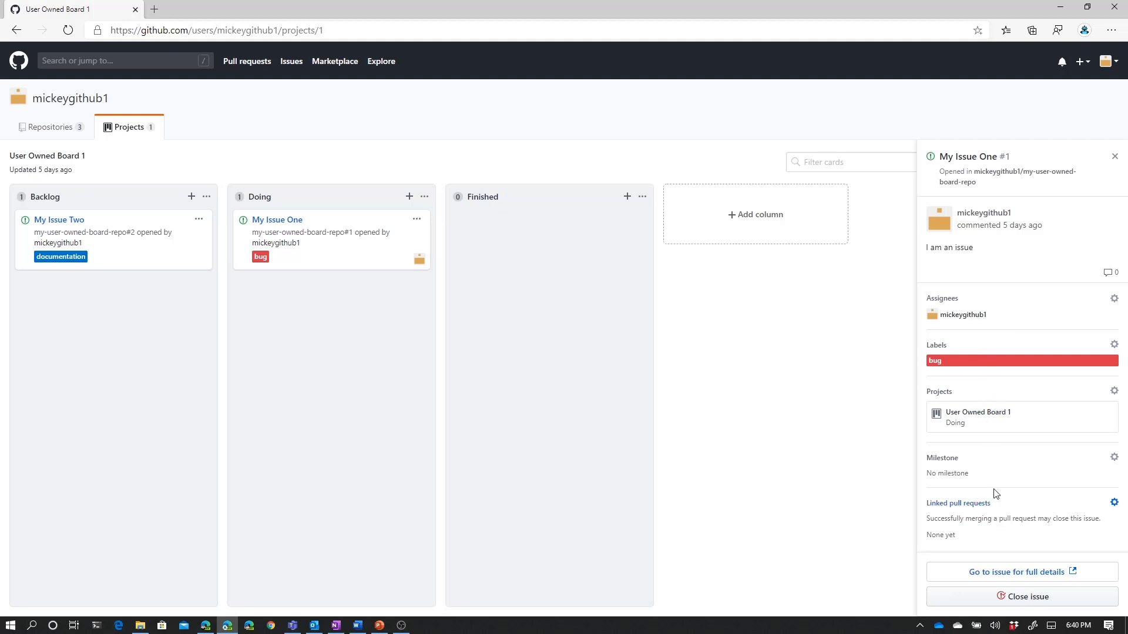
pyautogui.moveTo(1045, 289)
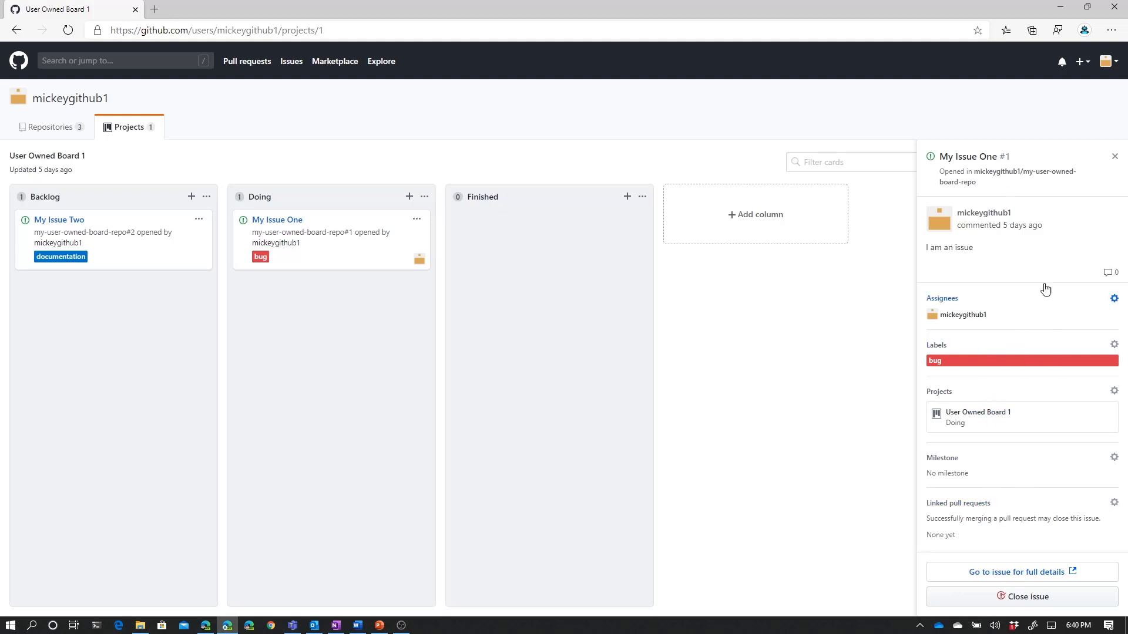
pyautogui.moveTo(1039, 271)
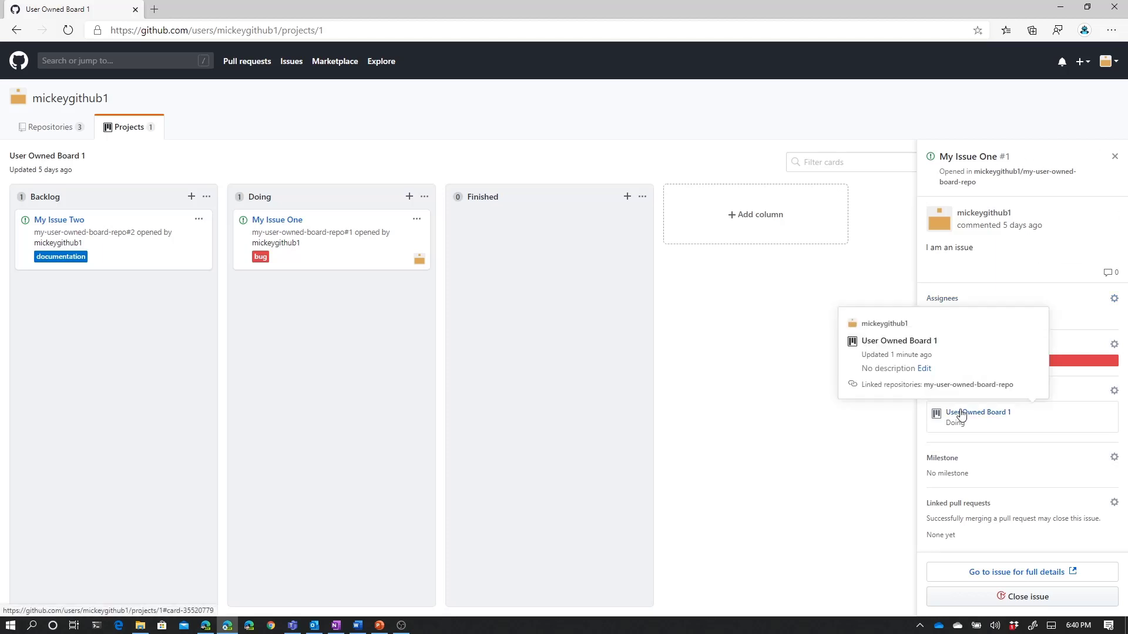
pyautogui.moveTo(970, 417)
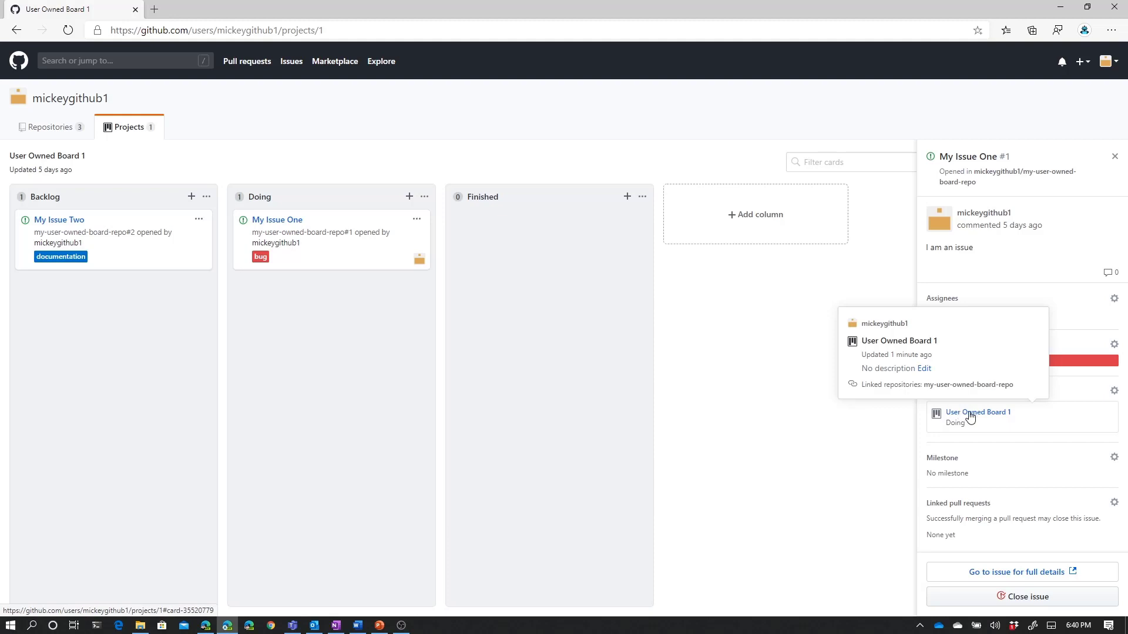
pyautogui.moveTo(1057, 430)
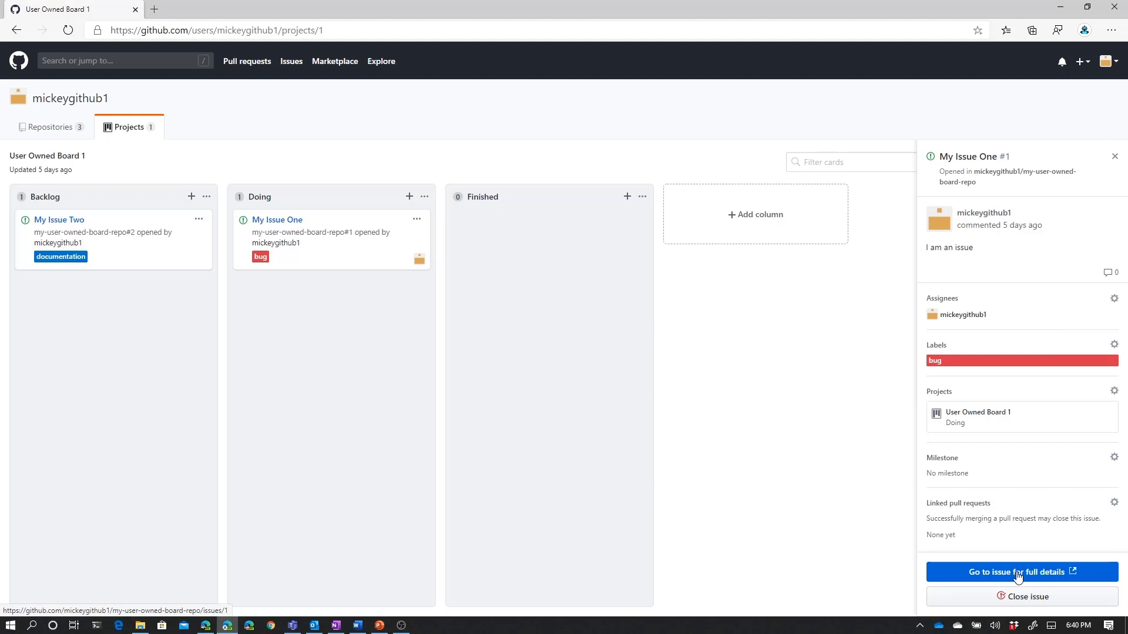
pyautogui.moveTo(978, 142)
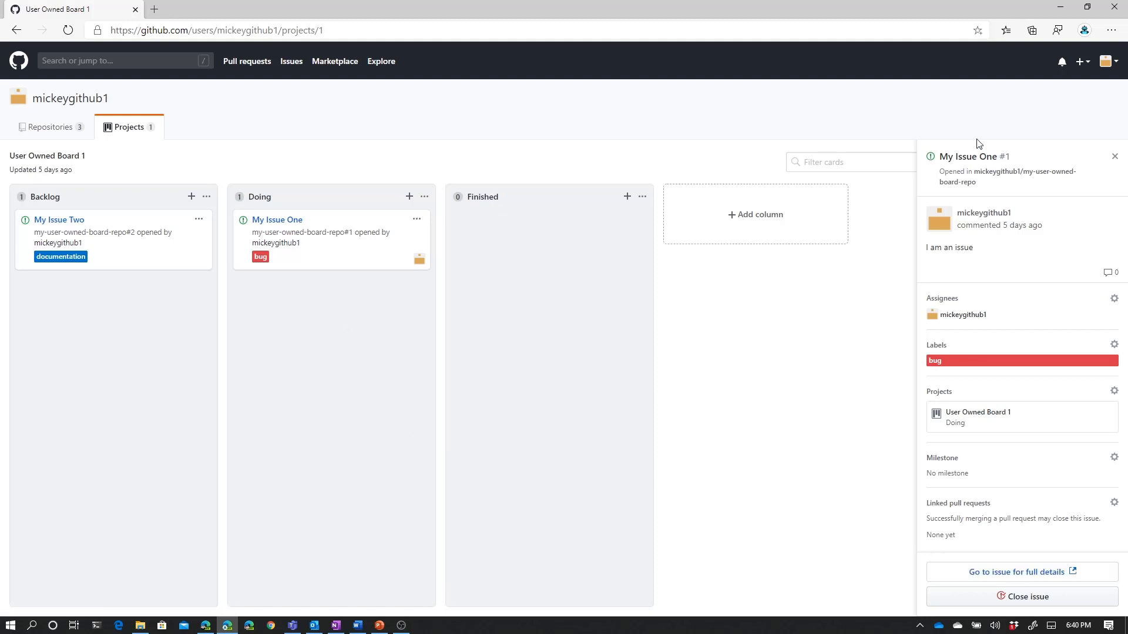
pyautogui.moveTo(1020, 572)
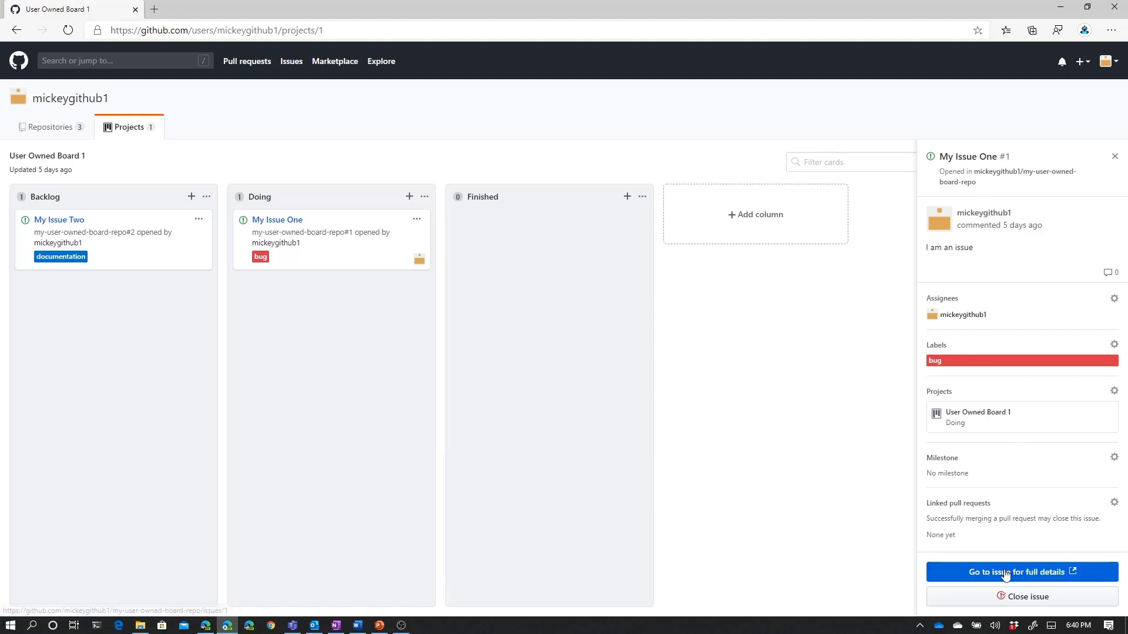
# Open My Issue One's full issue page in a new tab, then return to the board tab.
pyautogui.click(1015, 572)
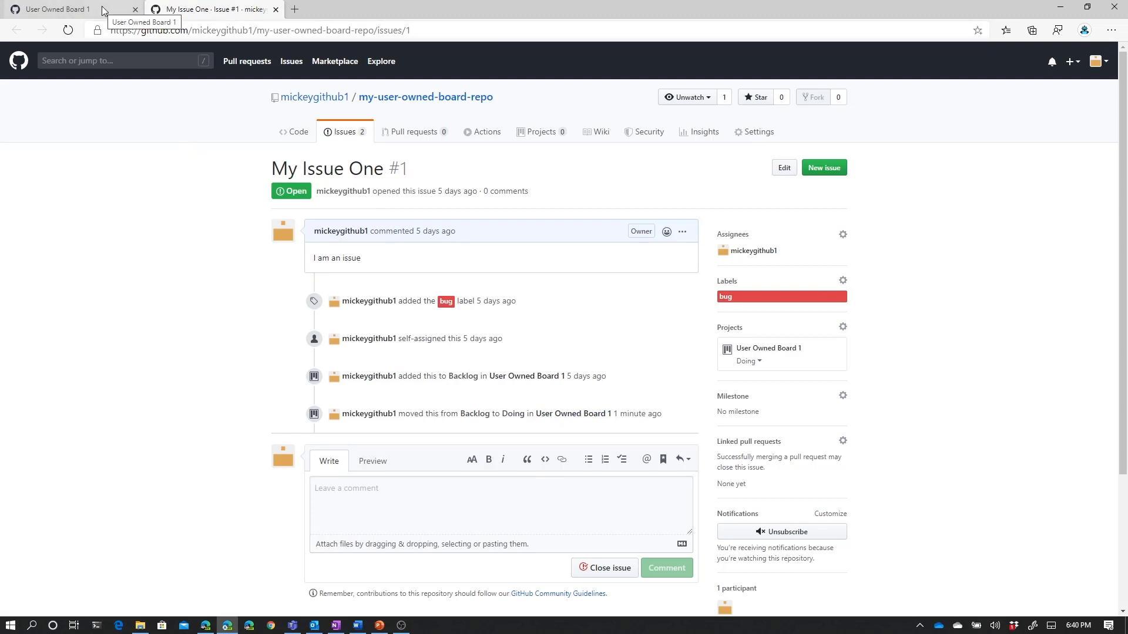
pyautogui.click(58, 8)
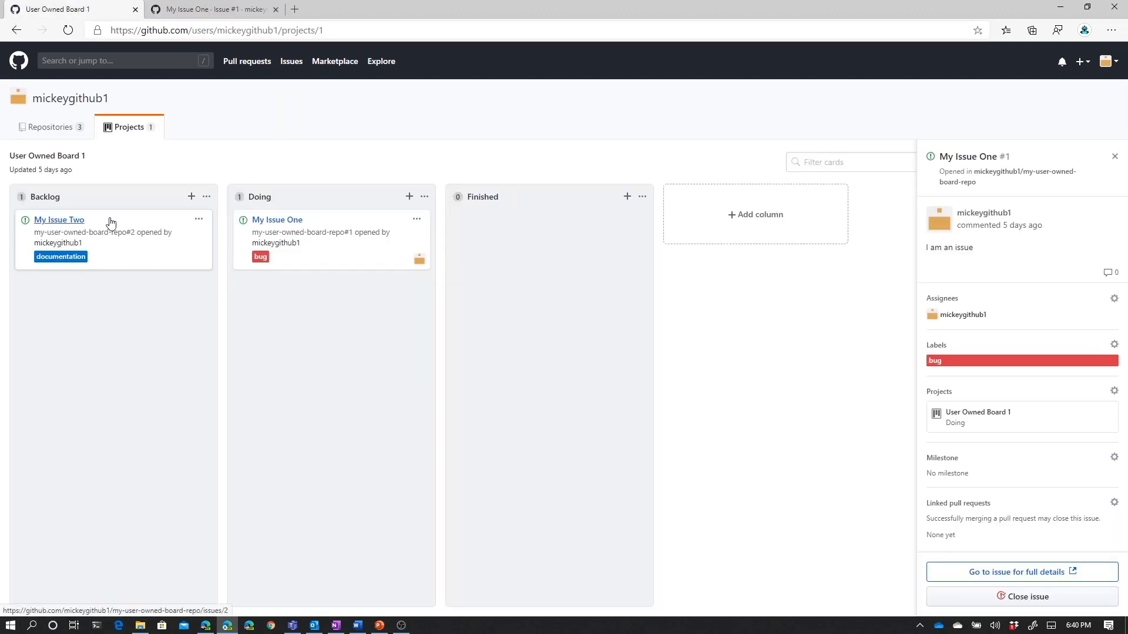
# Move My Issue Two from Backlog to Finished and open its full issue page from the details panel.
pyautogui.moveTo(108, 237); pyautogui.dragTo(302, 285)
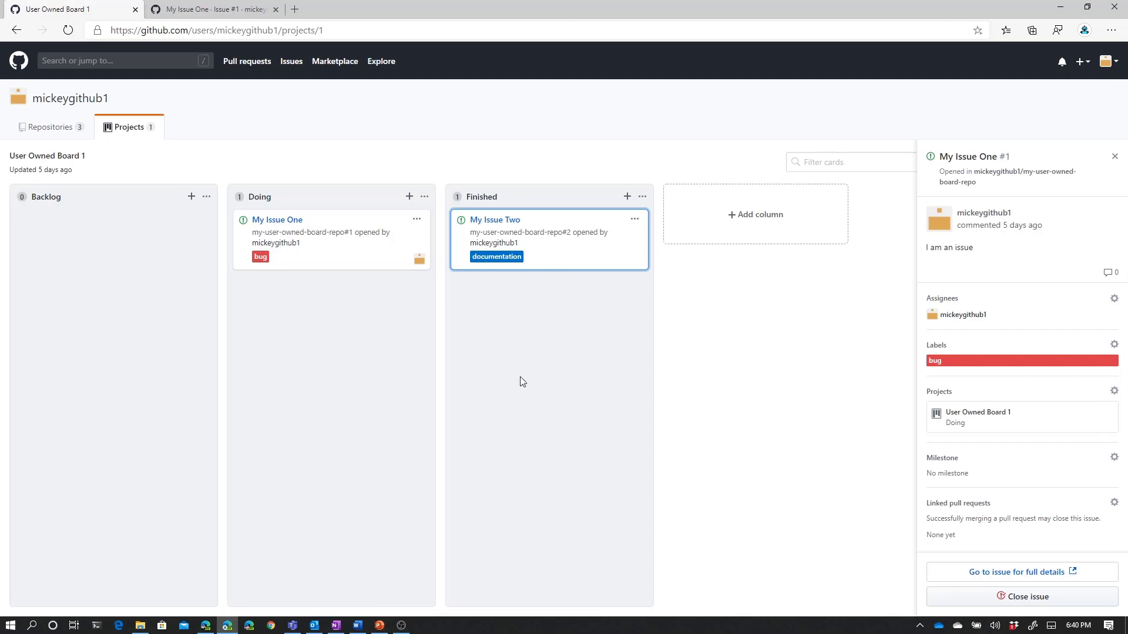
pyautogui.moveTo(223, 271)
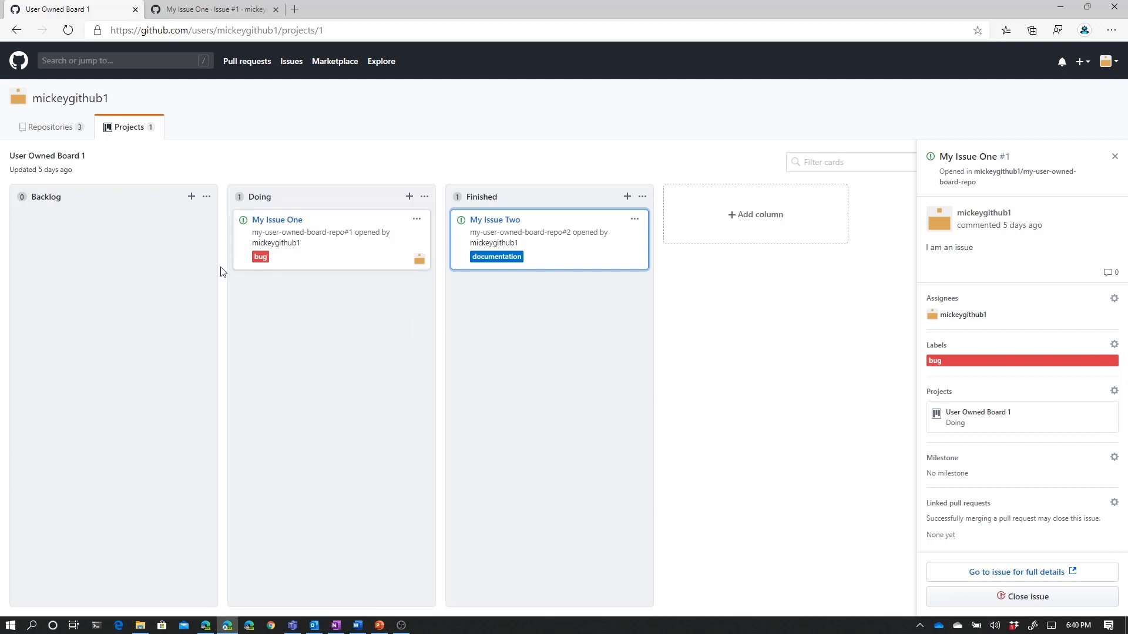
pyautogui.moveTo(143, 289)
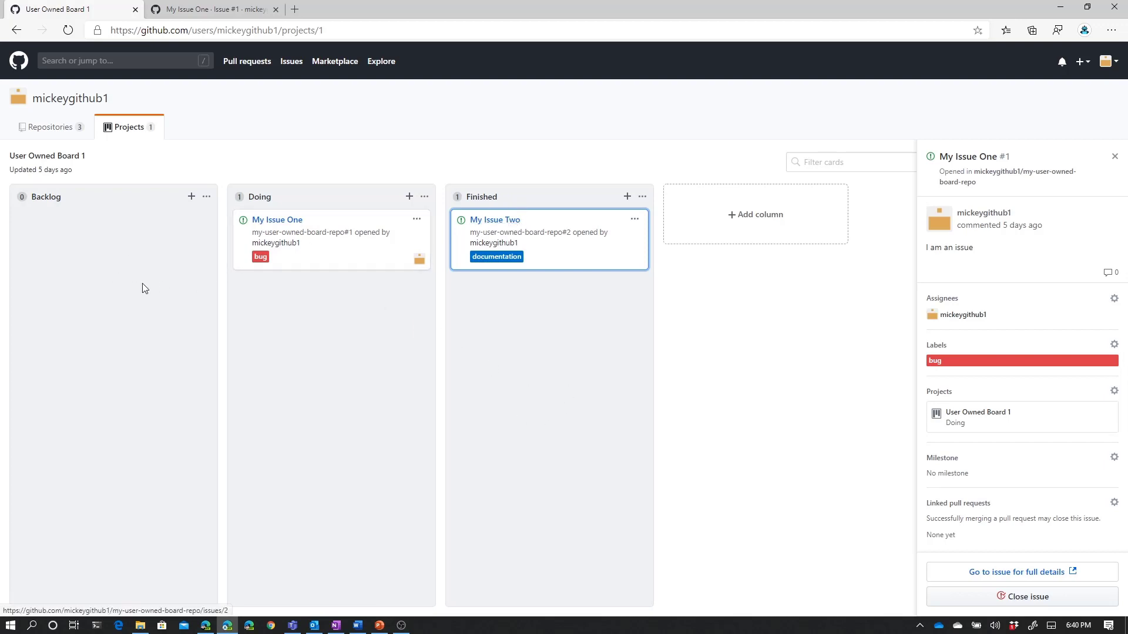
pyautogui.moveTo(572, 312)
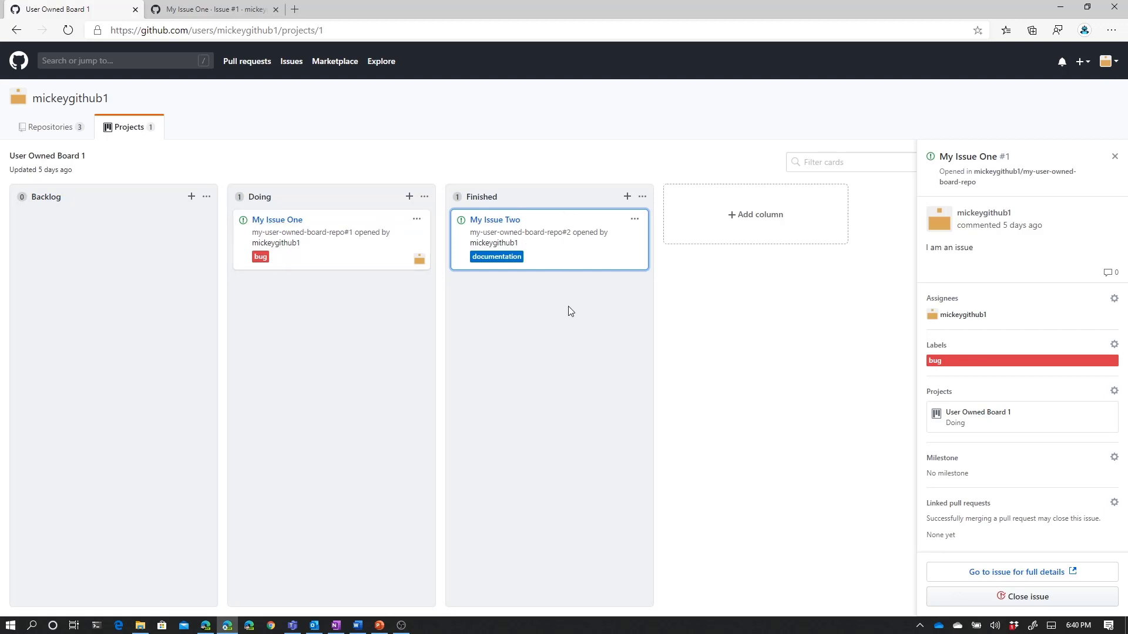
pyautogui.moveTo(494, 220)
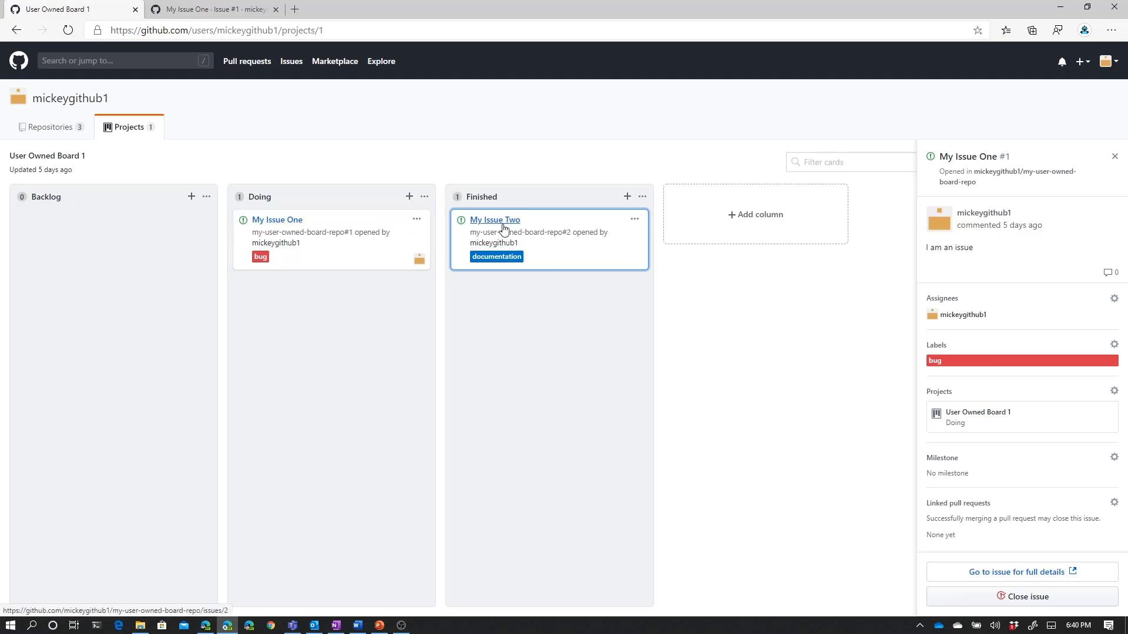
pyautogui.click(494, 220)
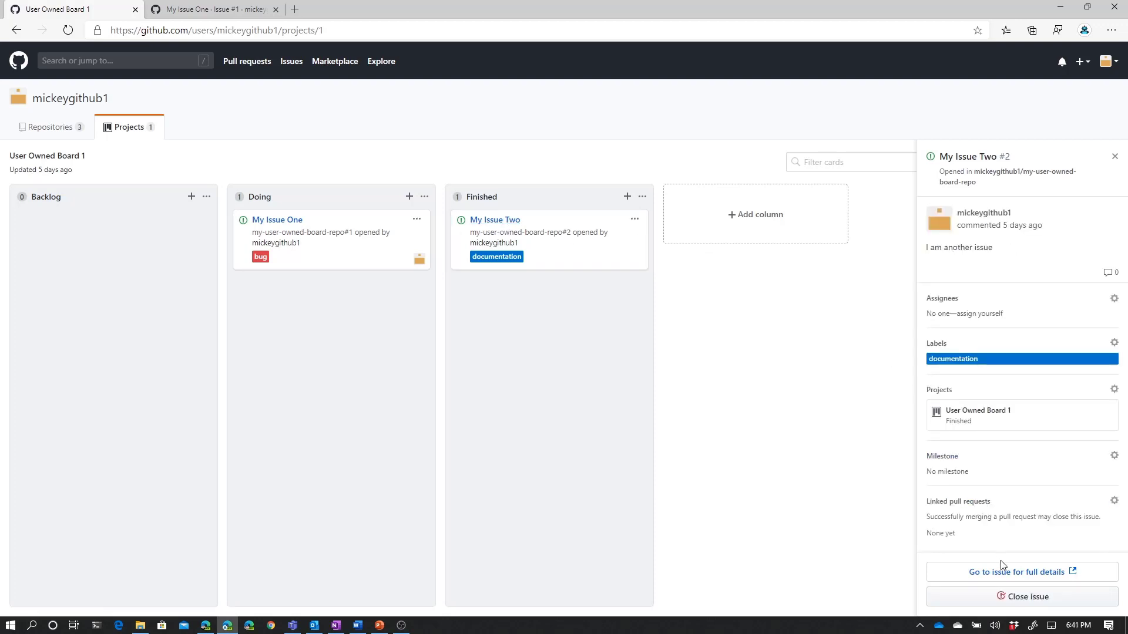
pyautogui.click(1014, 572)
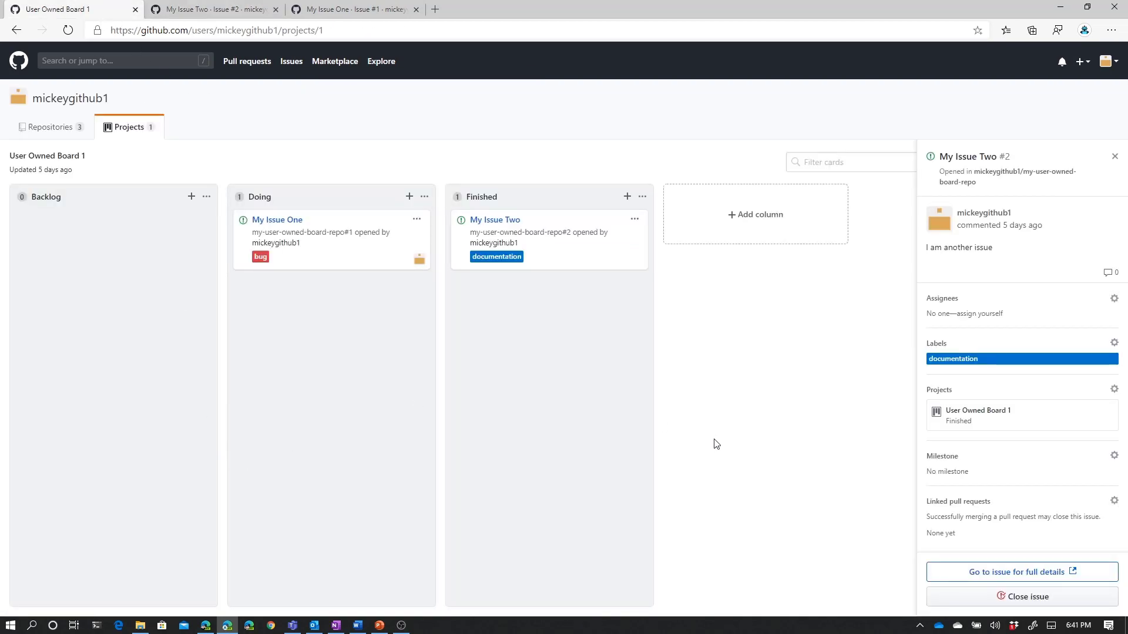
pyautogui.moveTo(565, 418)
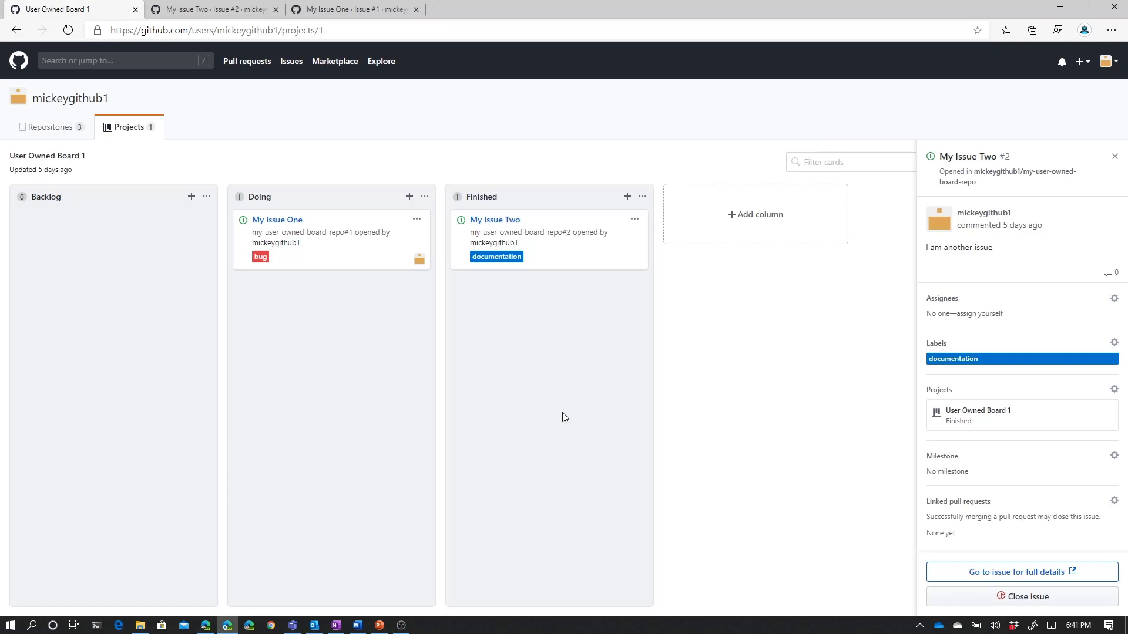
pyautogui.moveTo(512, 277)
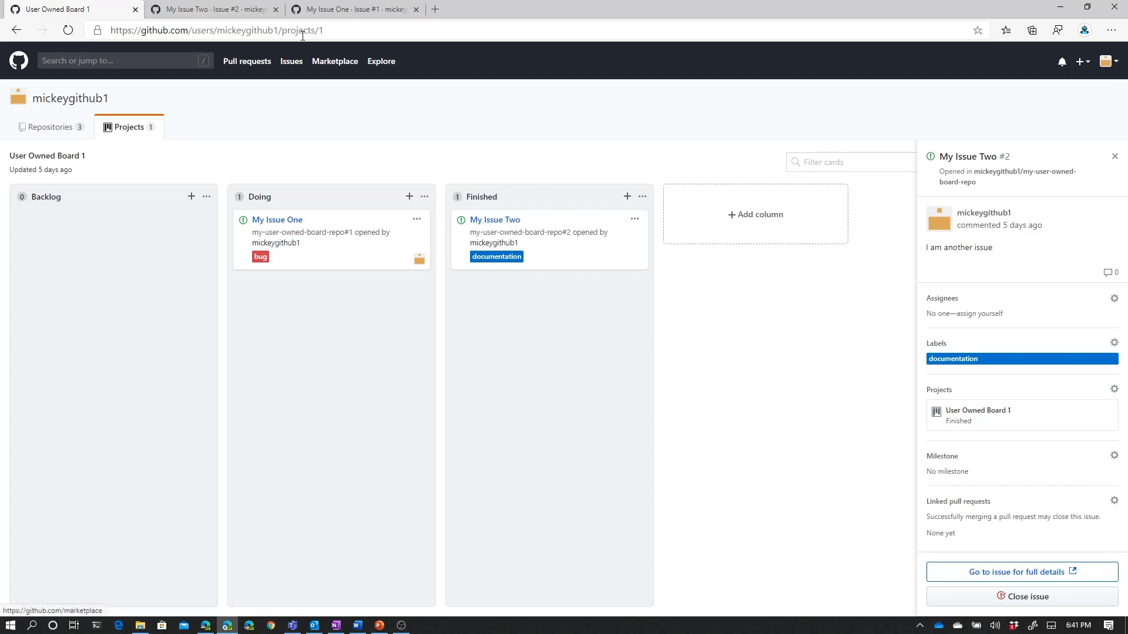
# Close My Issue One from its issue page and post the comment 'closed'.
pyautogui.click(1017, 572)
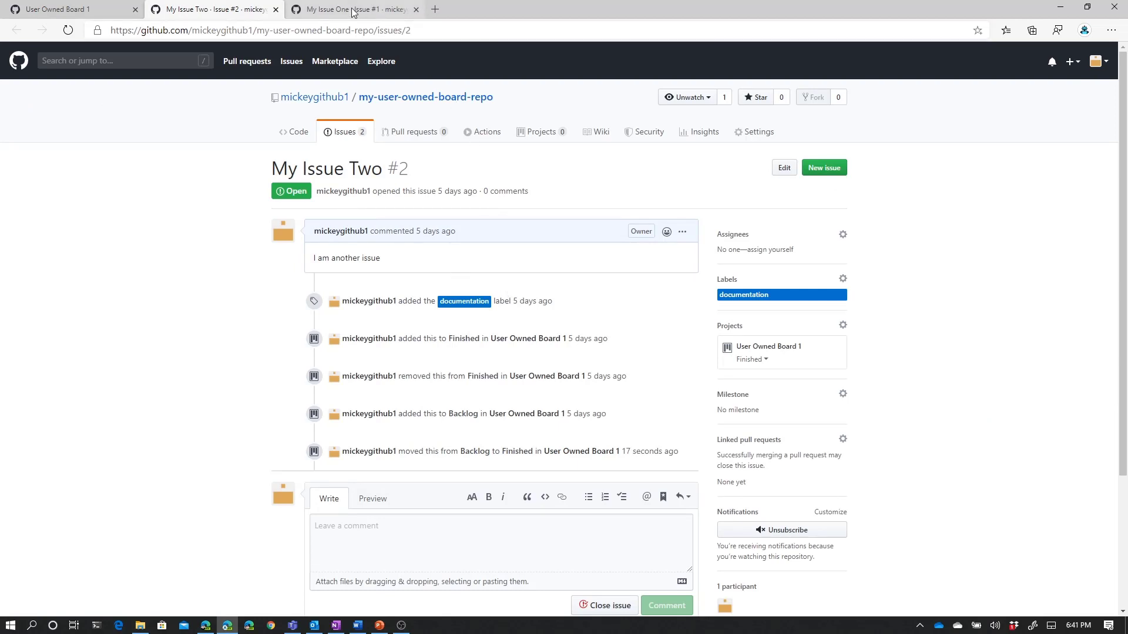
pyautogui.click(353, 10)
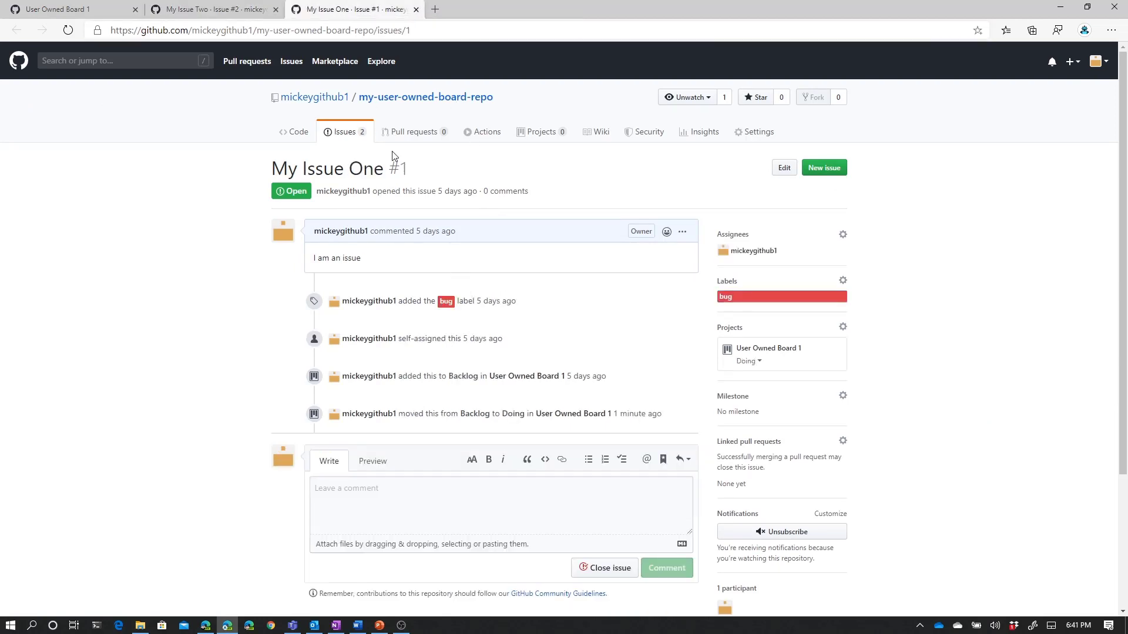
pyautogui.moveTo(527, 301)
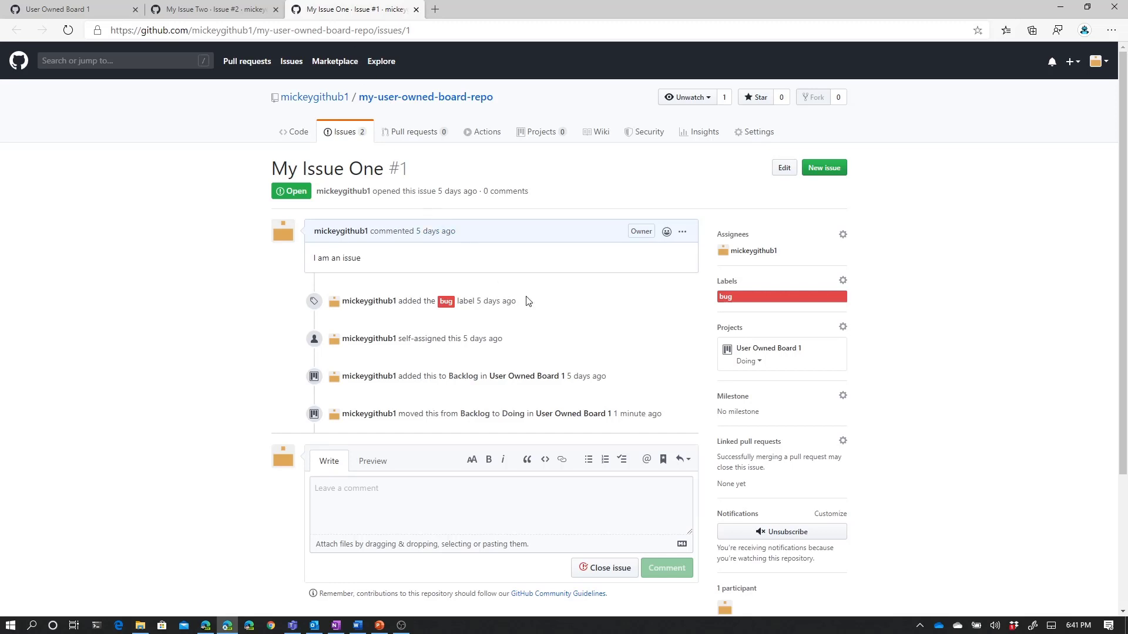
pyautogui.scroll(-3)
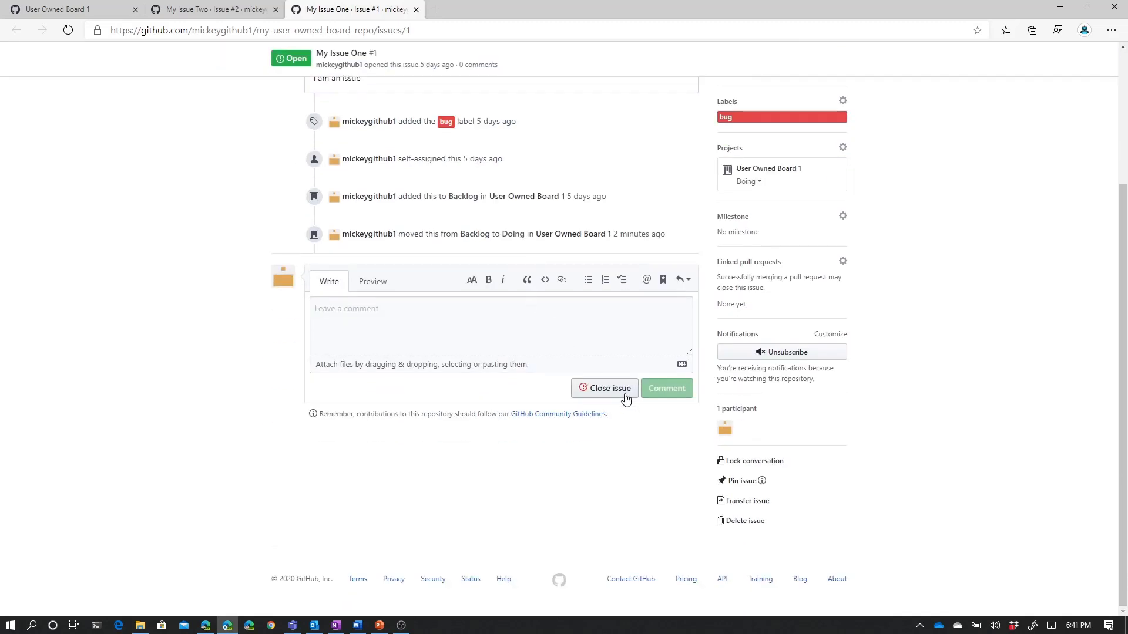
pyautogui.moveTo(608, 389)
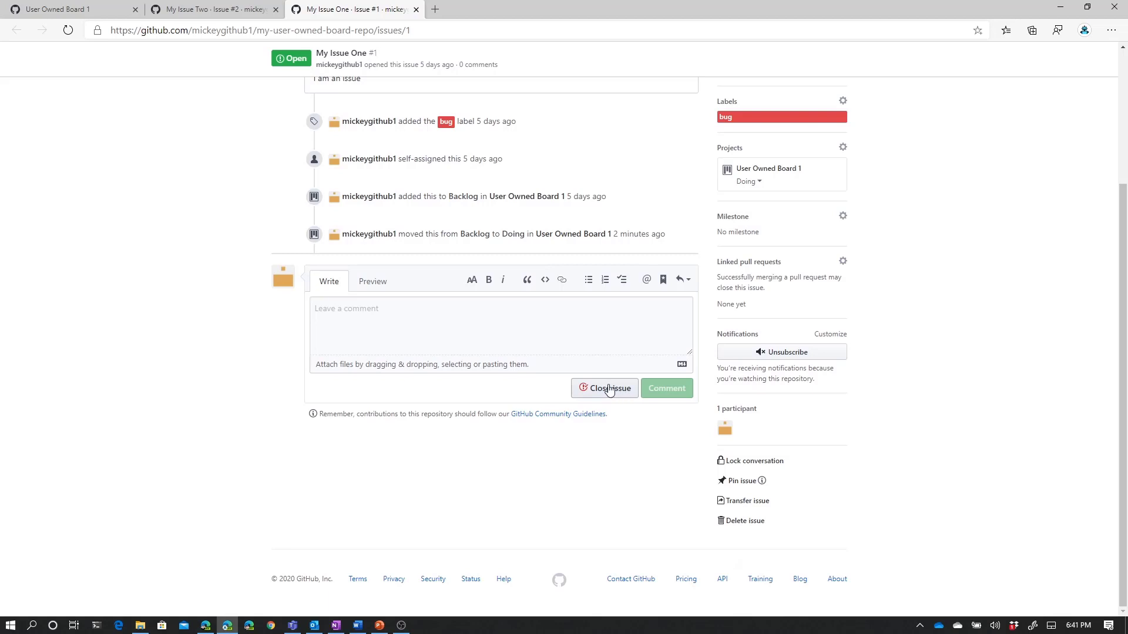
pyautogui.click(604, 389)
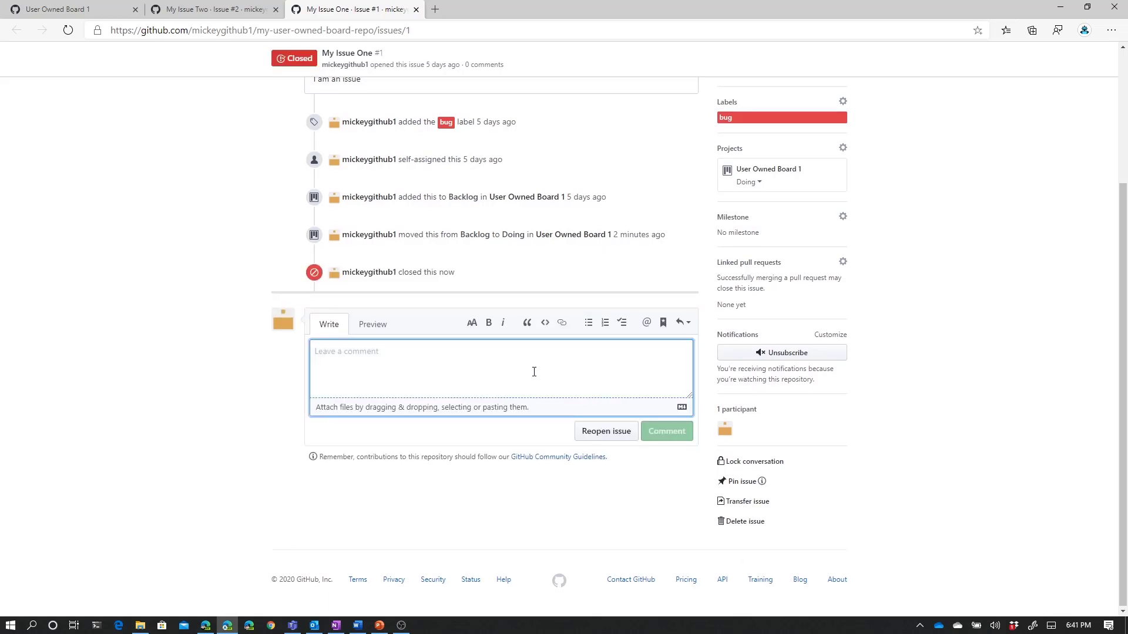
pyautogui.write('closed')
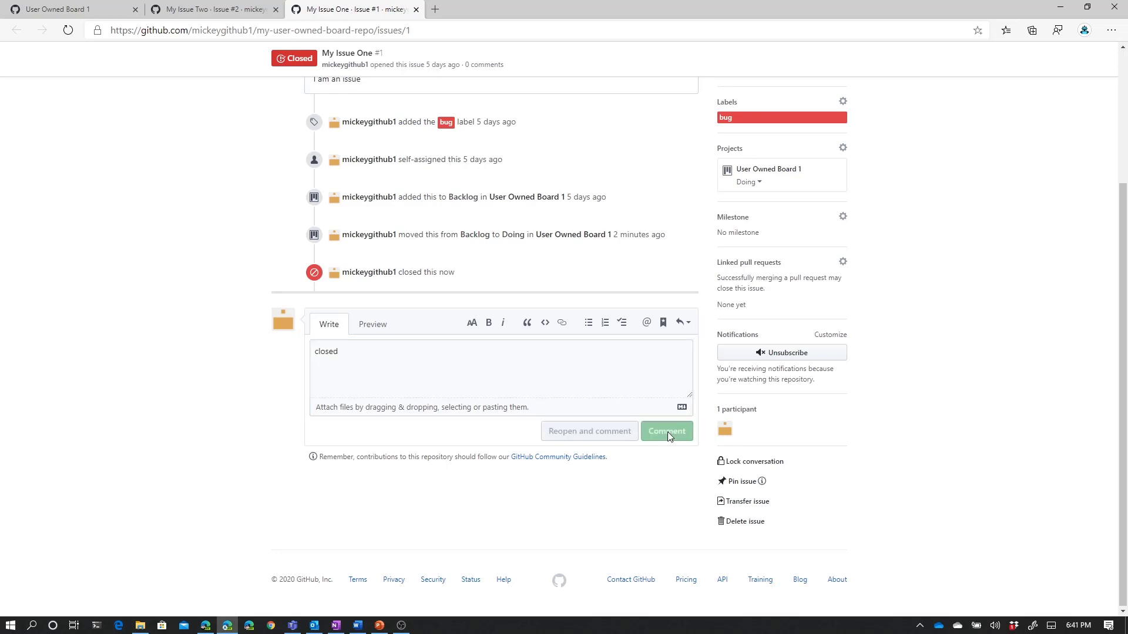
pyautogui.click(665, 432)
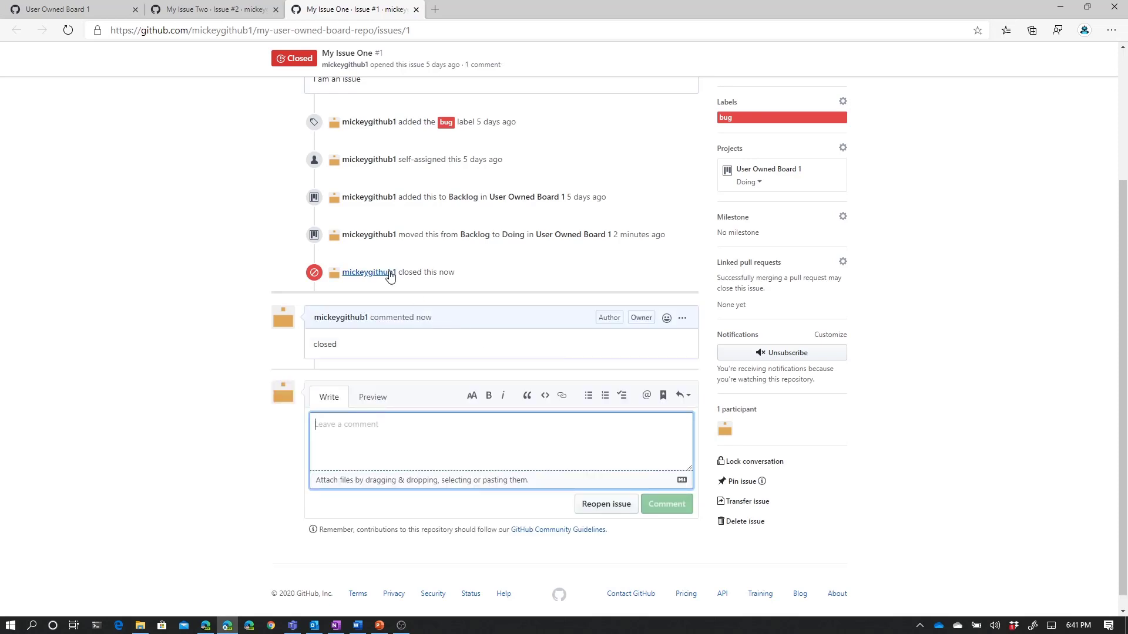
pyautogui.moveTo(294, 59)
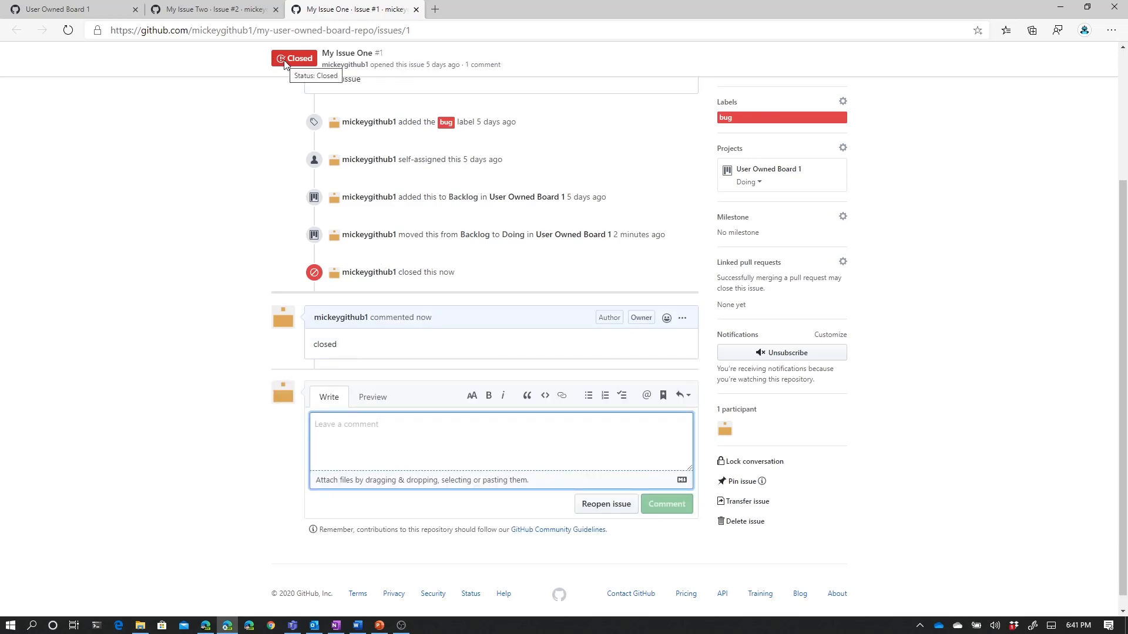
pyautogui.moveTo(289, 74)
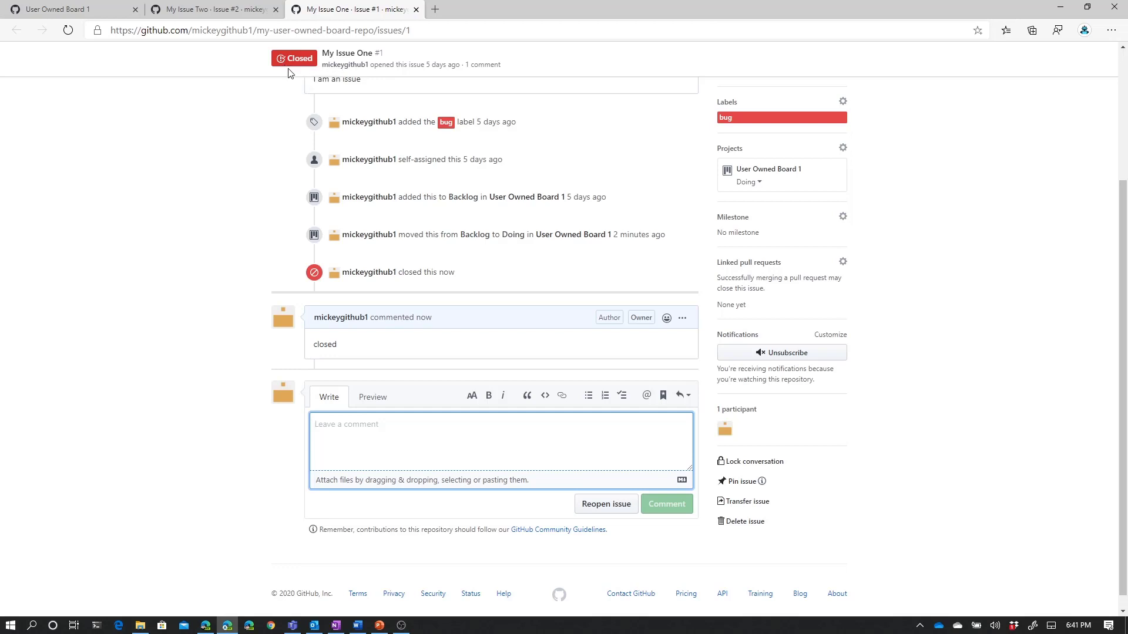
pyautogui.moveTo(269, 169)
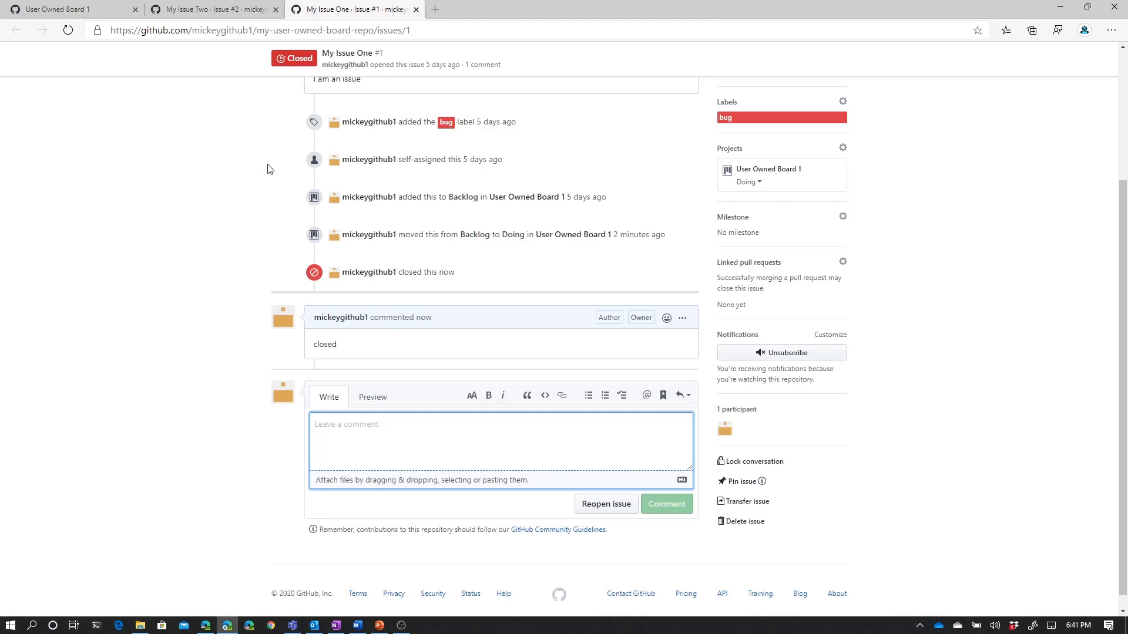
# Return to the User Owned Board 1 tab to check My Issue One's column.
pyautogui.click(58, 8)
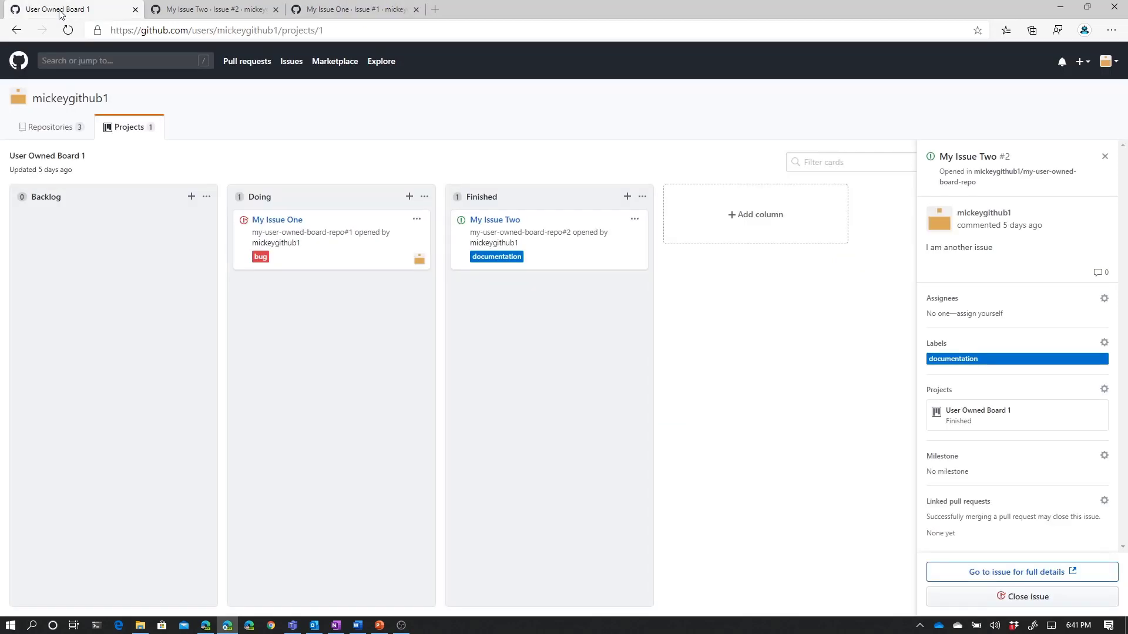
pyautogui.moveTo(242, 231)
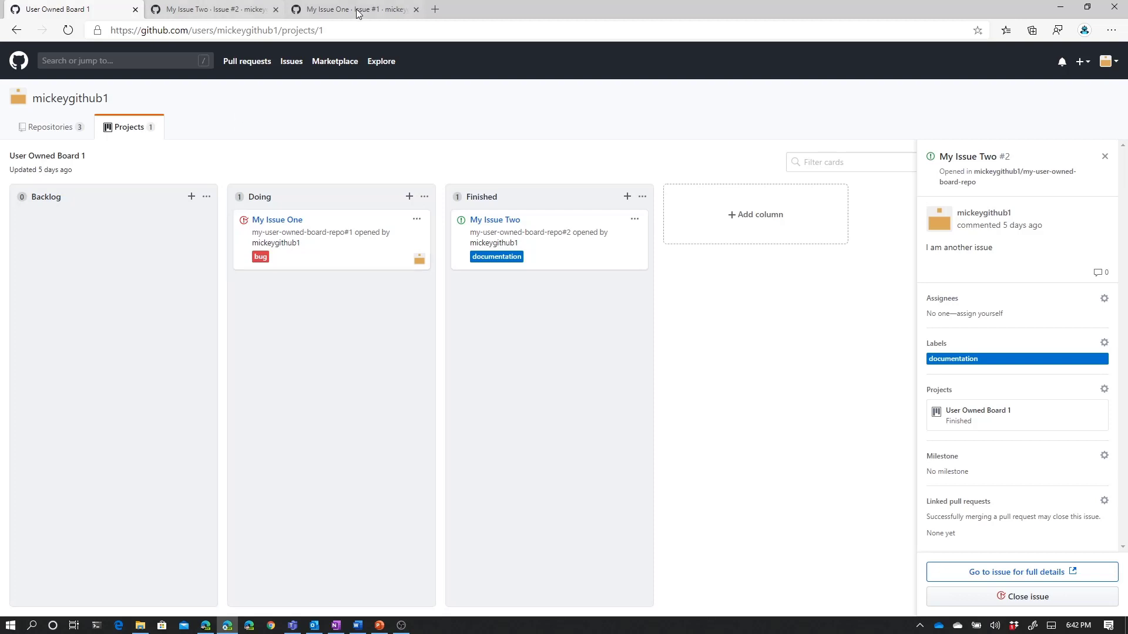
# Reopen My Issue One from its issue page and return to the board tab.
pyautogui.click(352, 8)
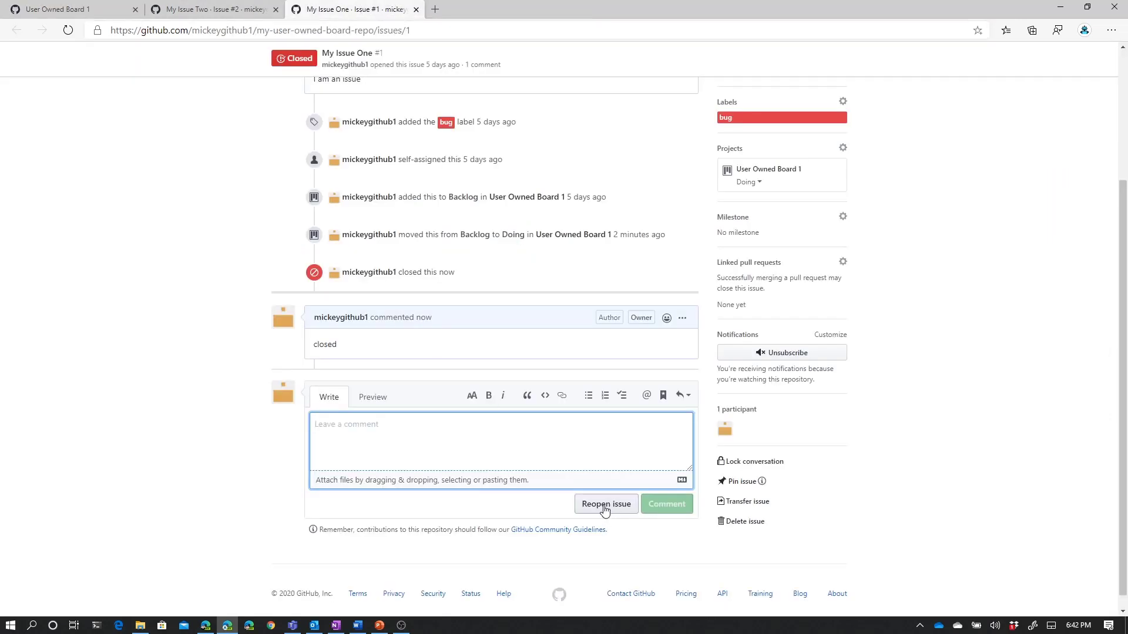
pyautogui.click(605, 504)
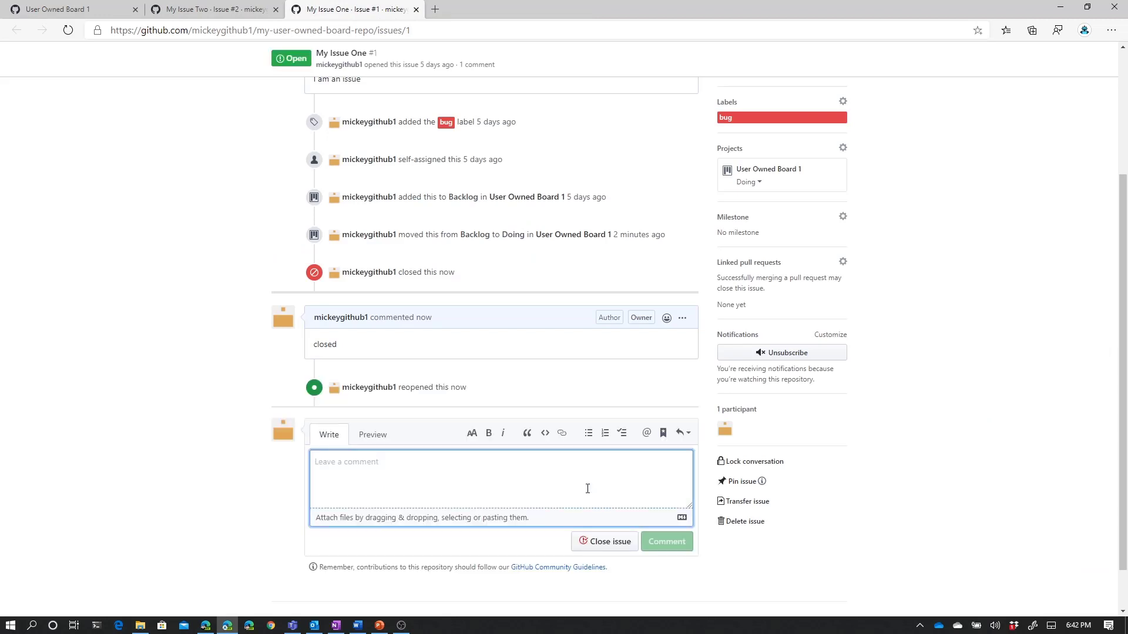
pyautogui.moveTo(291, 59)
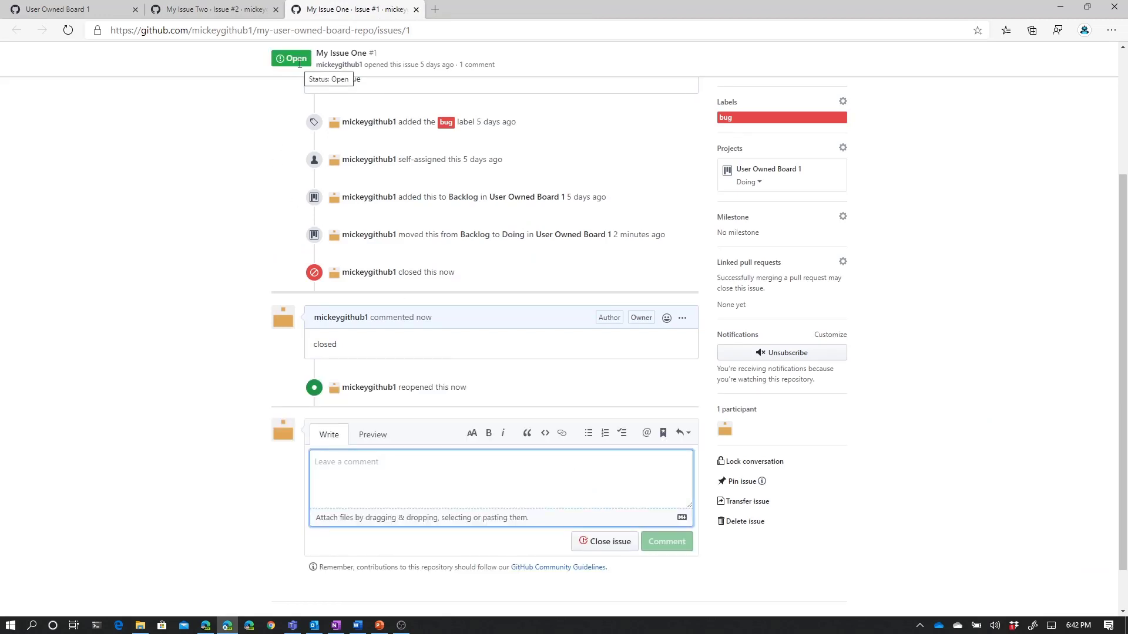
pyautogui.moveTo(58, 8)
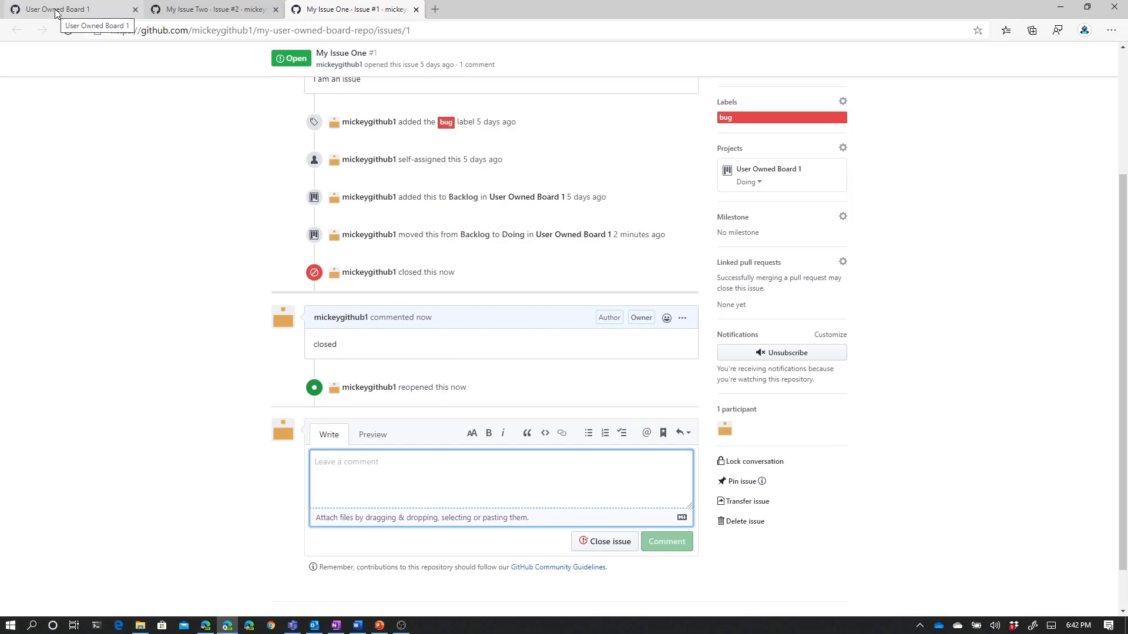
pyautogui.click(64, 8)
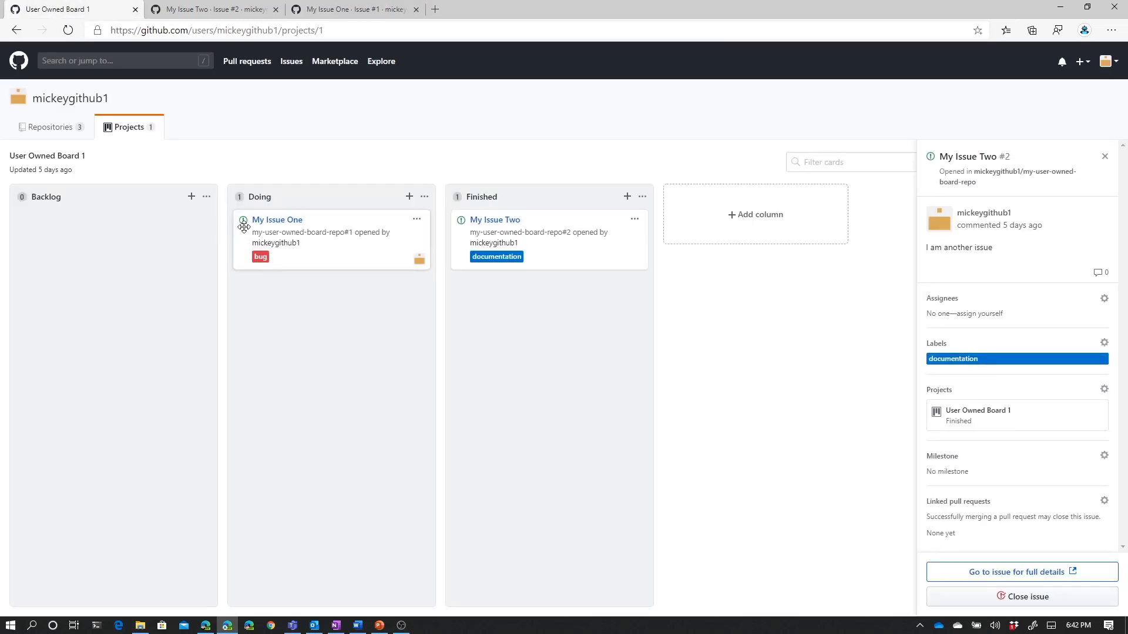
pyautogui.moveTo(275, 242)
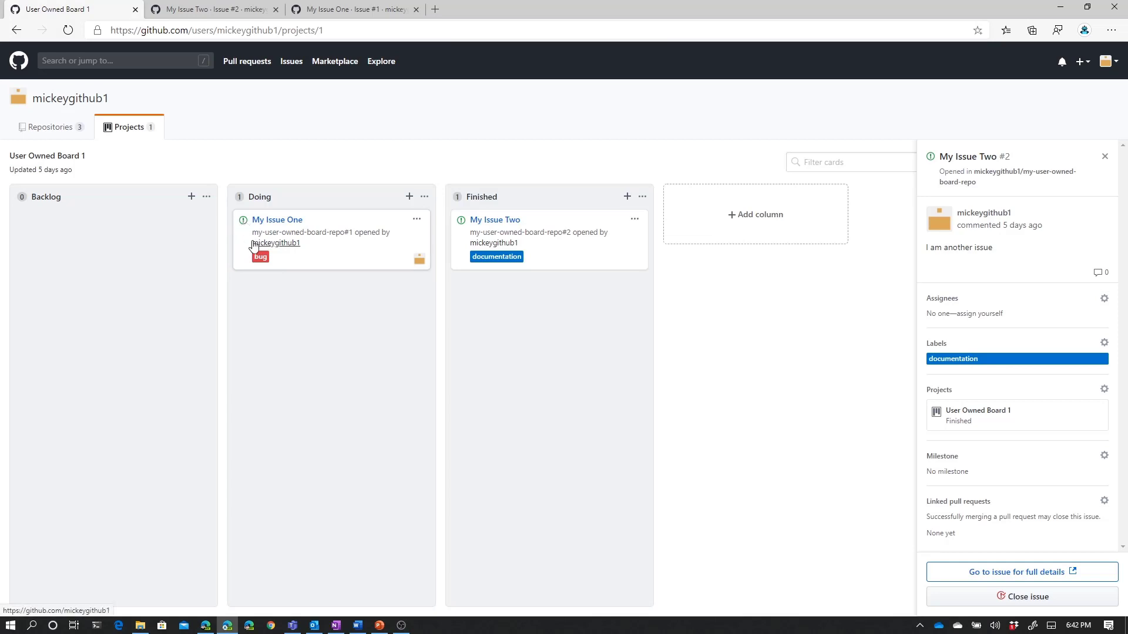
pyautogui.moveTo(382, 432)
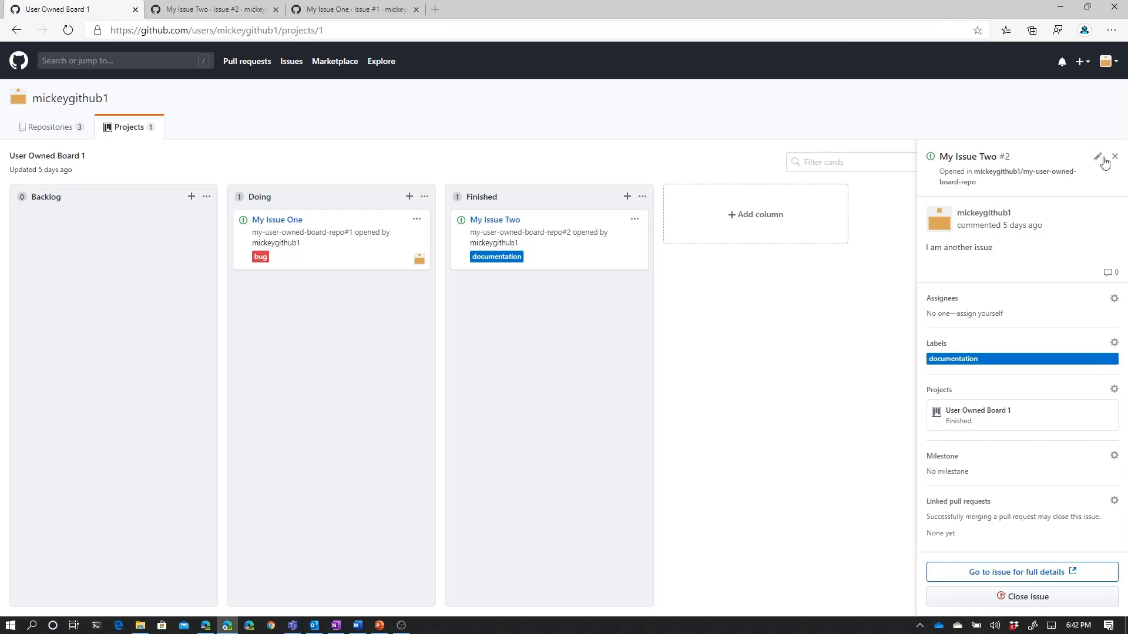
# Close the issue details panel and filter the board's cards by 'two'.
pyautogui.click(1115, 156)
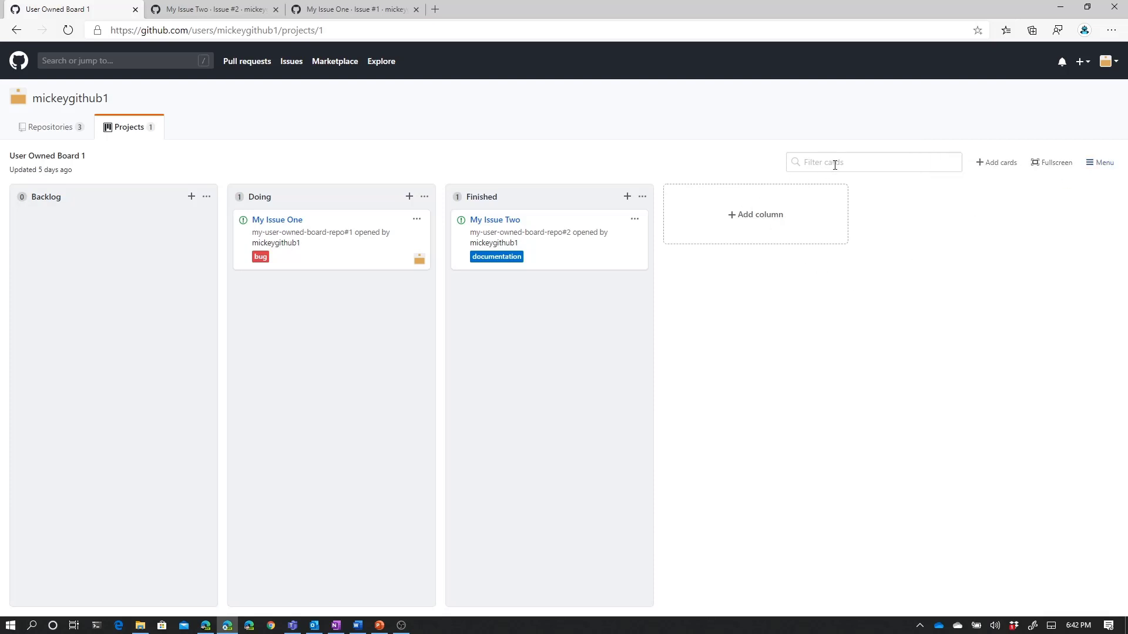
pyautogui.moveTo(367, 222)
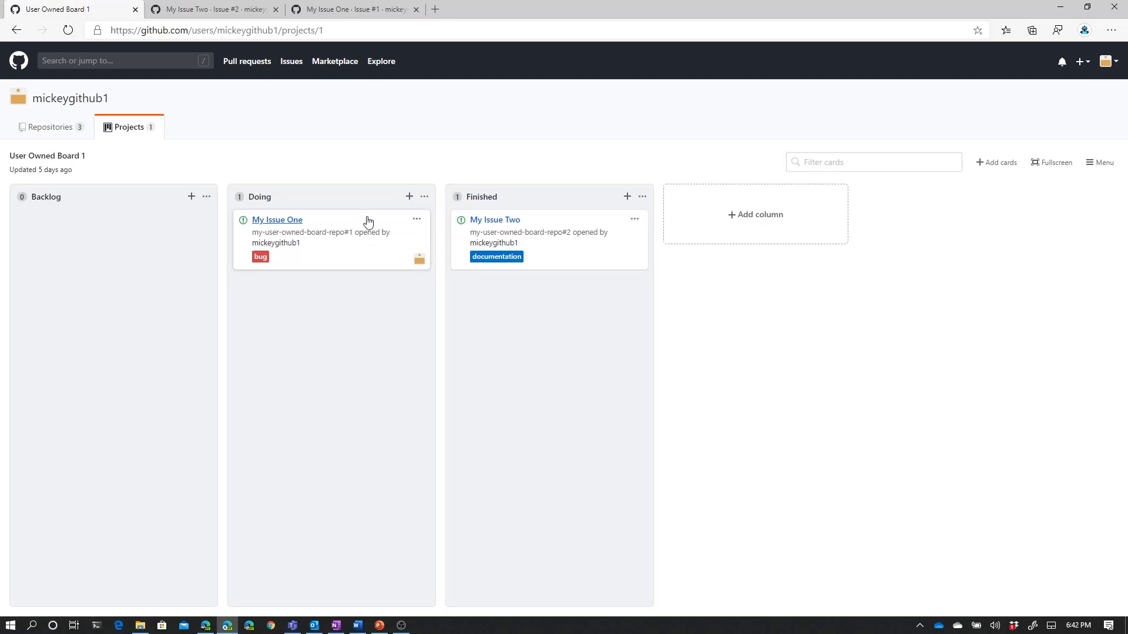
pyautogui.moveTo(607, 229)
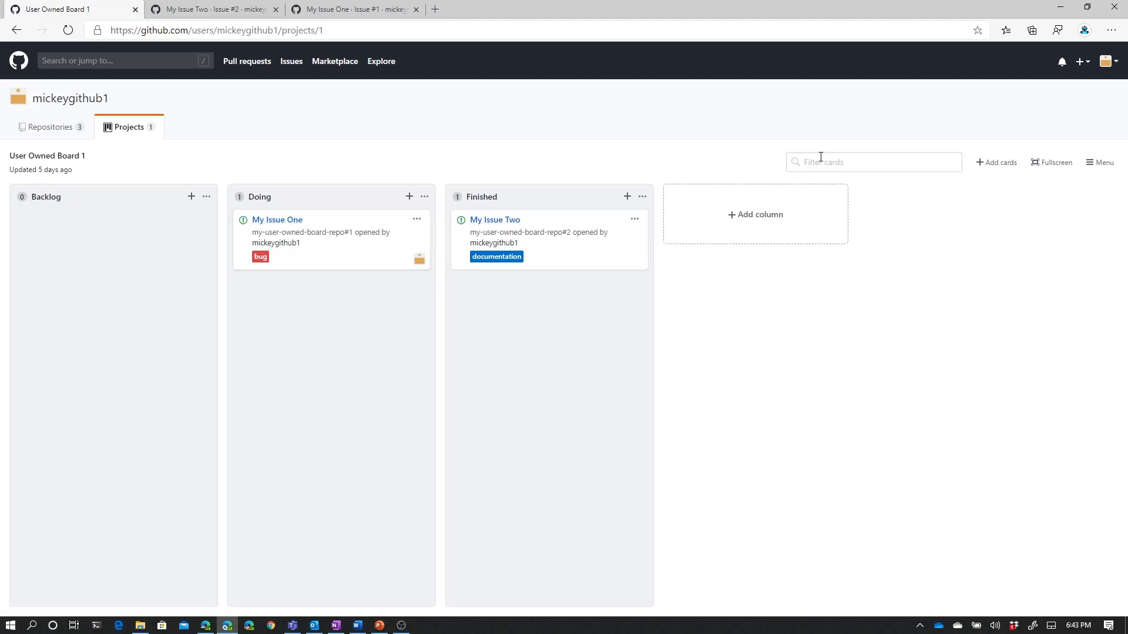
pyautogui.click(873, 162)
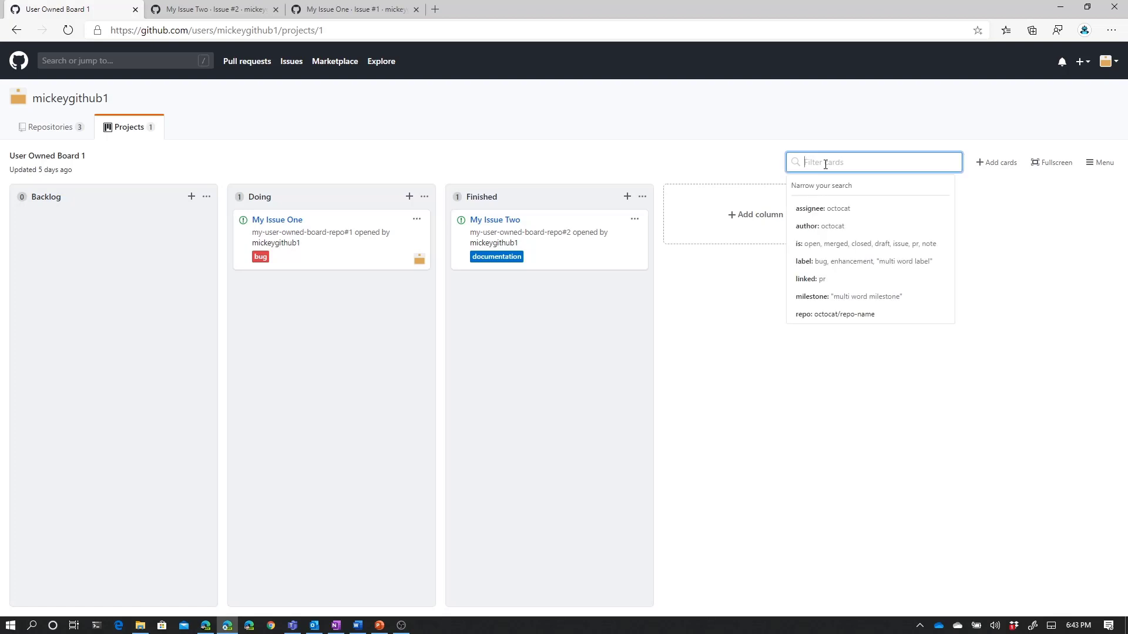
pyautogui.write('two')
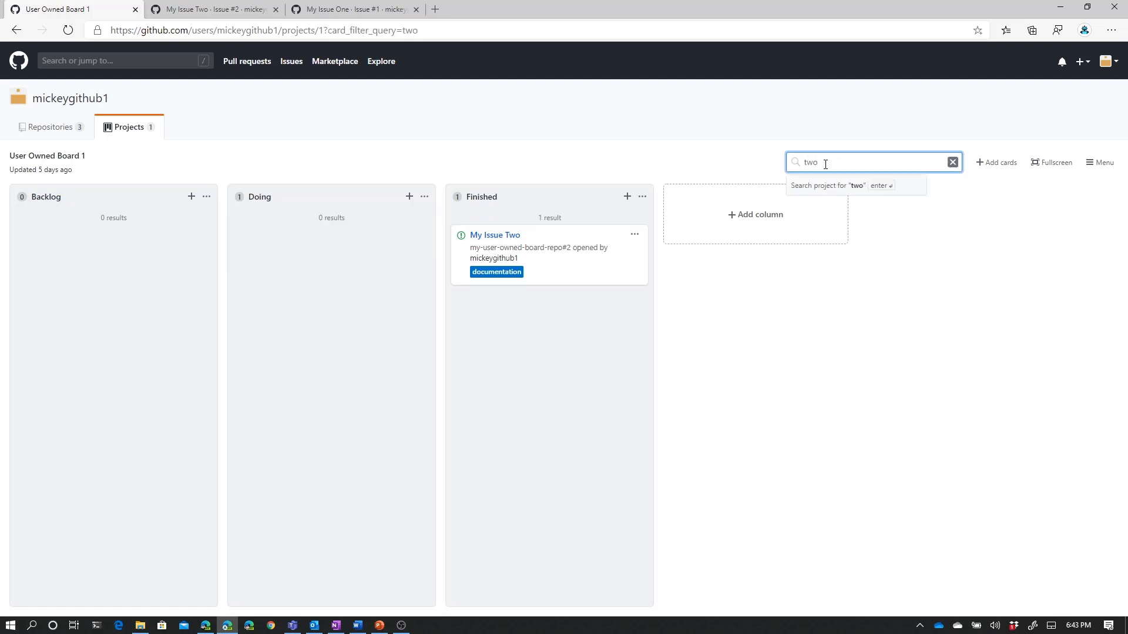
pyautogui.moveTo(563, 182)
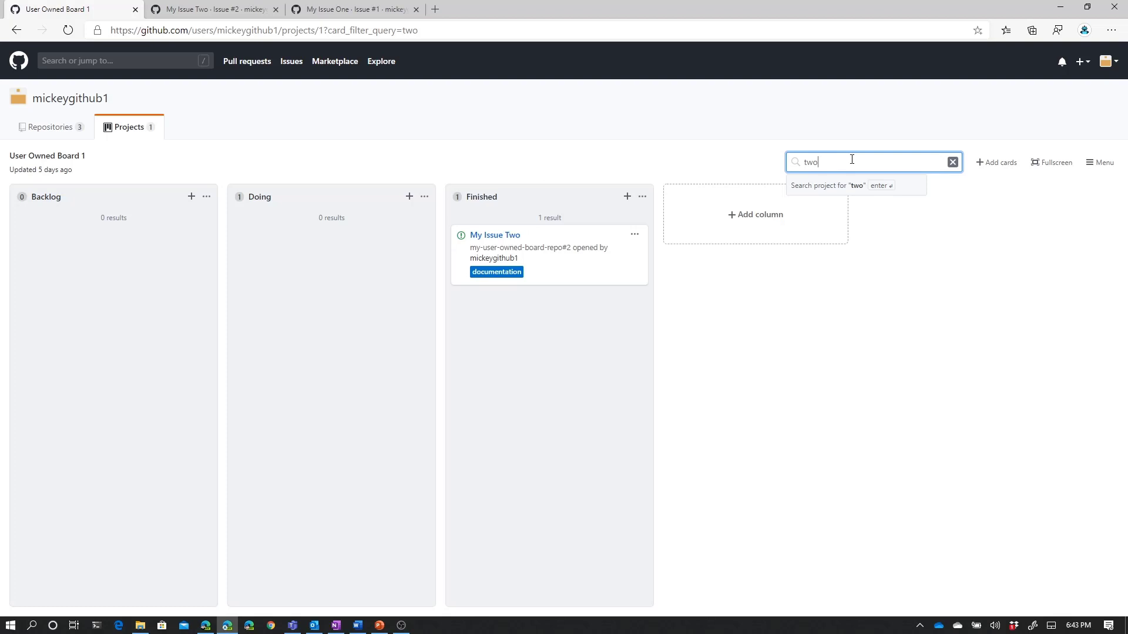
# Try label and assignee:mickeygithub1 filters in the card filter box.
pyautogui.click(952, 161)
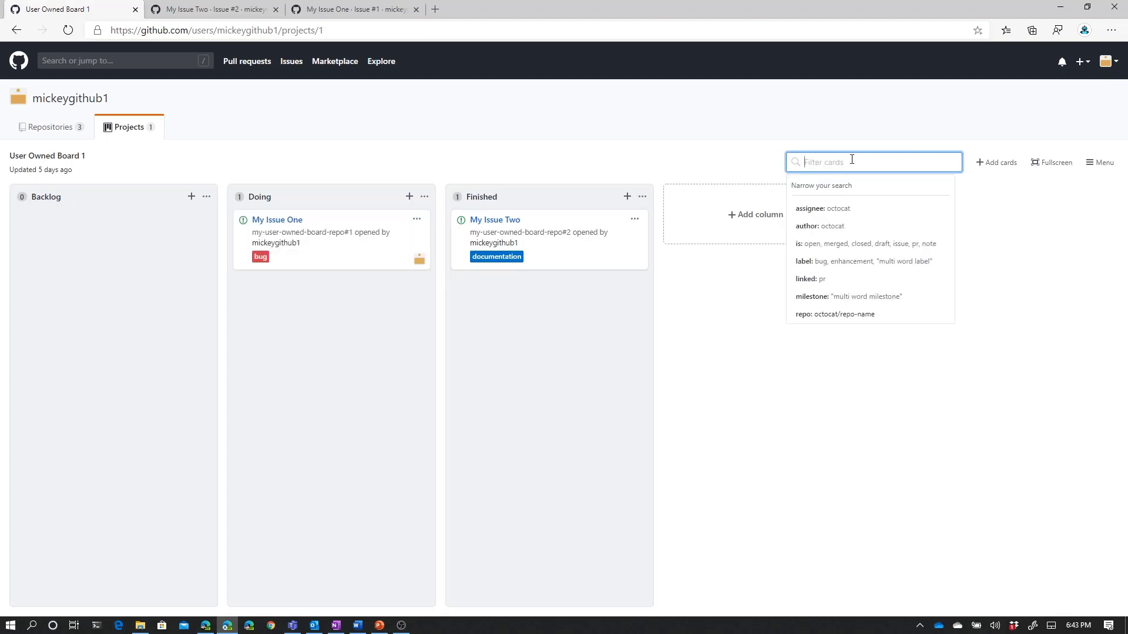
pyautogui.write('label: bug')
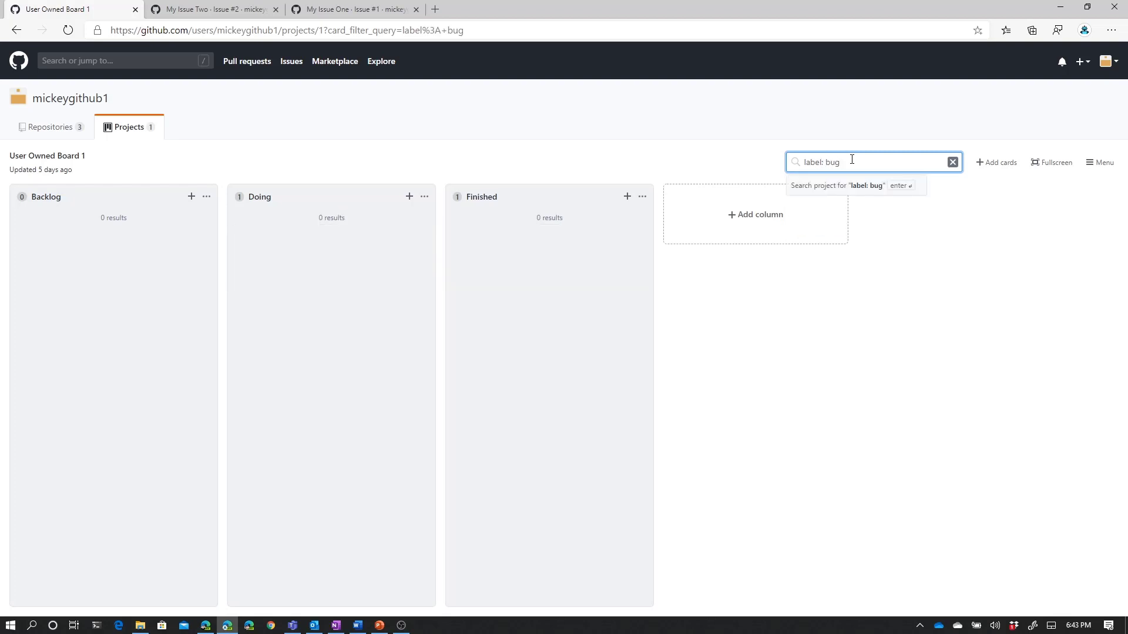
pyautogui.press('Backspace')
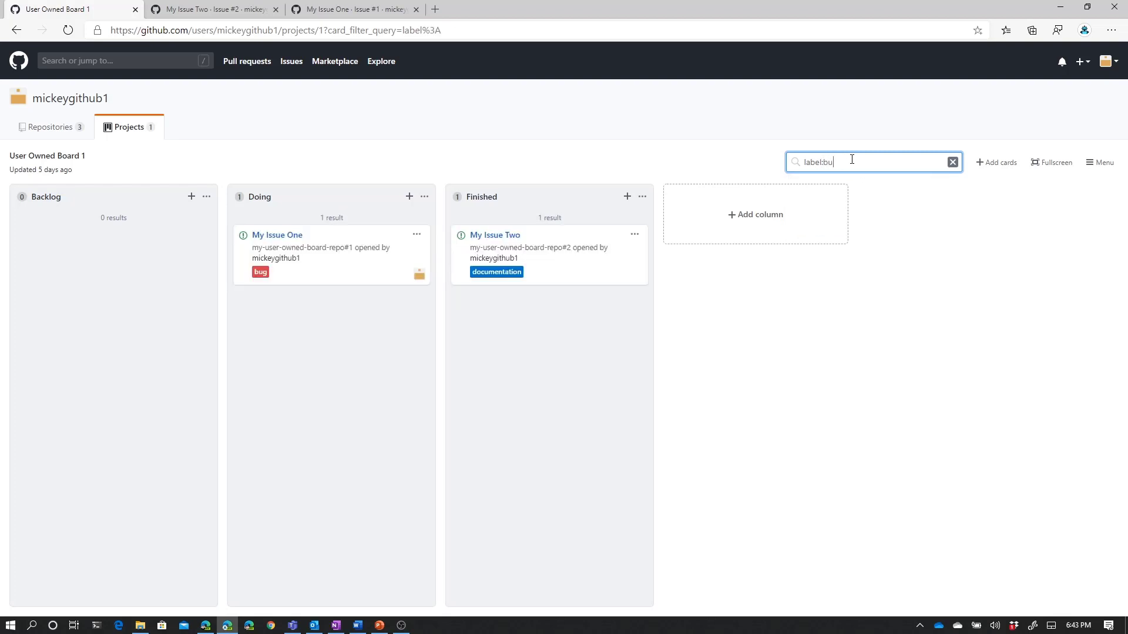
pyautogui.write('g')
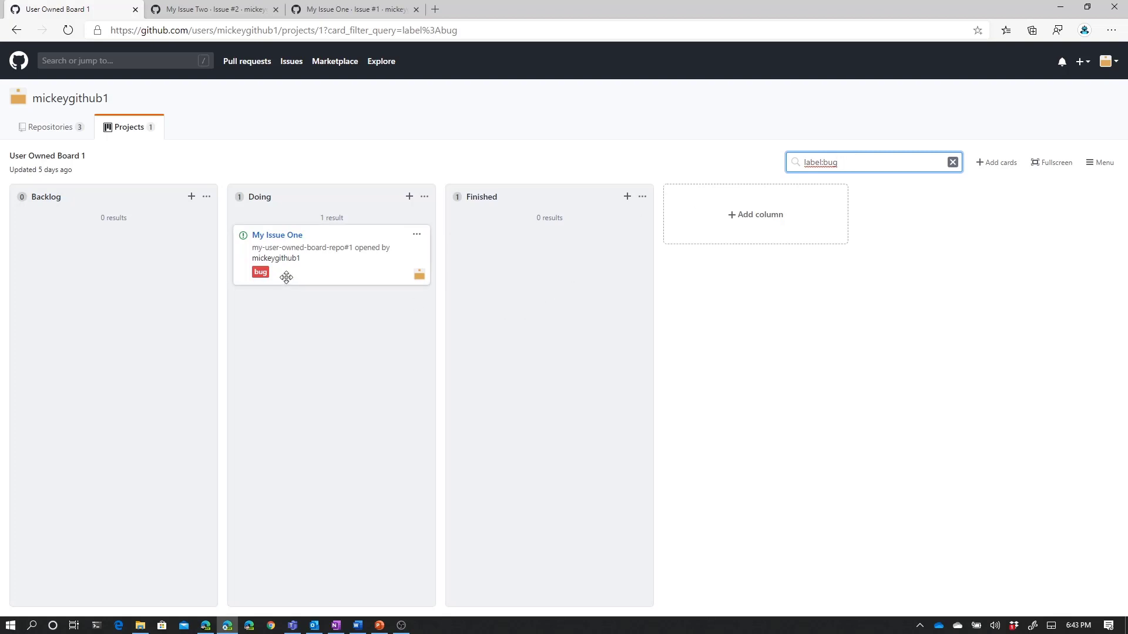
pyautogui.moveTo(918, 192)
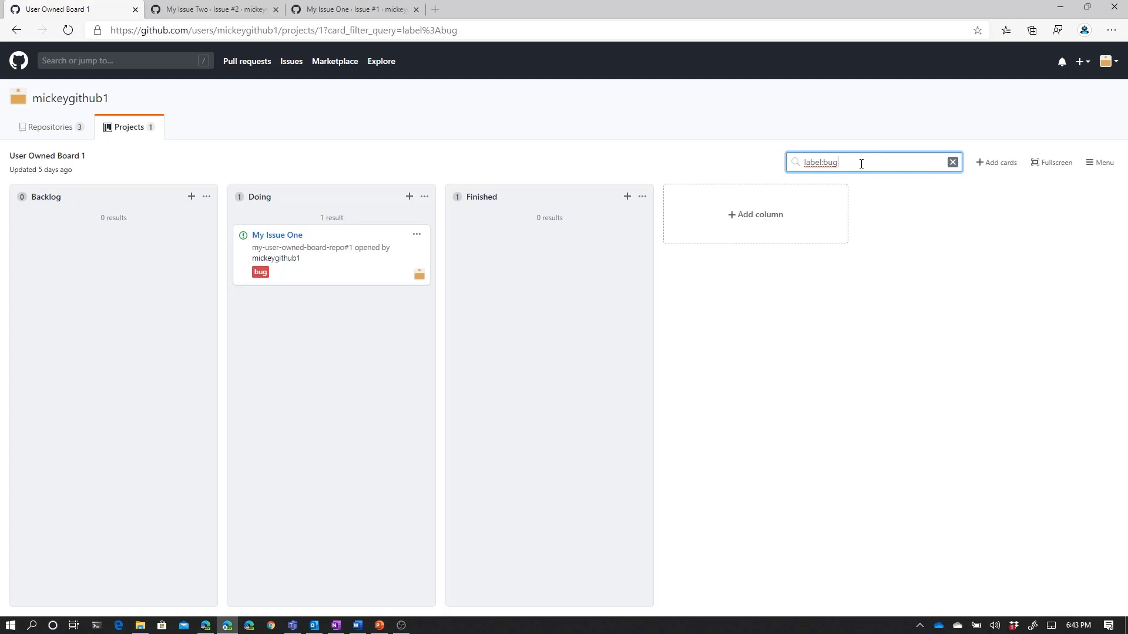
pyautogui.write('l')
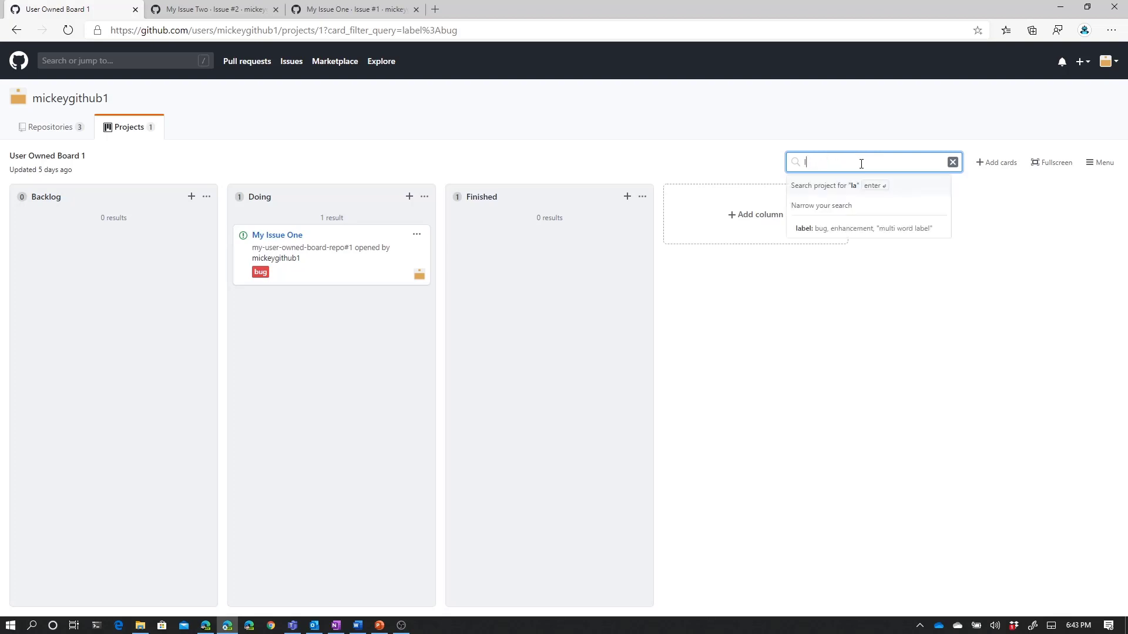
pyautogui.write('assig')
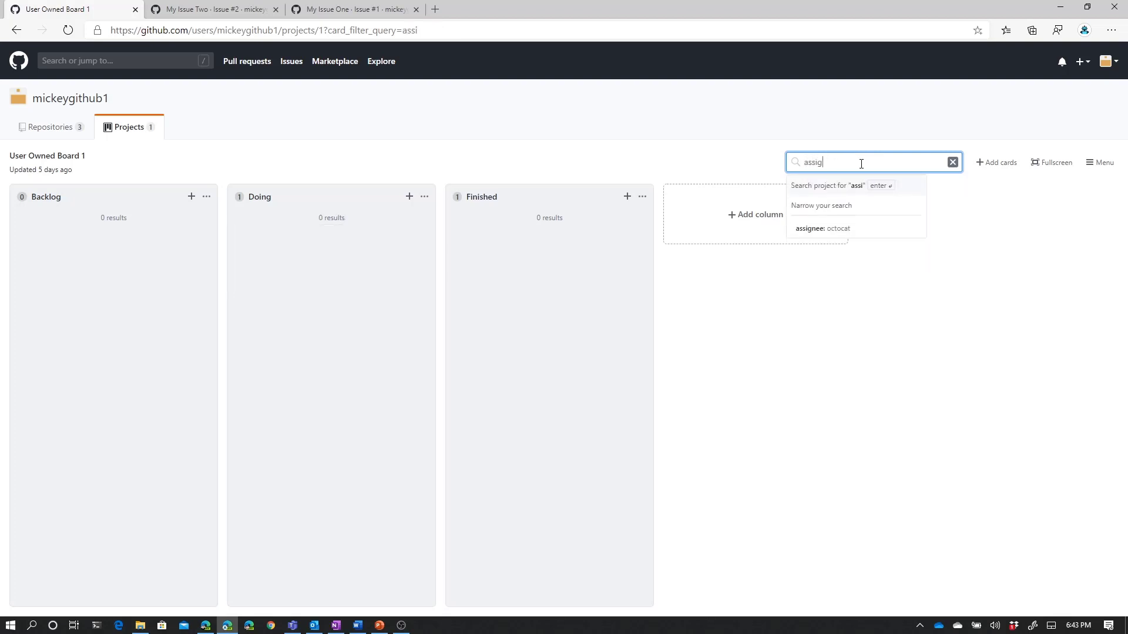
pyautogui.write('n')
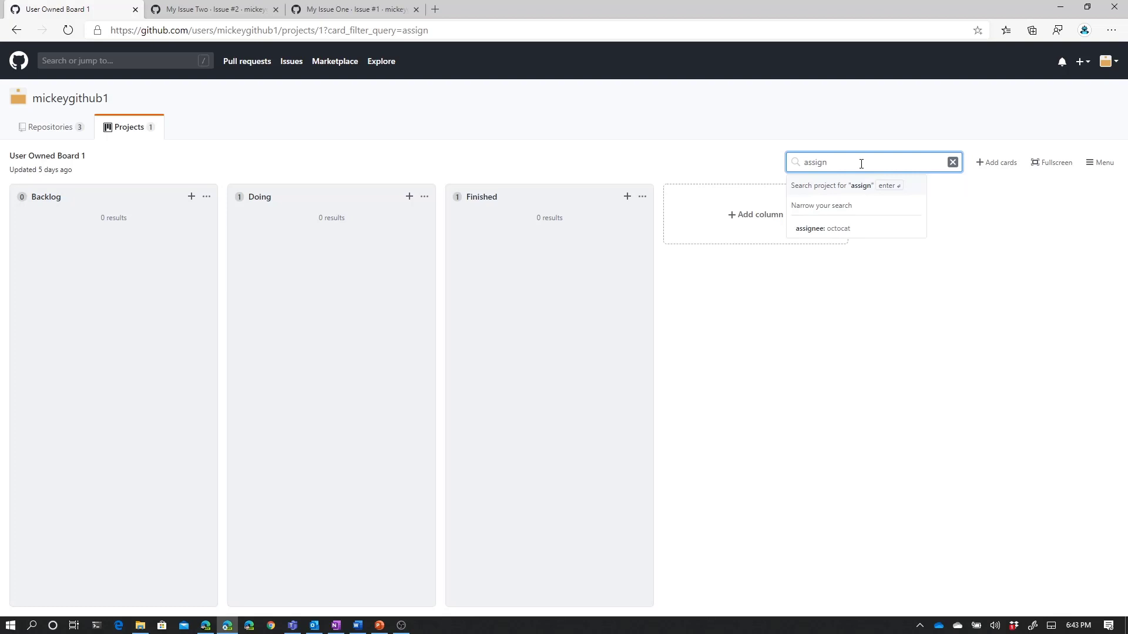
pyautogui.click(820, 228)
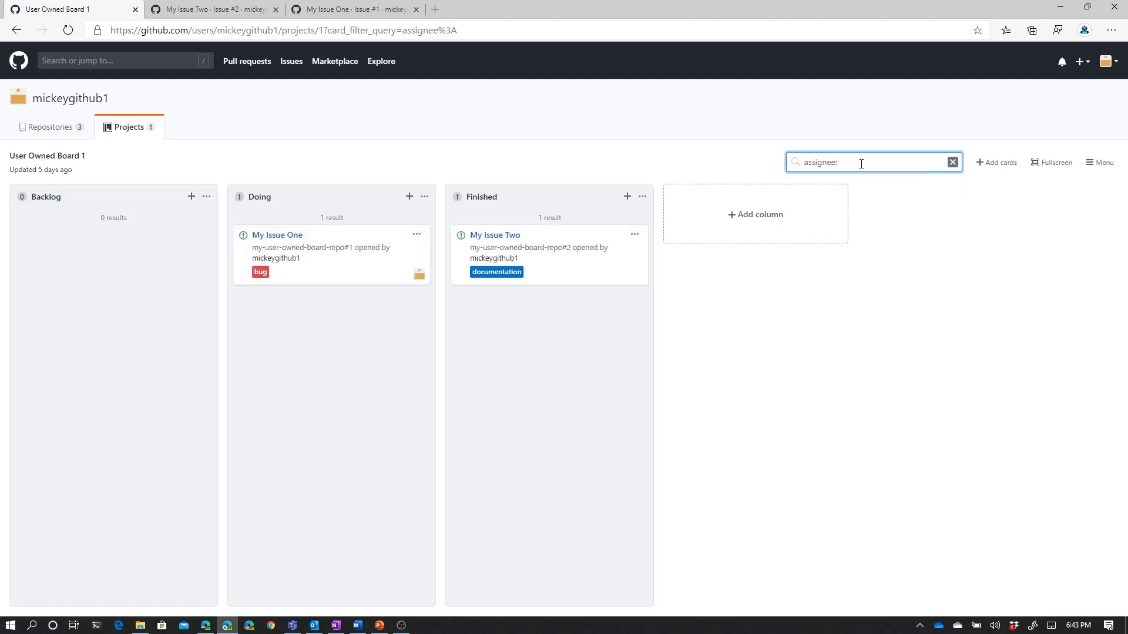
pyautogui.write('mickeyg')
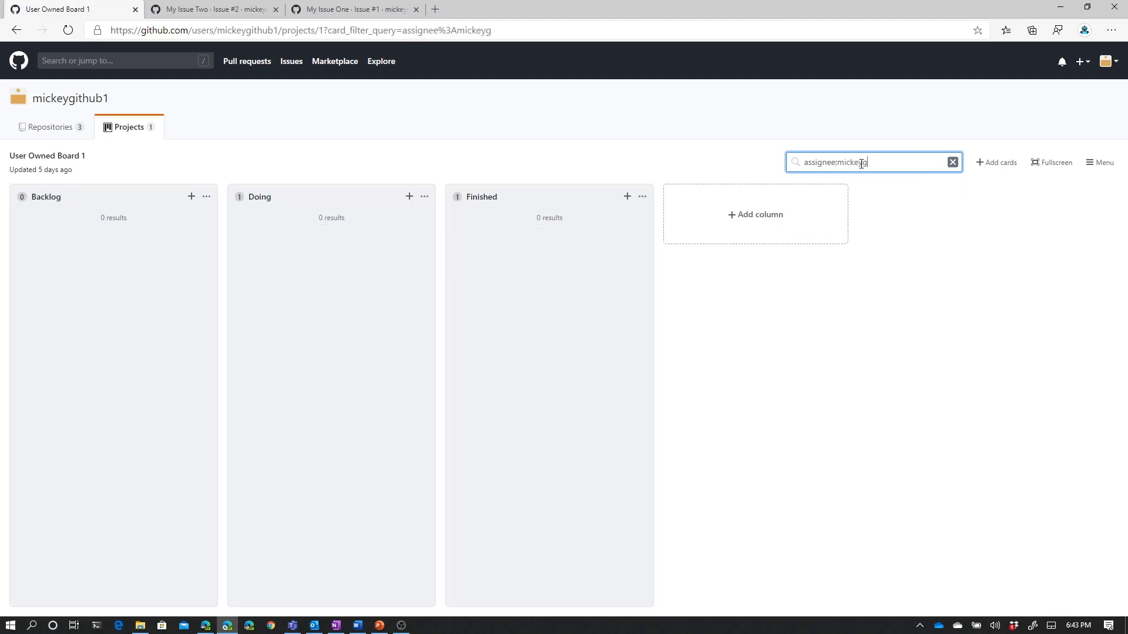
pyautogui.write('it')
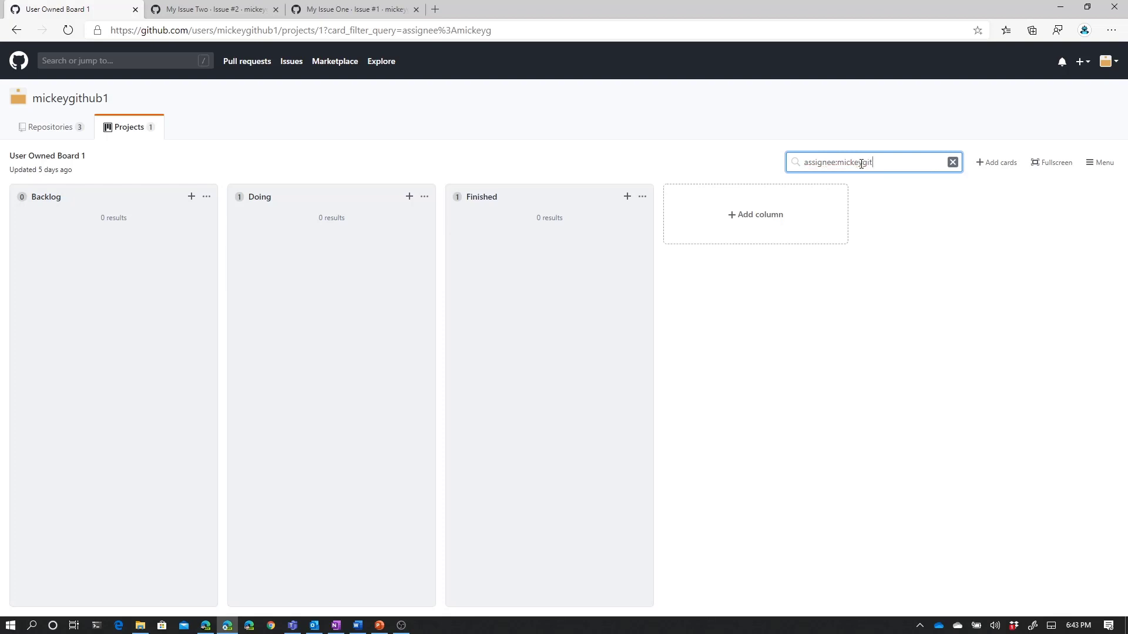
pyautogui.write('hub1')
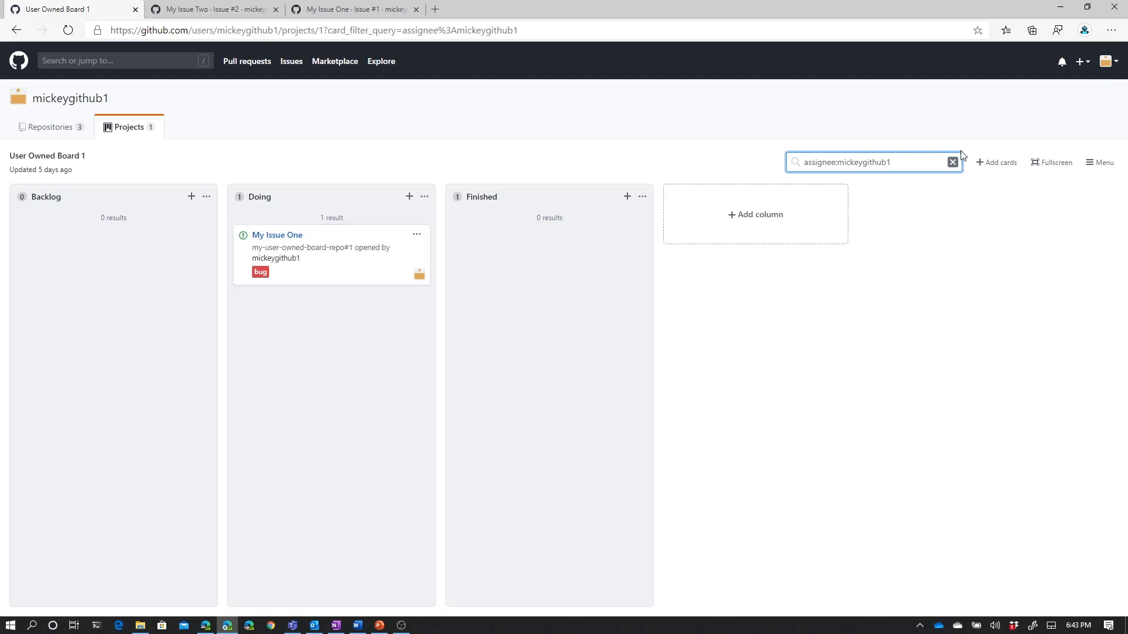
# Clear the assignee filter so both cards show again and dismiss the filter suggestions.
pyautogui.tripleClick(872, 162)
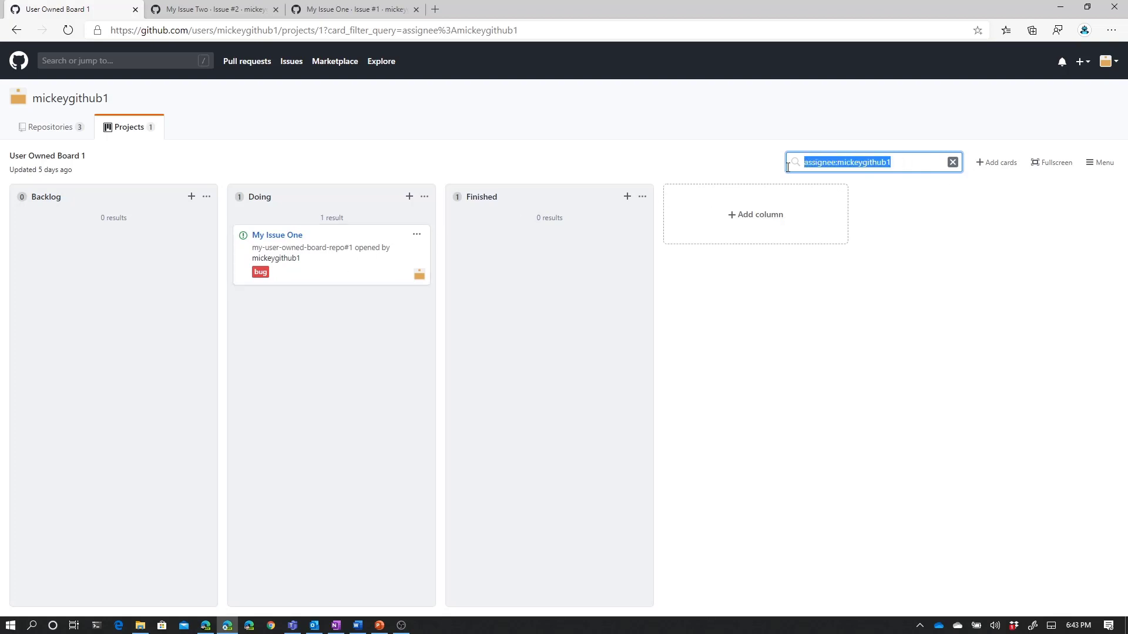
pyautogui.click(953, 162)
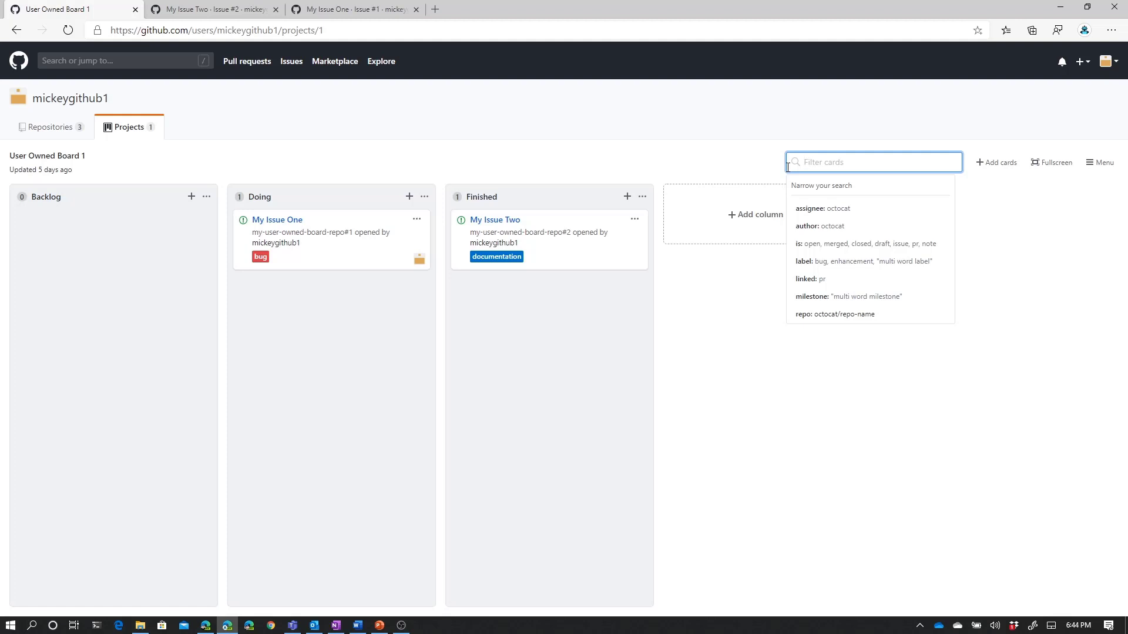
pyautogui.moveTo(642, 173)
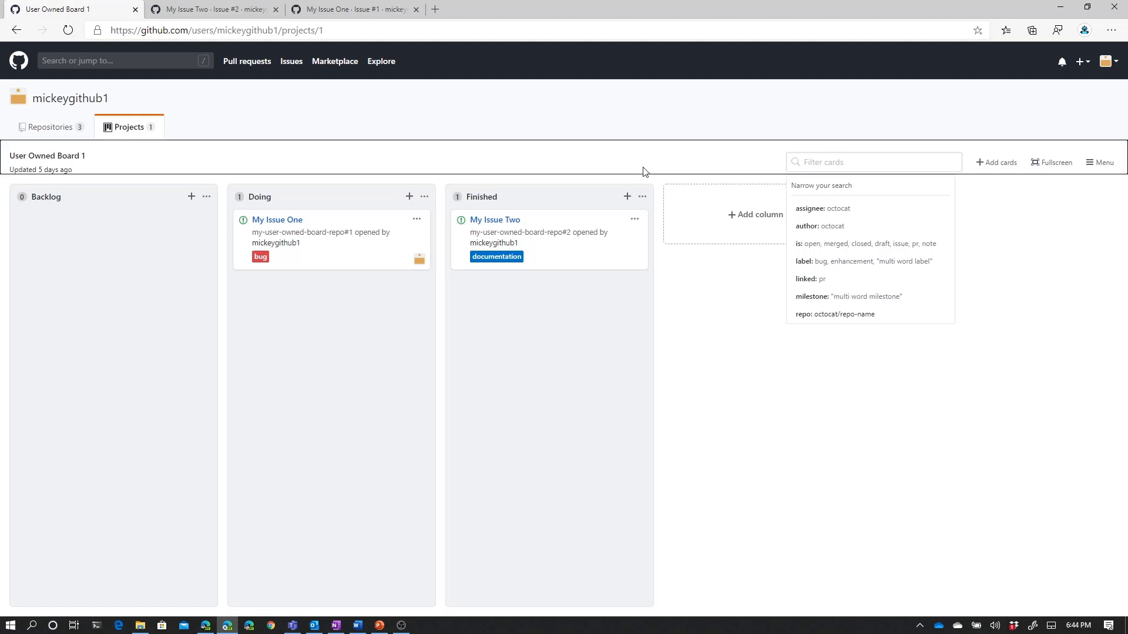
pyautogui.click(642, 171)
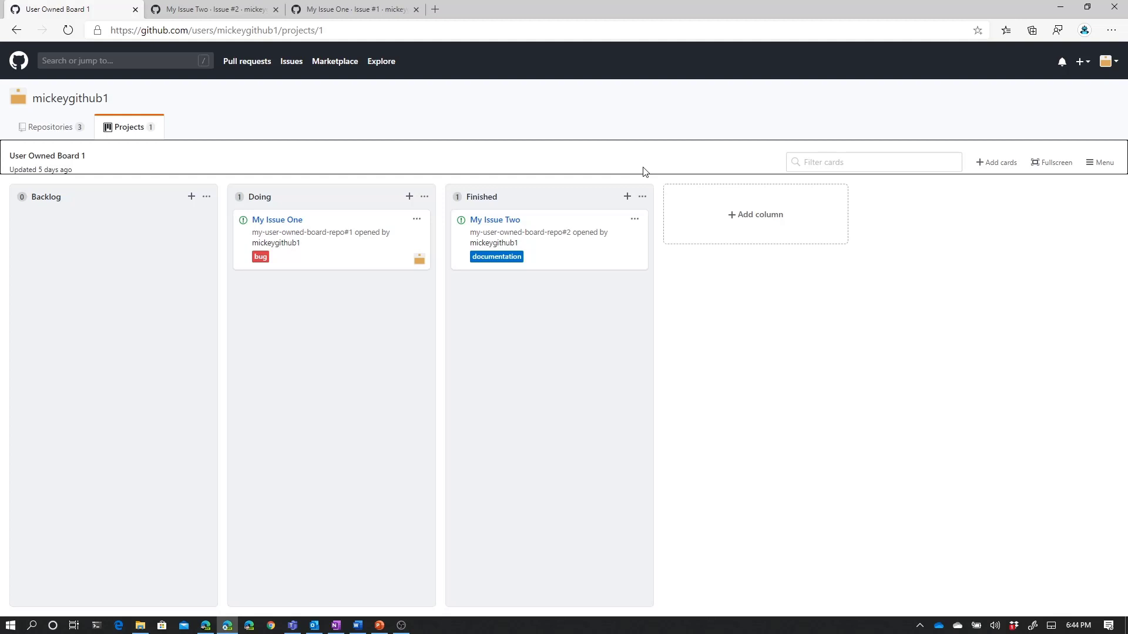
# Navigate from the Repositories list into my-acme-repository and show its Projects list.
pyautogui.click(50, 127)
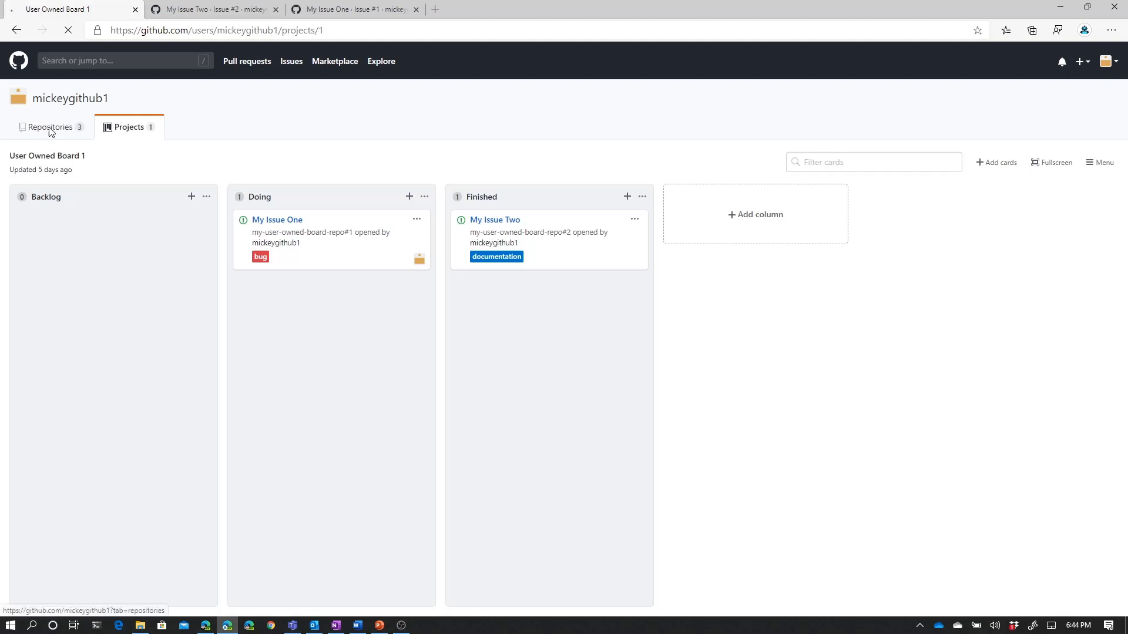
pyautogui.click(49, 127)
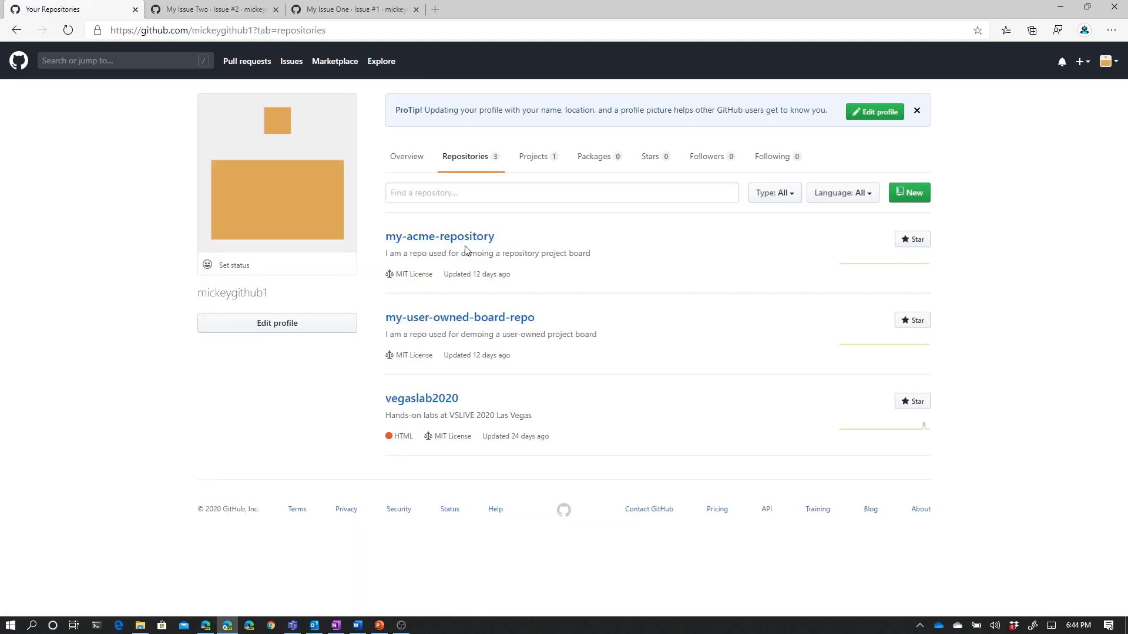
pyautogui.click(440, 236)
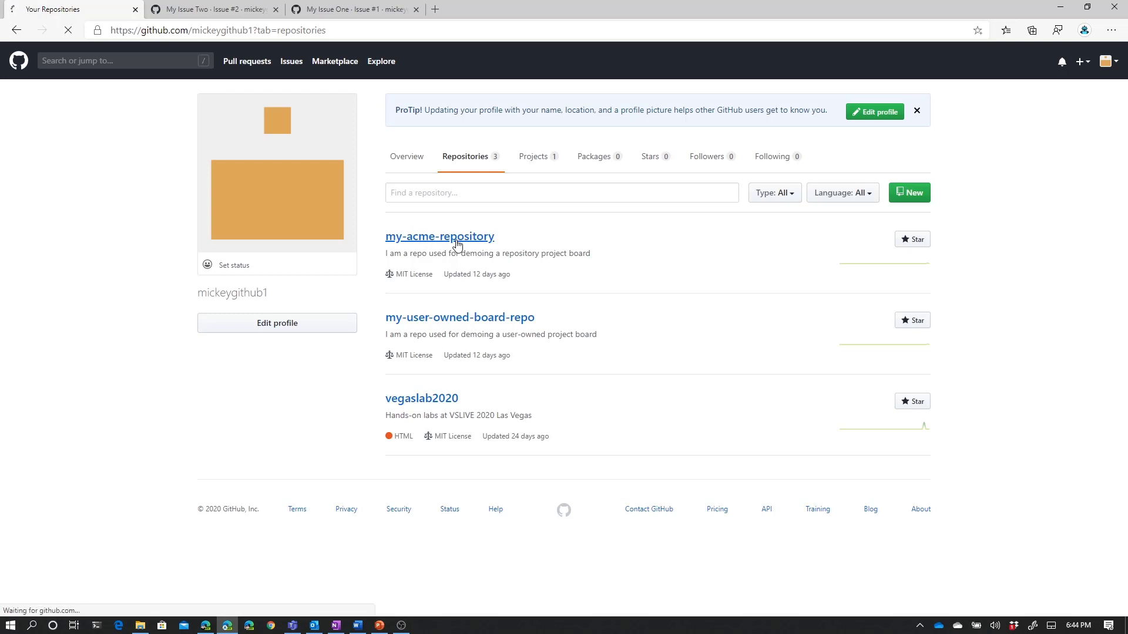
pyautogui.click(439, 236)
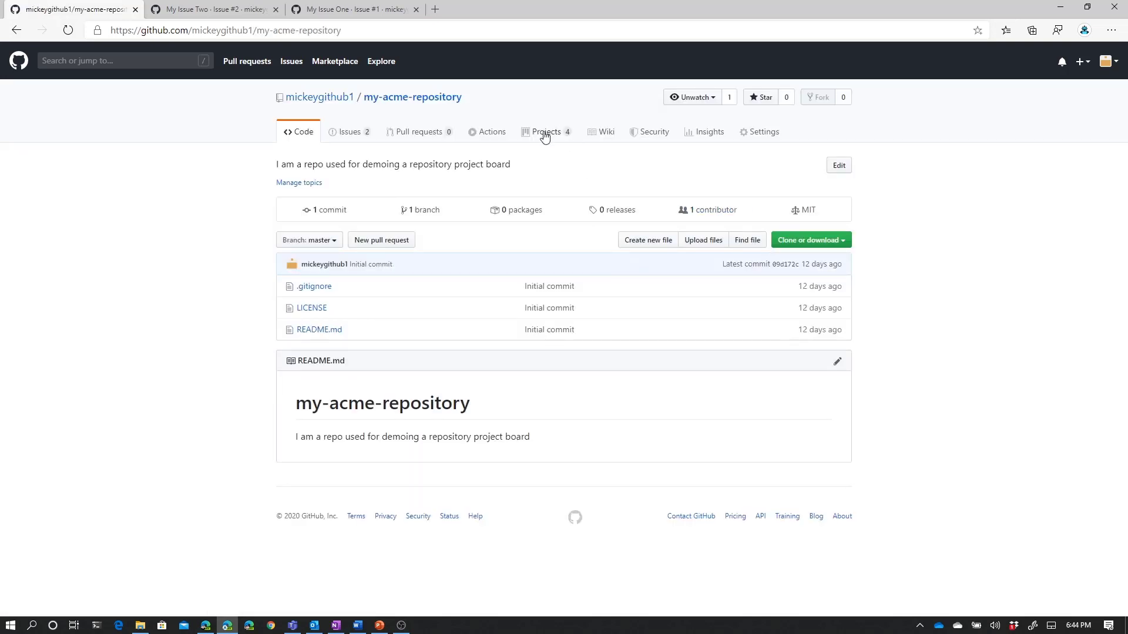
pyautogui.click(546, 132)
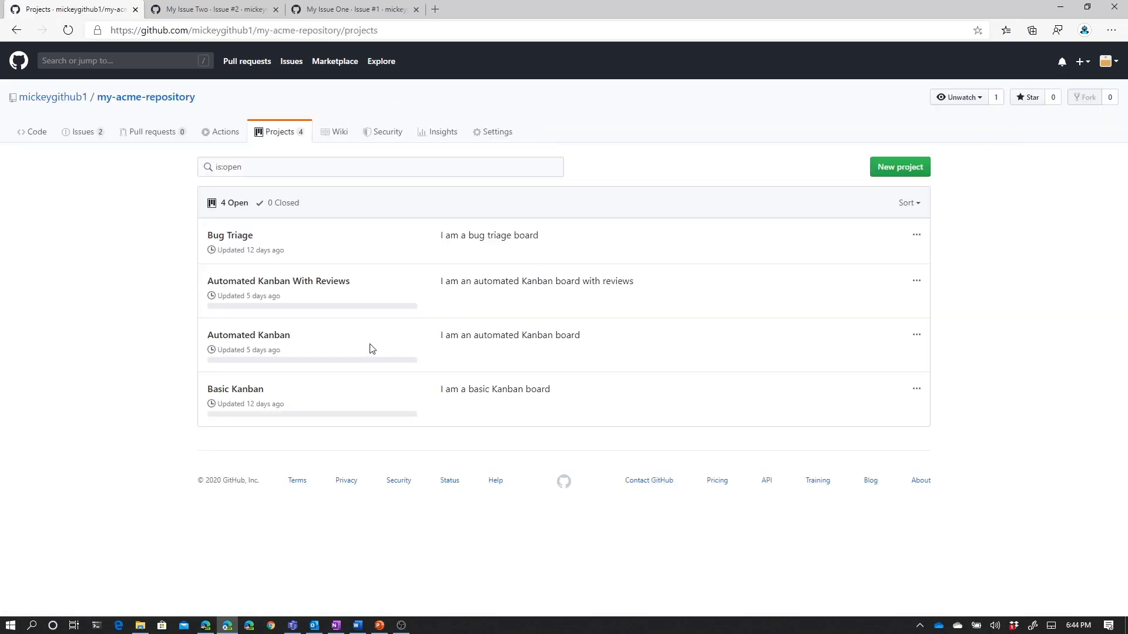
pyautogui.moveTo(351, 325)
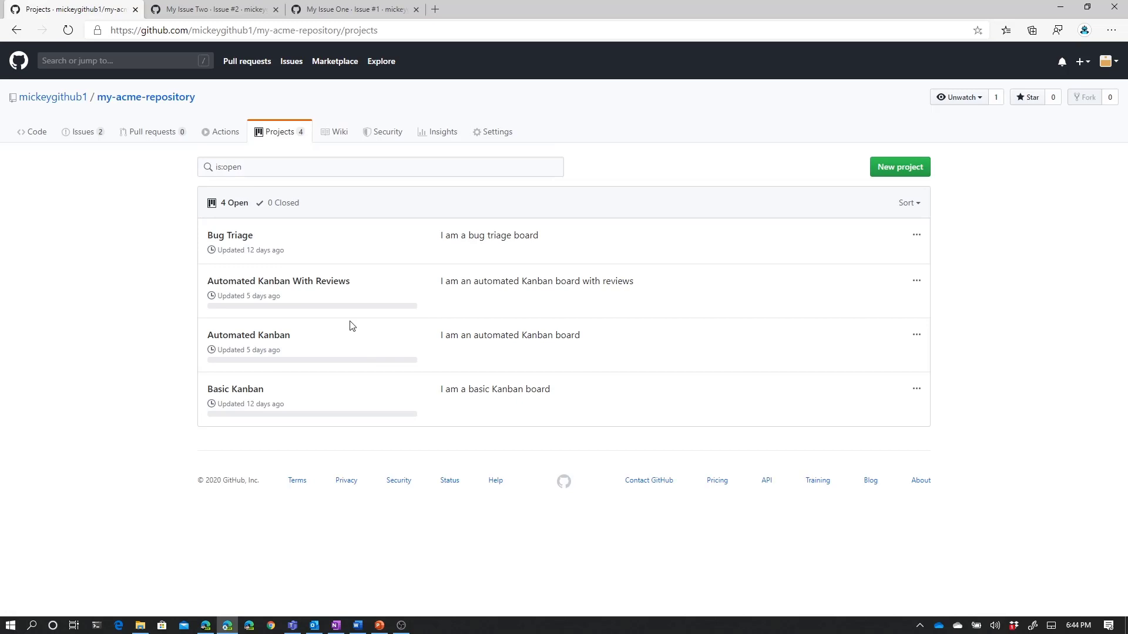
pyautogui.moveTo(307, 287)
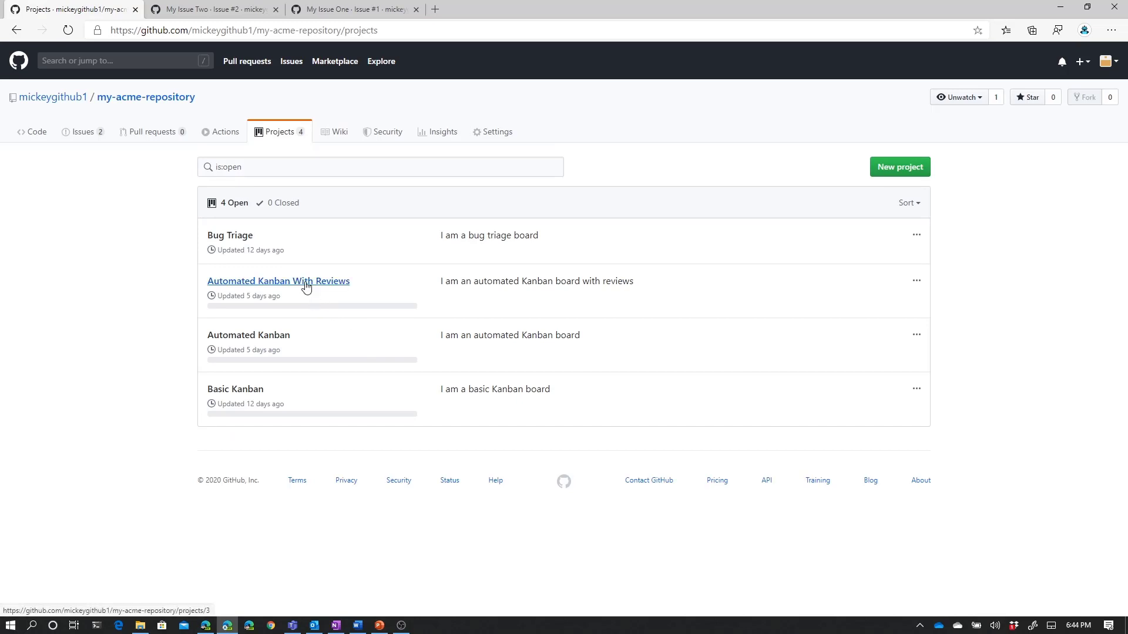
# Open the Automated Kanban With Reviews board from the projects list.
pyautogui.click(278, 281)
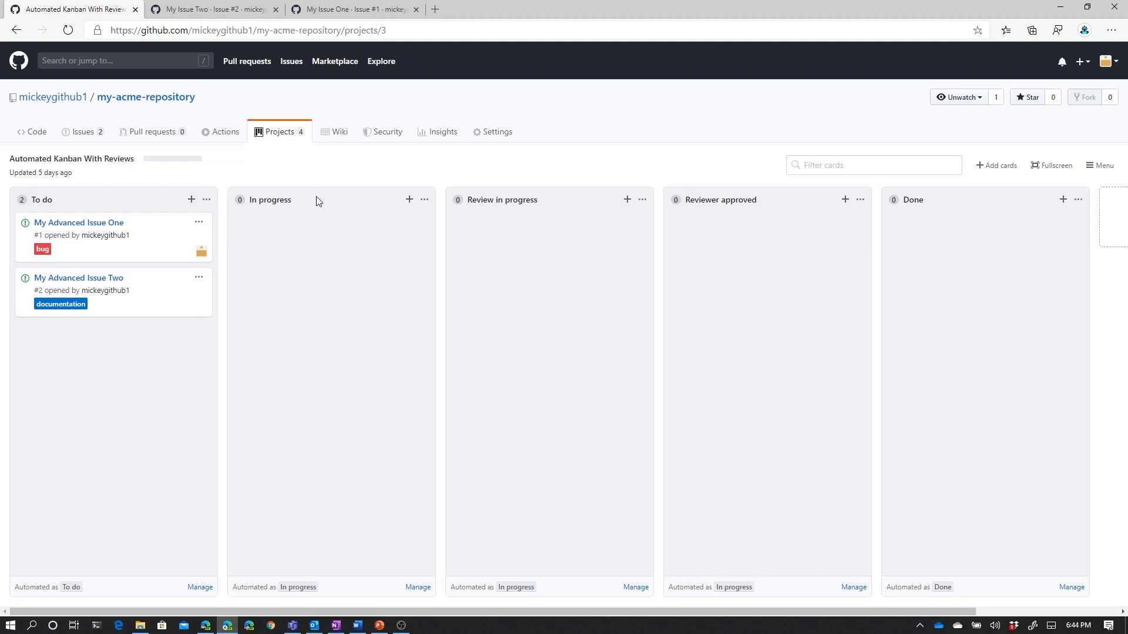
pyautogui.moveTo(246, 169)
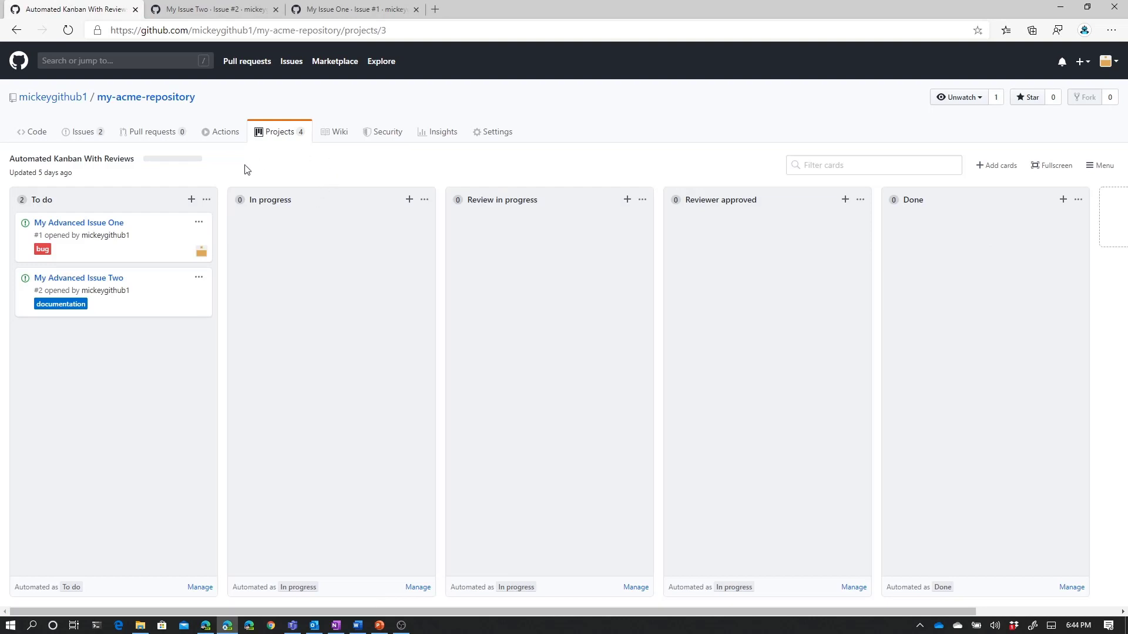
pyautogui.moveTo(268, 336)
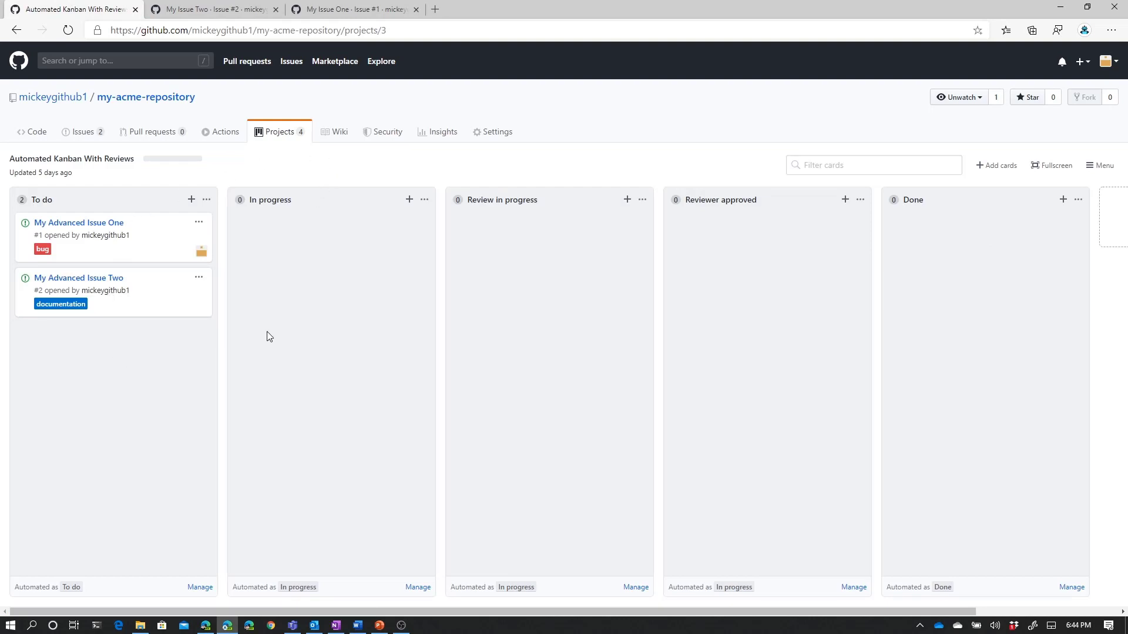
pyautogui.moveTo(216, 270)
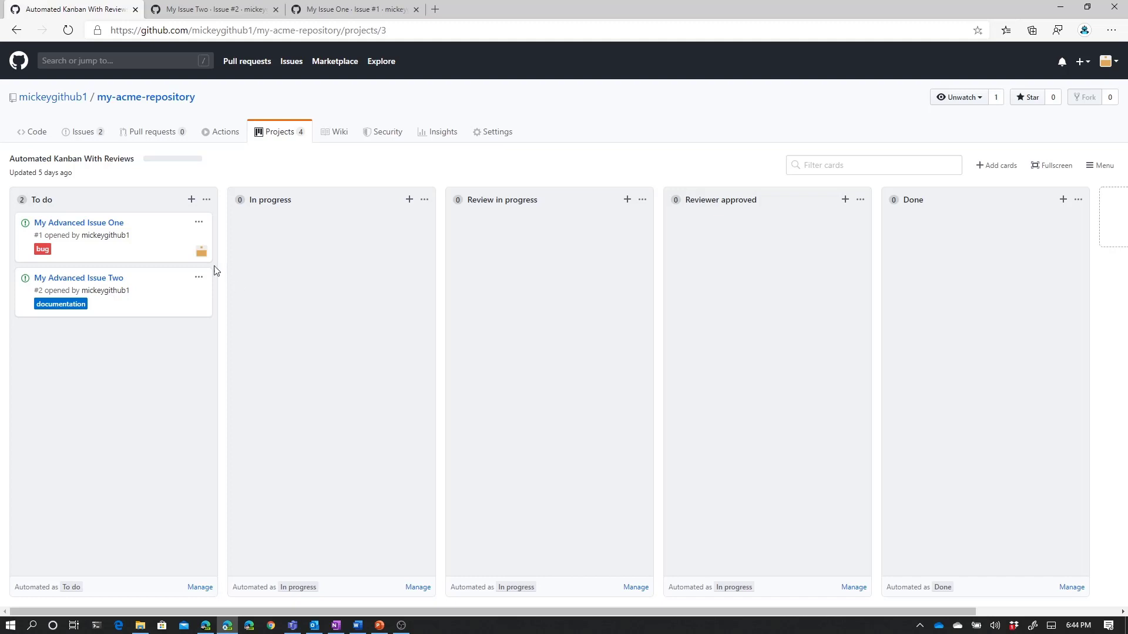
pyautogui.moveTo(177, 236)
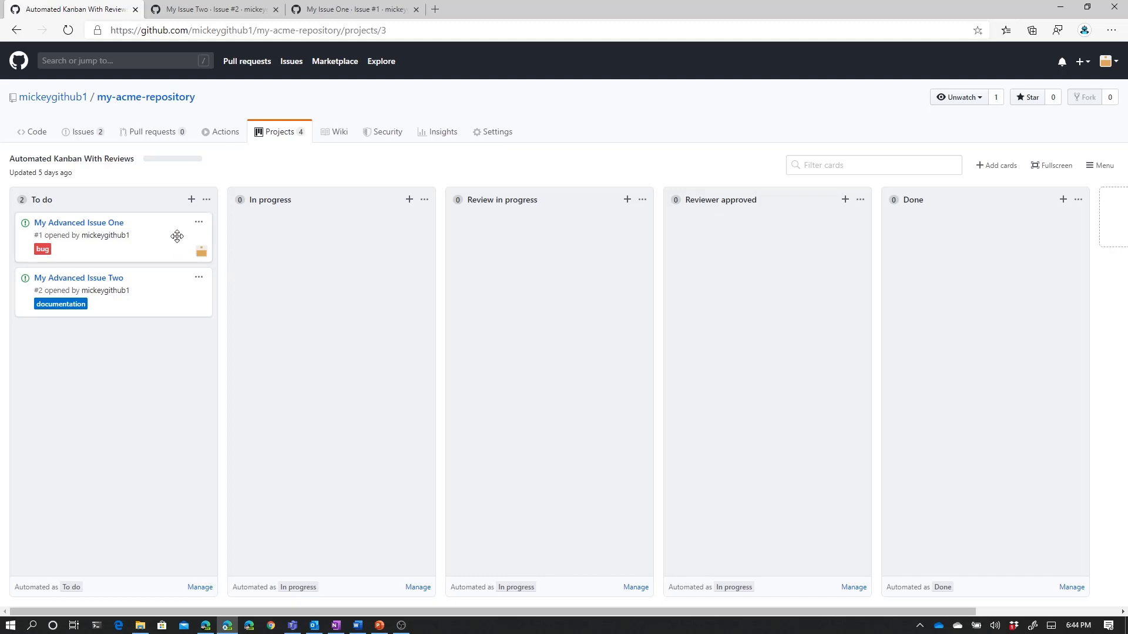
pyautogui.moveTo(139, 530)
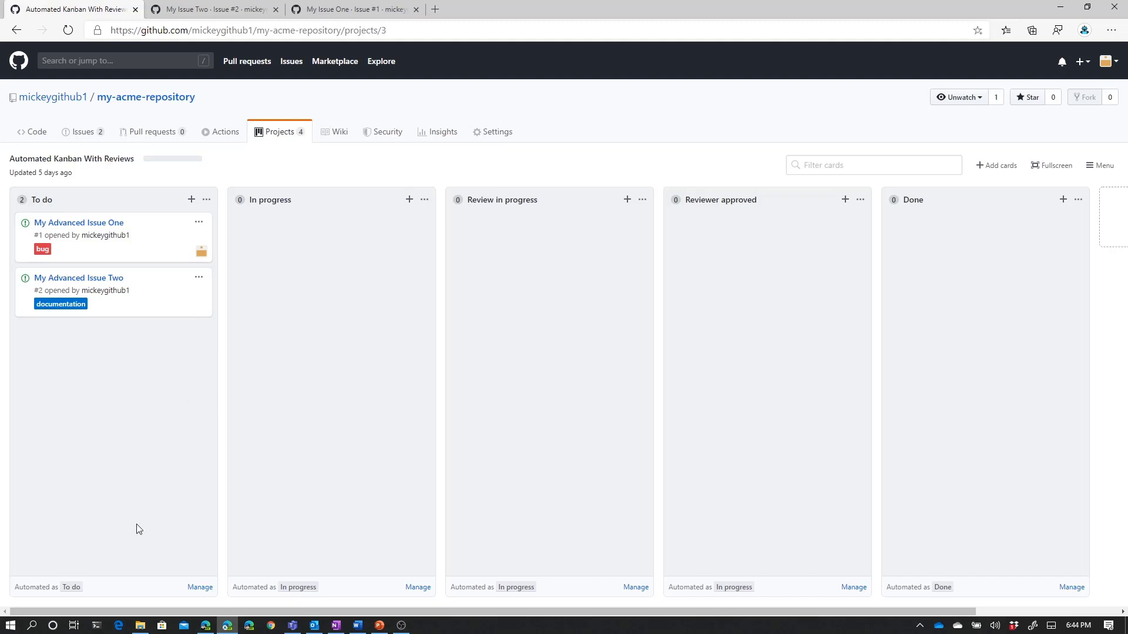
pyautogui.moveTo(89, 594)
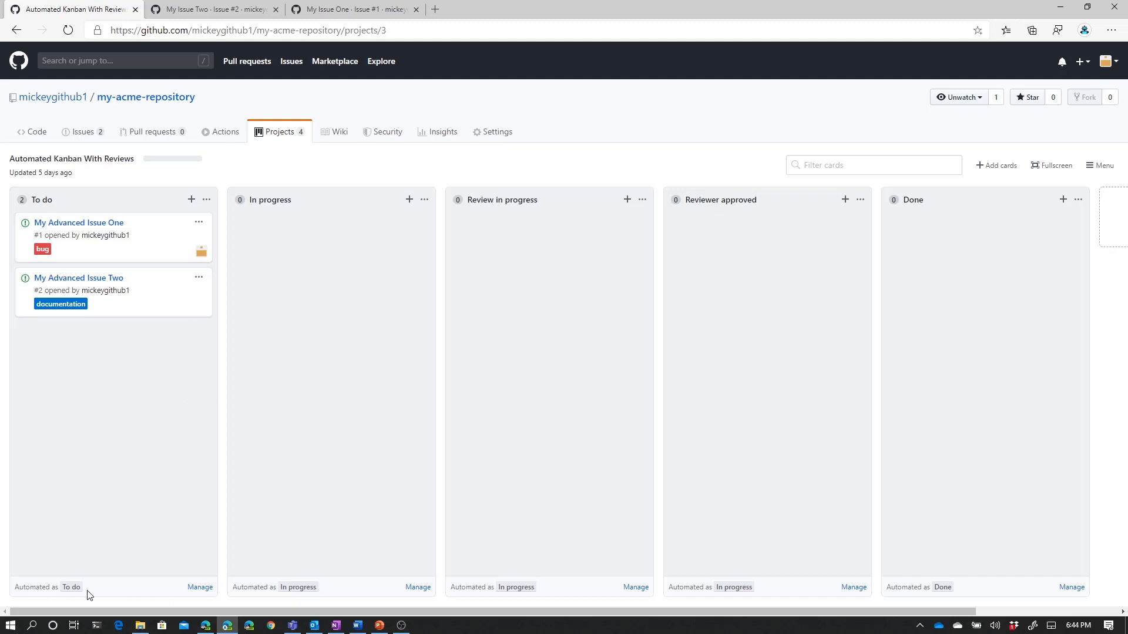
pyautogui.moveTo(59, 601)
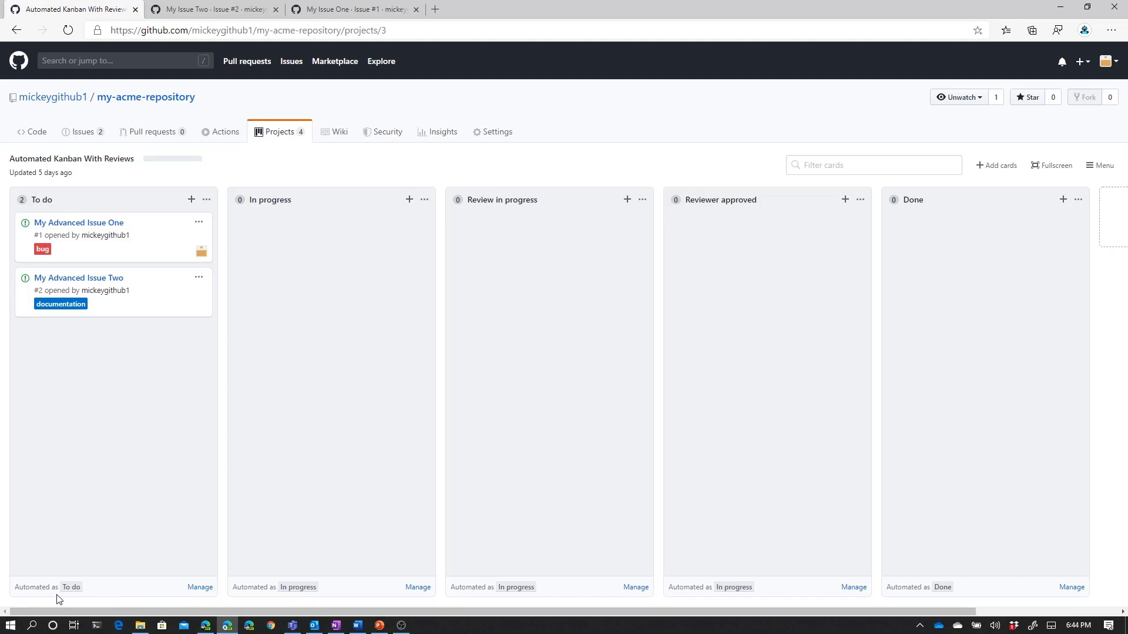
pyautogui.moveTo(400, 587)
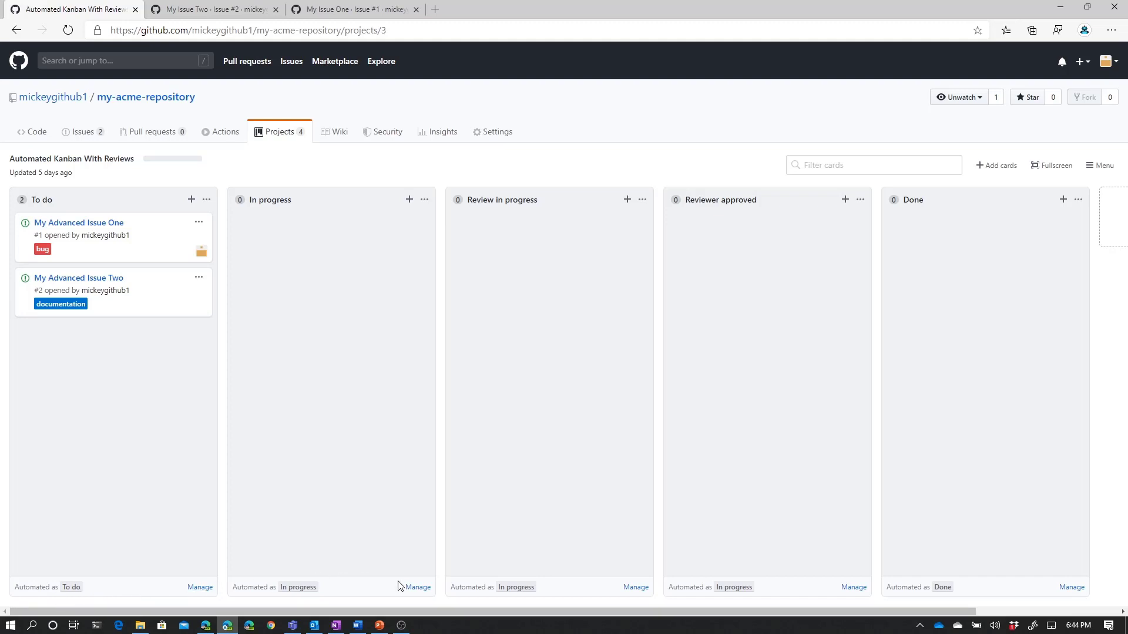
pyautogui.moveTo(395, 588)
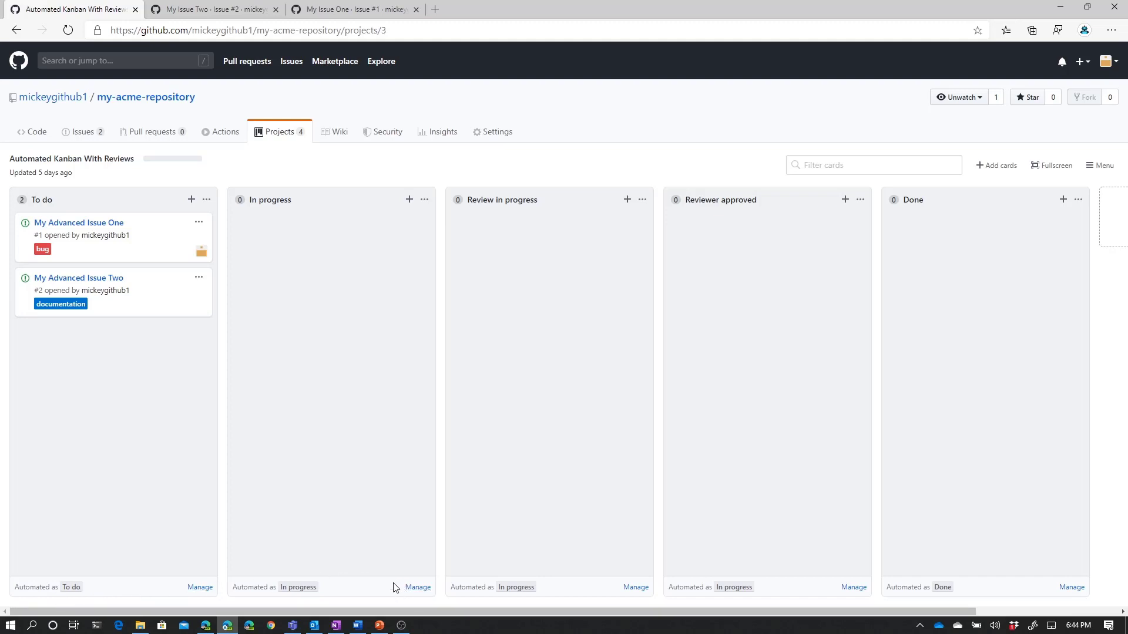
pyautogui.moveTo(793, 416)
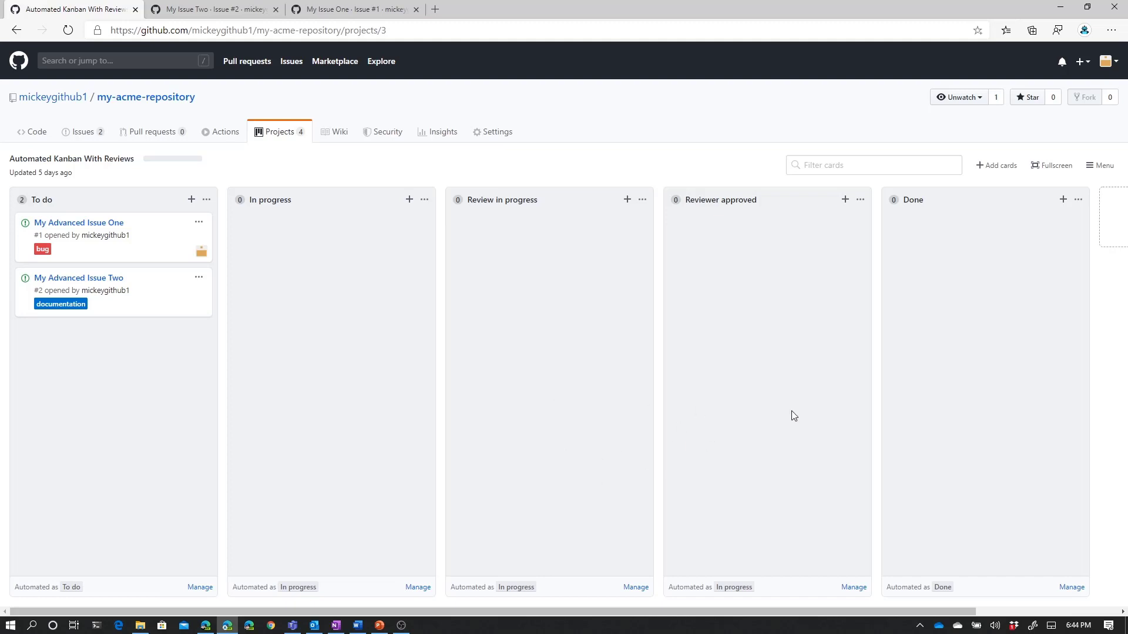
pyautogui.moveTo(992, 528)
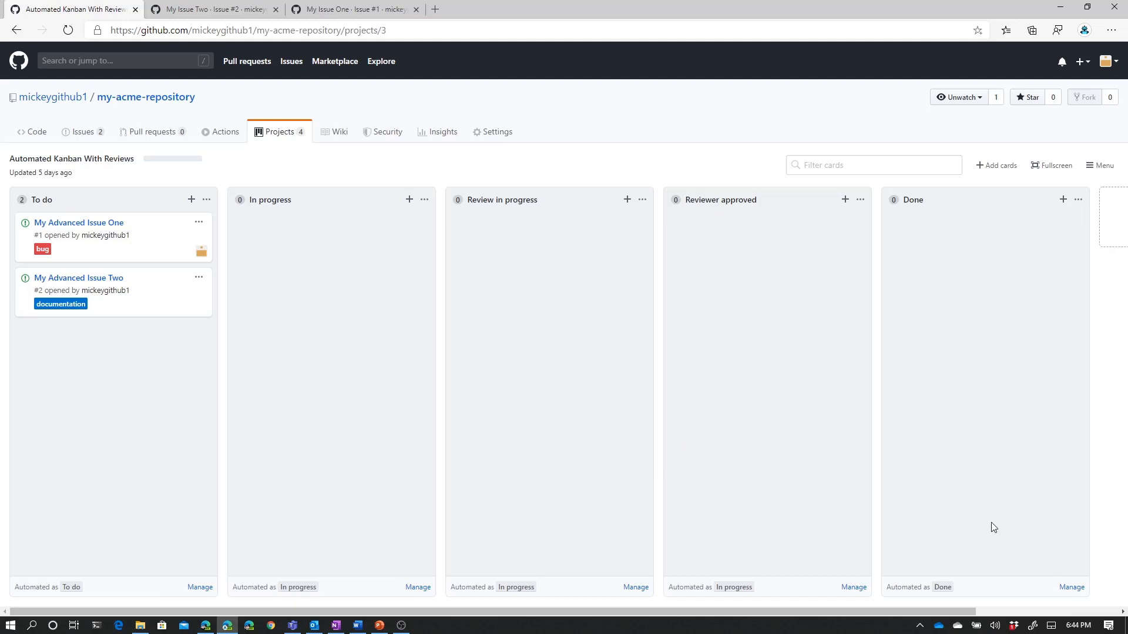
pyautogui.moveTo(587, 495)
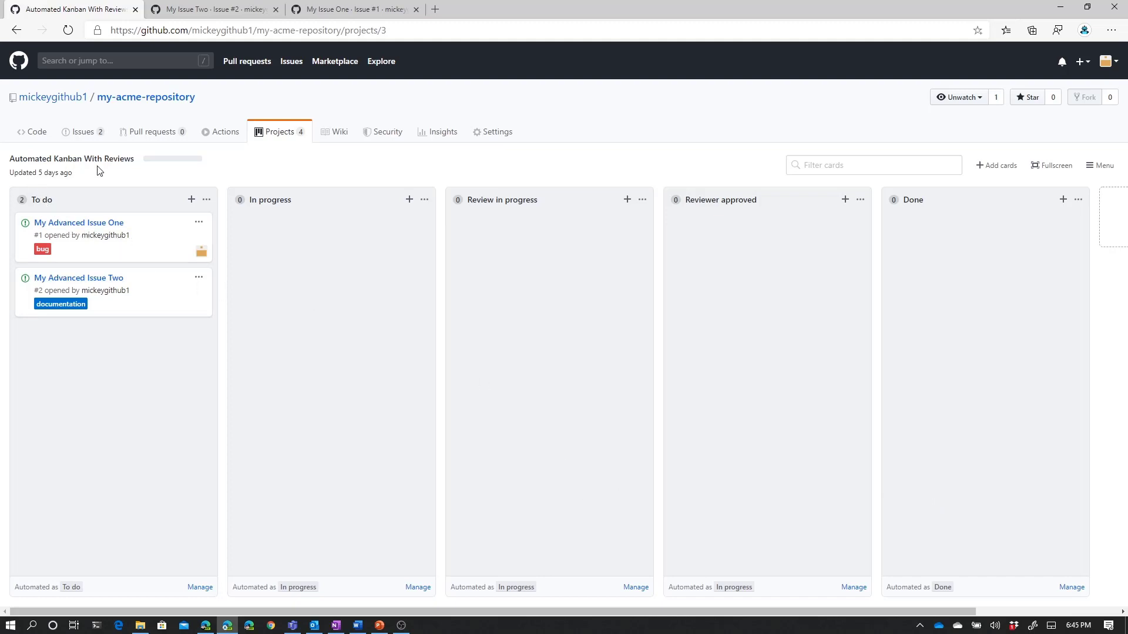
pyautogui.moveTo(170, 161)
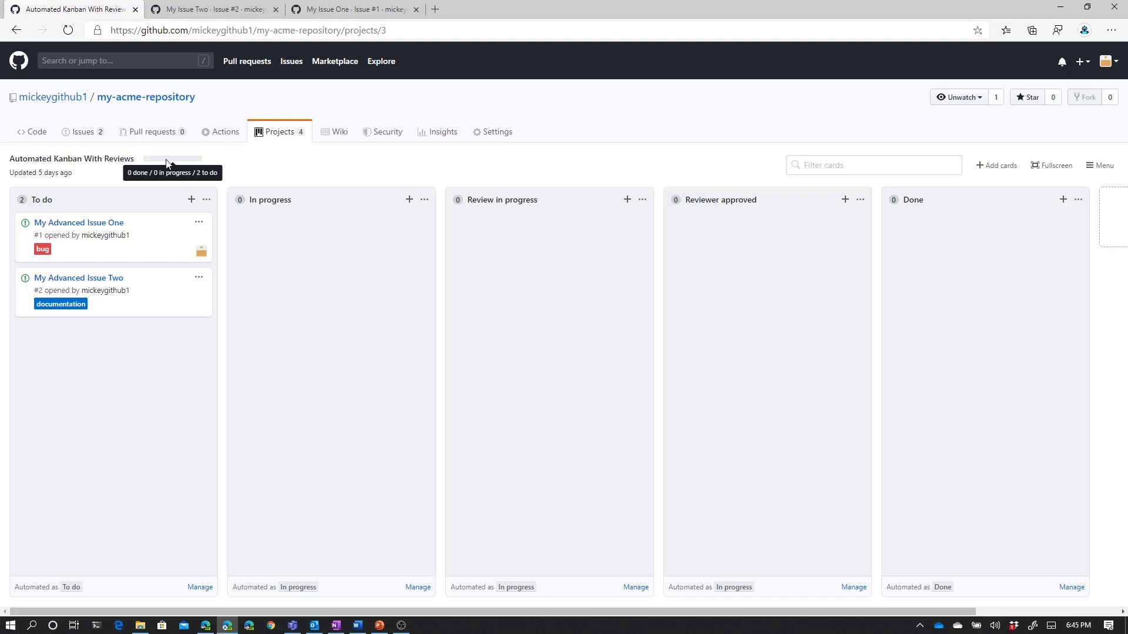
pyautogui.moveTo(174, 141)
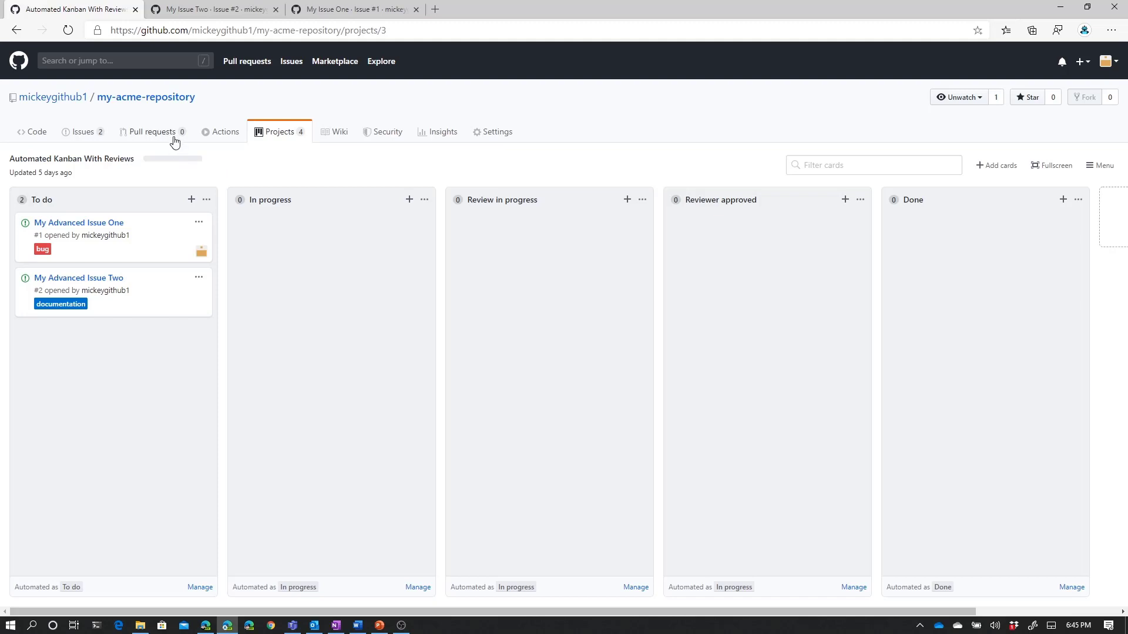
# Return to my-acme-repository's projects list showing the four open boards.
pyautogui.click(279, 132)
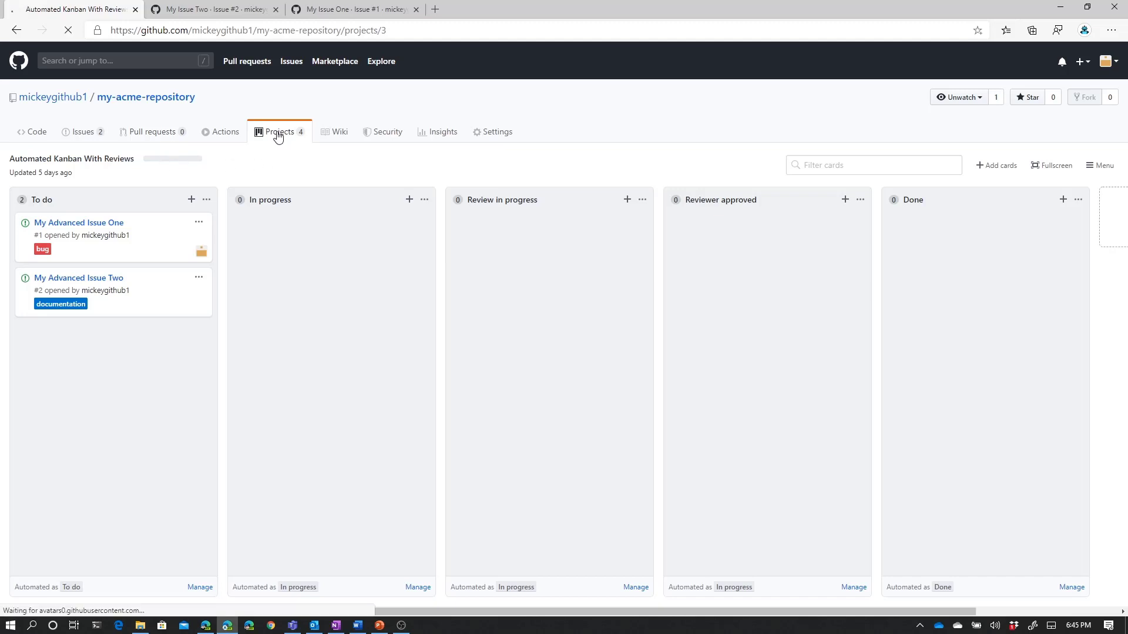
pyautogui.click(279, 131)
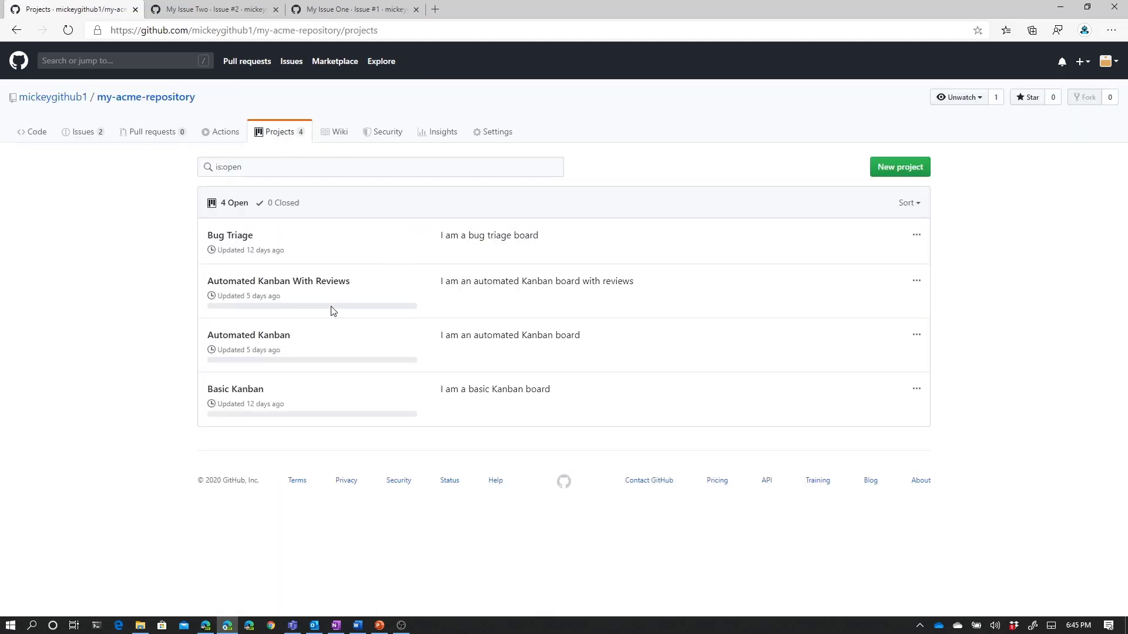
pyautogui.moveTo(310, 305)
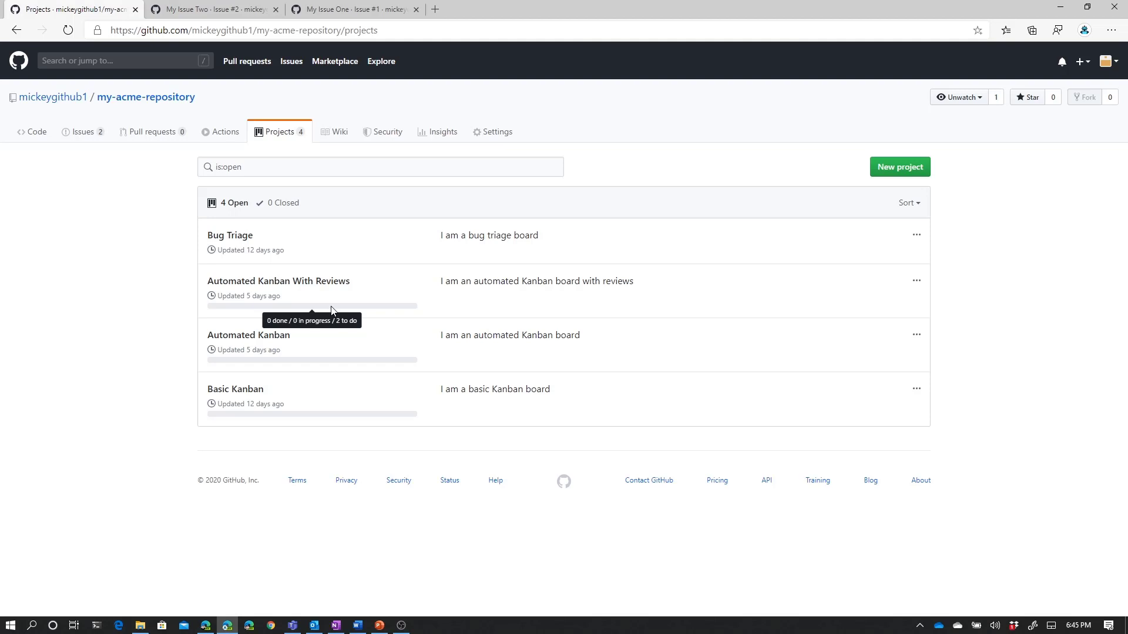
pyautogui.moveTo(121, 149)
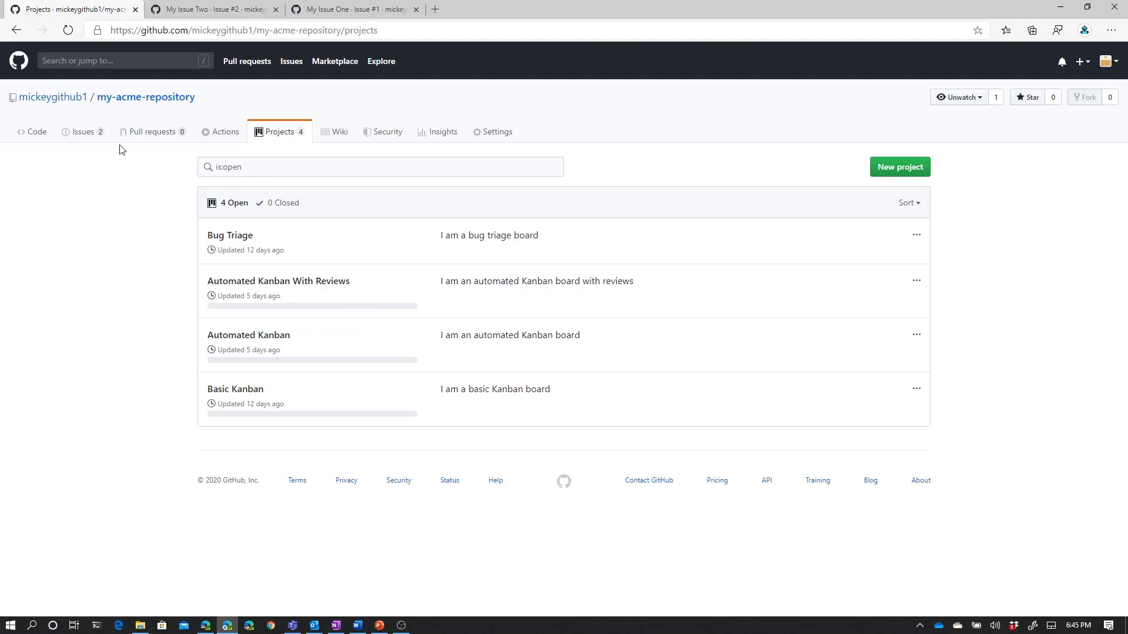
# Open issue #1 My Advanced Issue One from the Issues list and close the extra browser tabs.
pyautogui.click(82, 132)
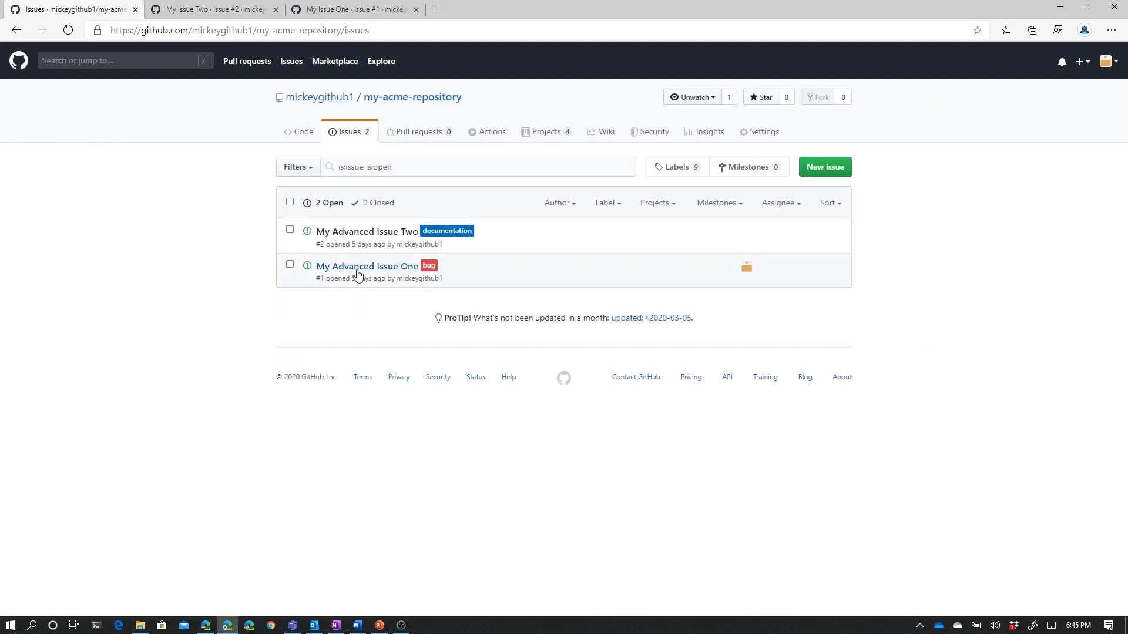
pyautogui.click(367, 266)
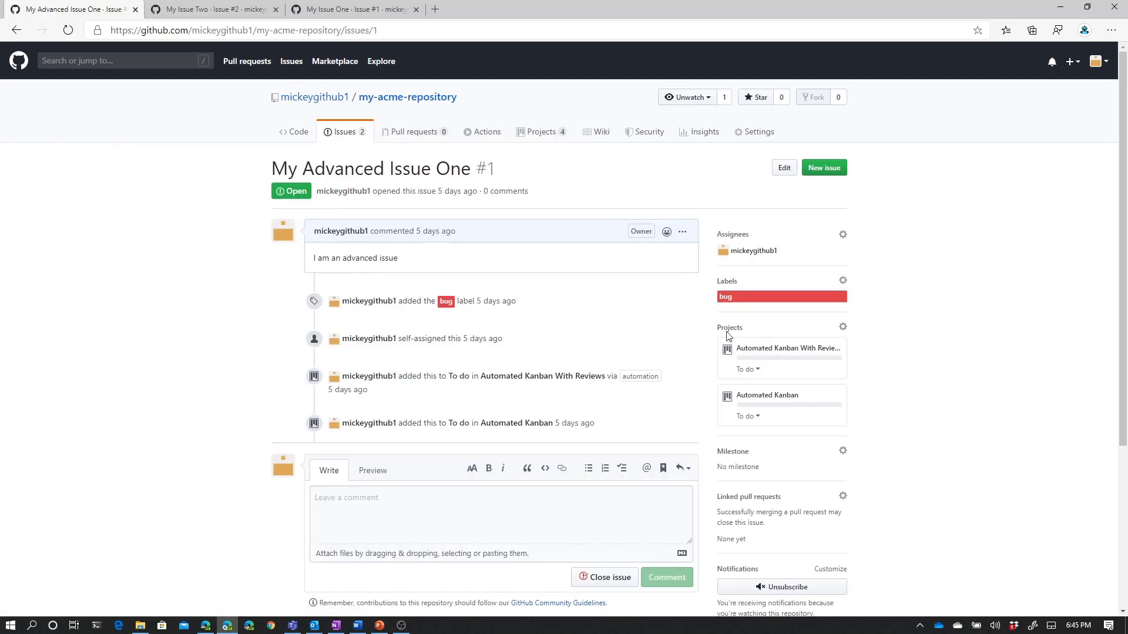
pyautogui.moveTo(777, 360)
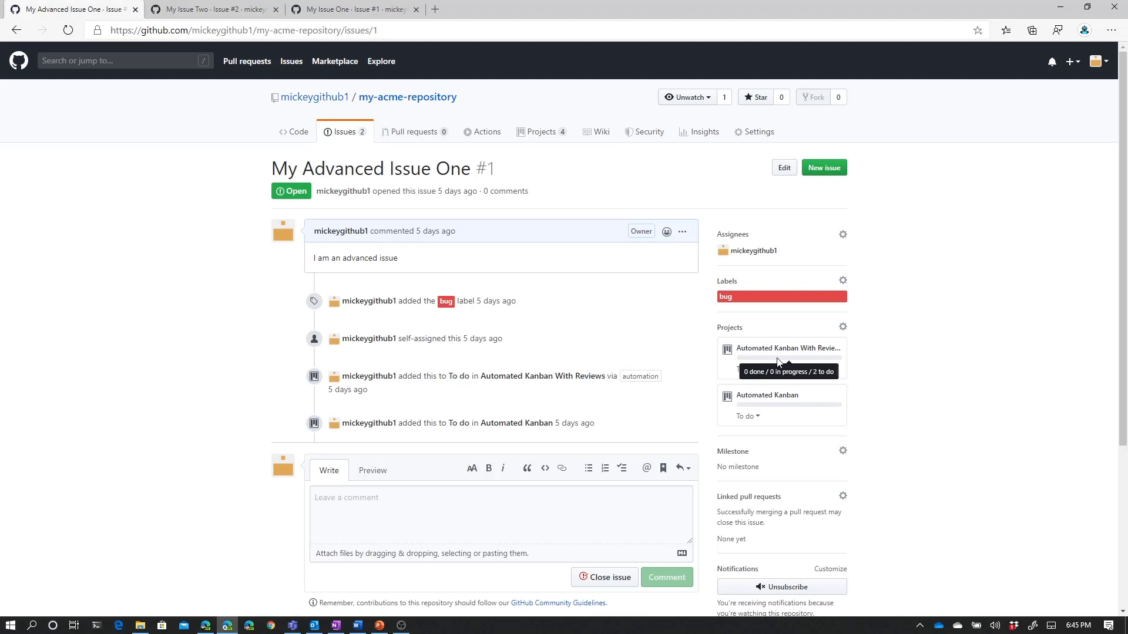
pyautogui.moveTo(271, 9)
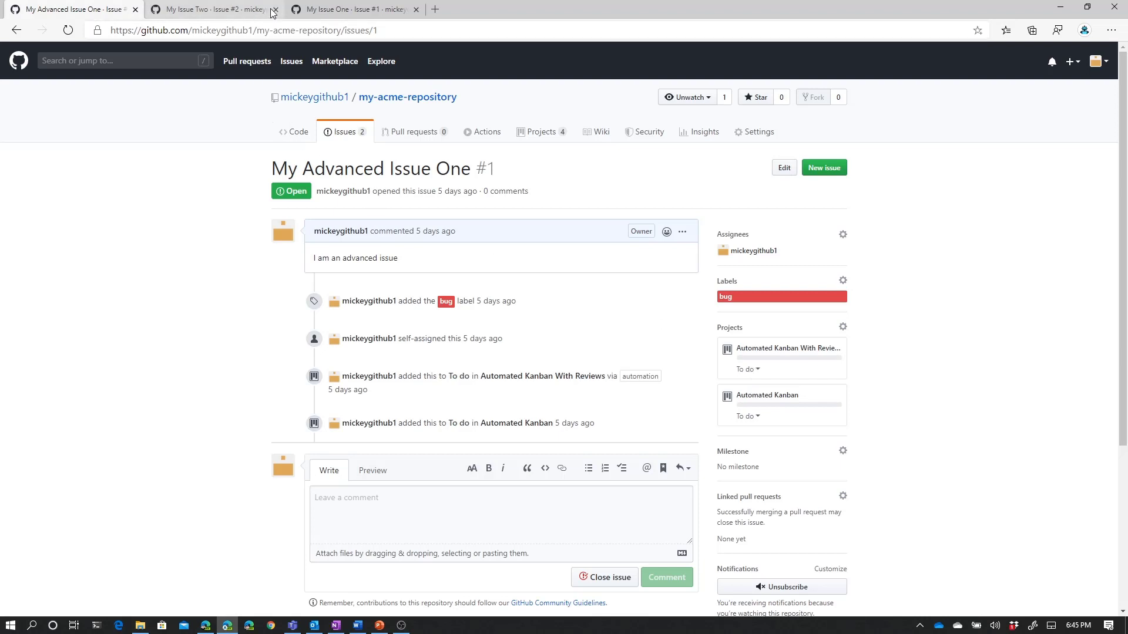
pyautogui.click(274, 8)
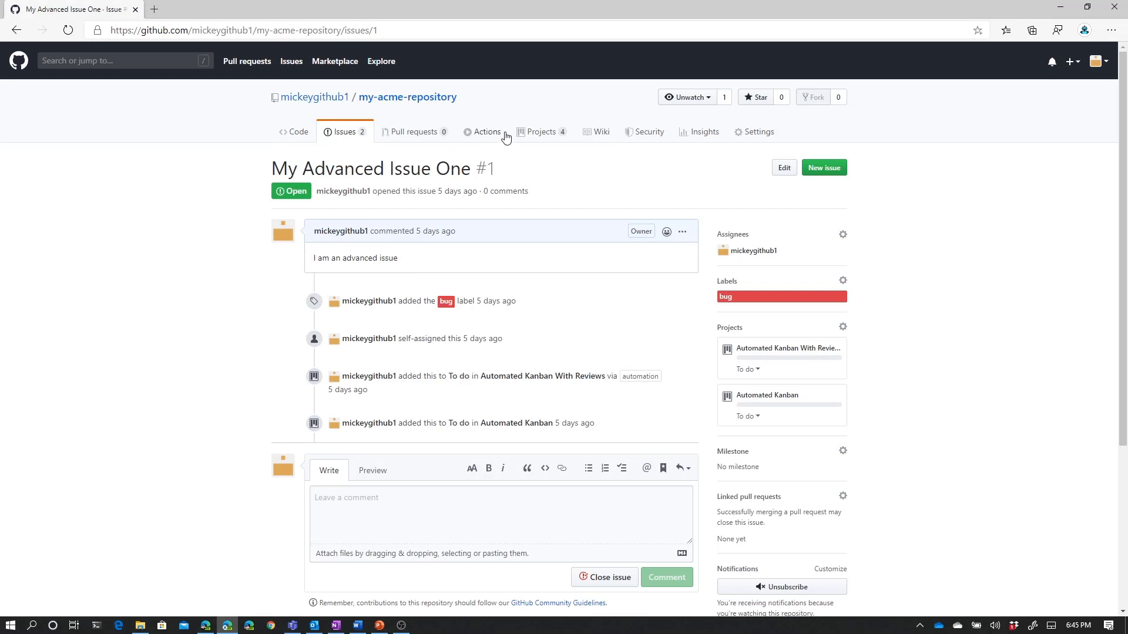
# Go back to the projects list and reopen the Automated Kanban With Reviews board.
pyautogui.click(539, 132)
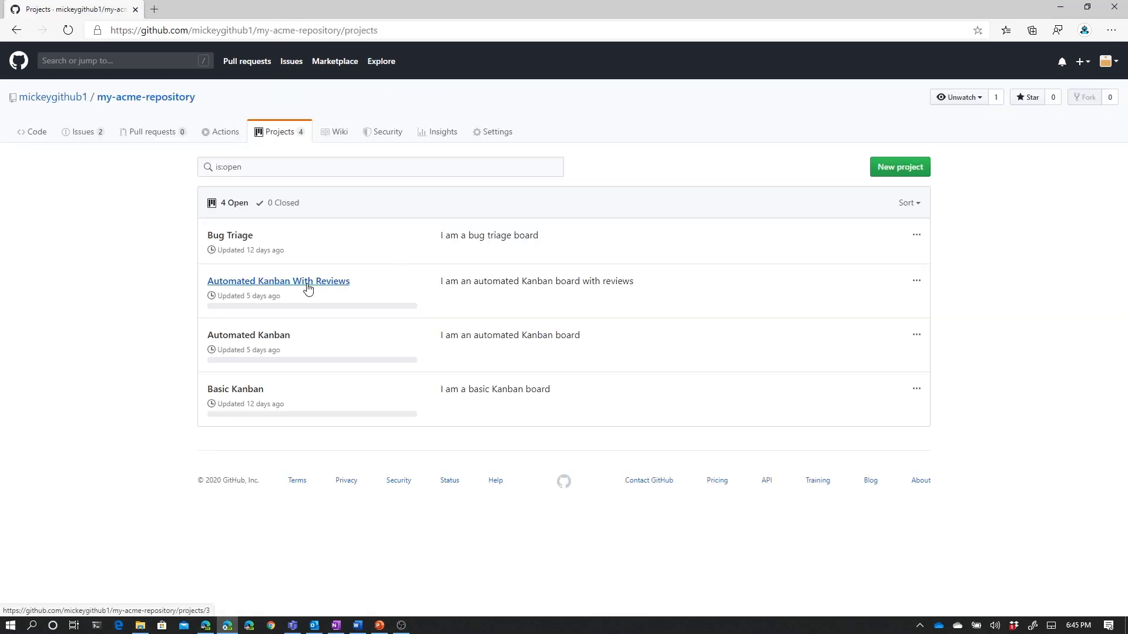
pyautogui.click(279, 281)
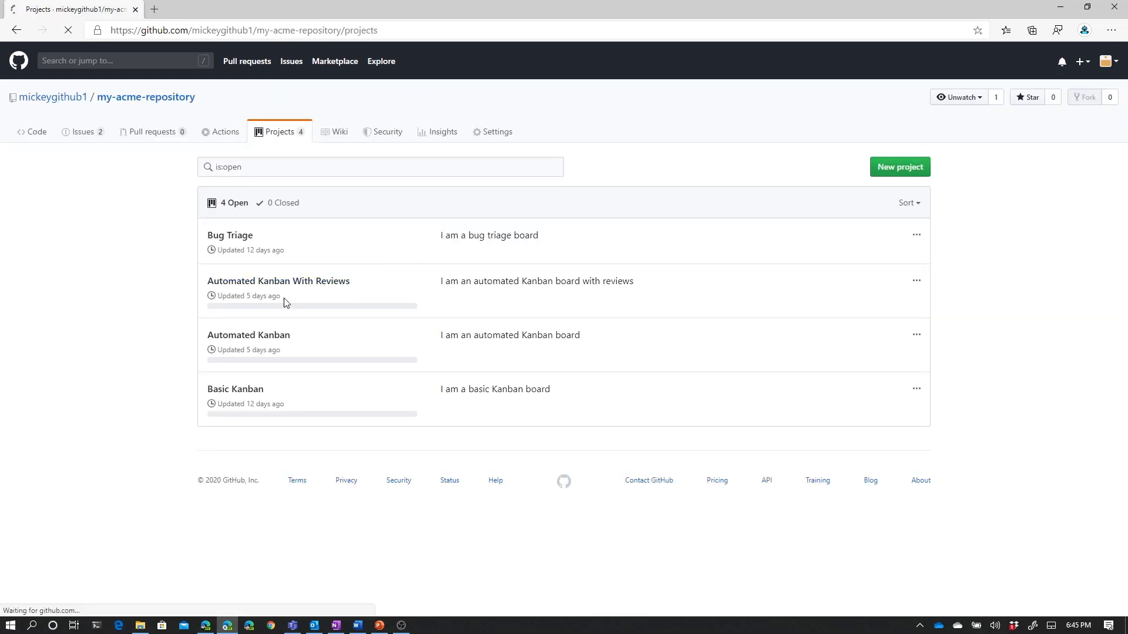
pyautogui.click(279, 280)
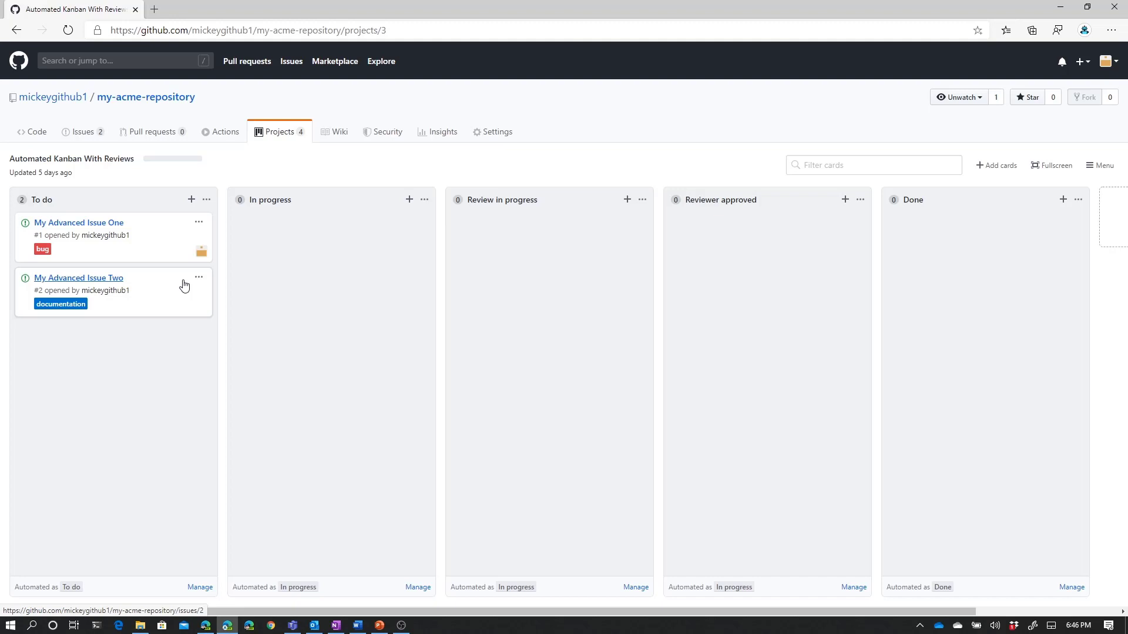
pyautogui.moveTo(204, 212)
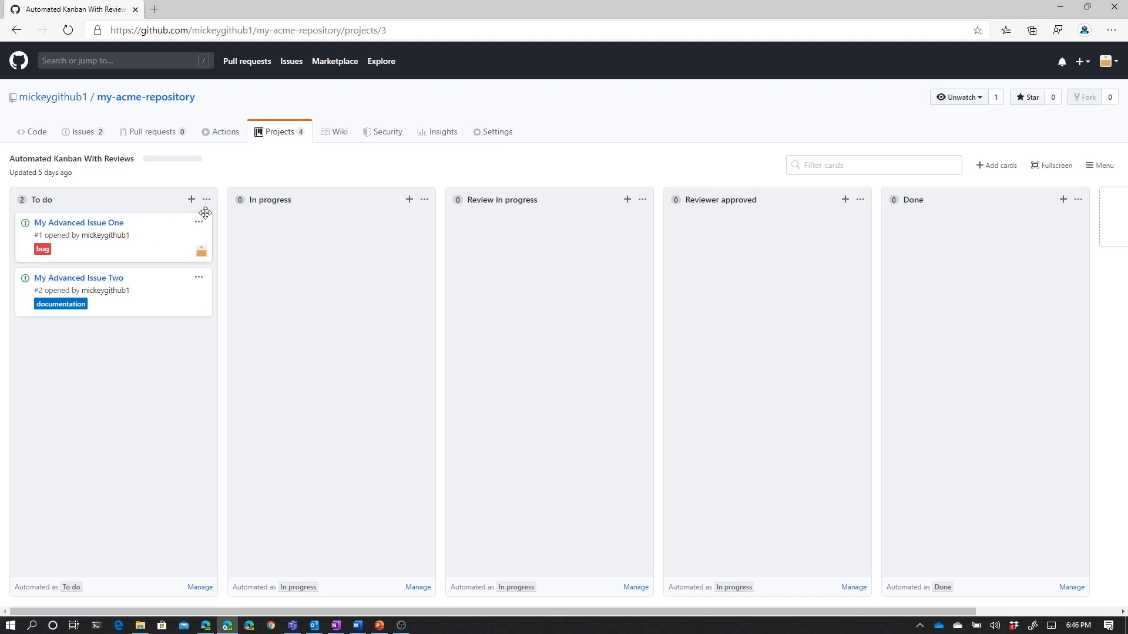
# View the To do column's automation rules via Manage automation.
pyautogui.click(200, 587)
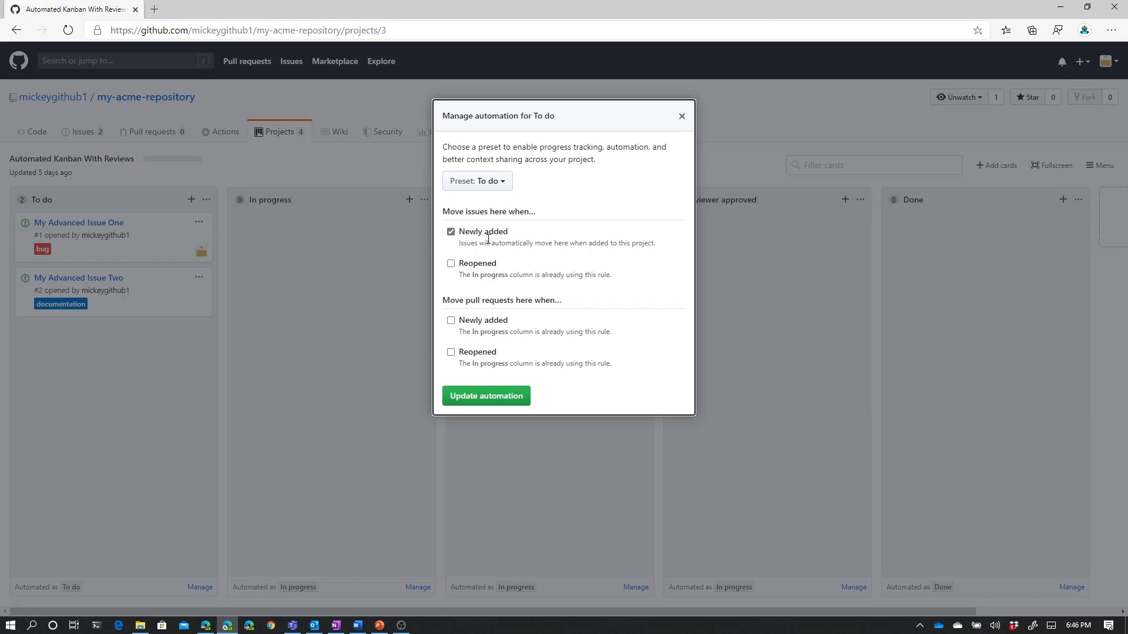
pyautogui.moveTo(493, 238)
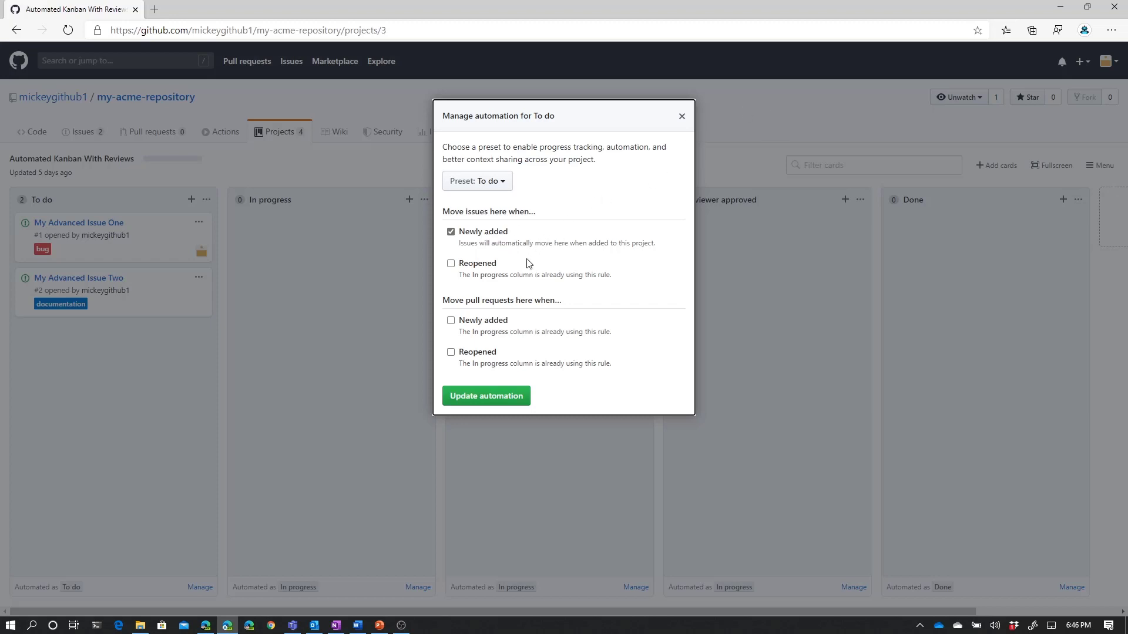
pyautogui.moveTo(488, 270)
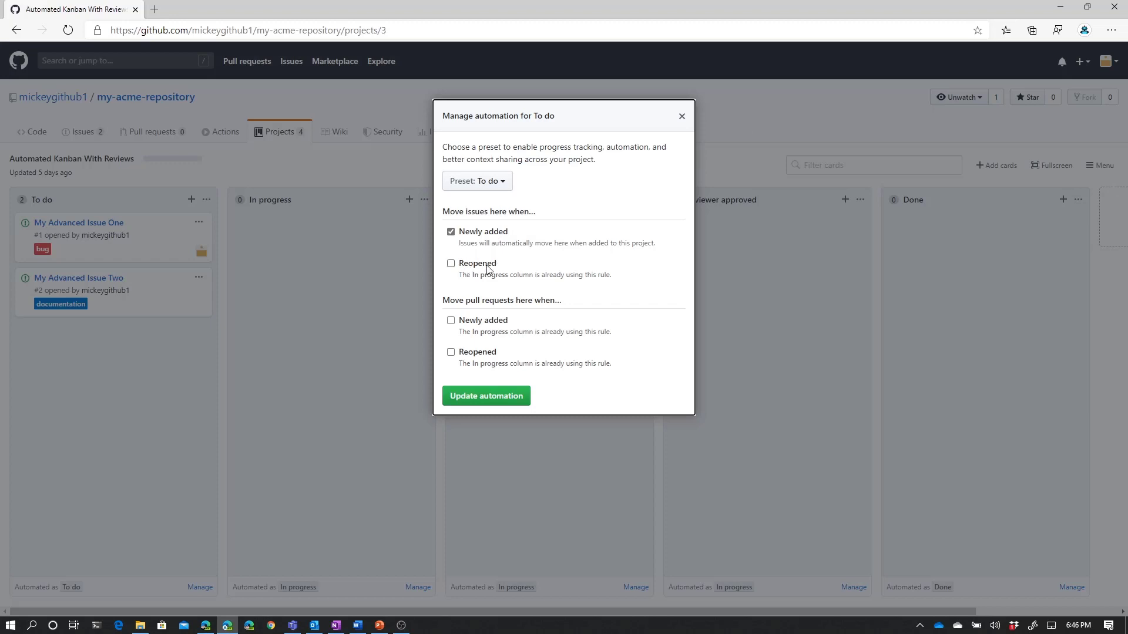
pyautogui.moveTo(473, 270)
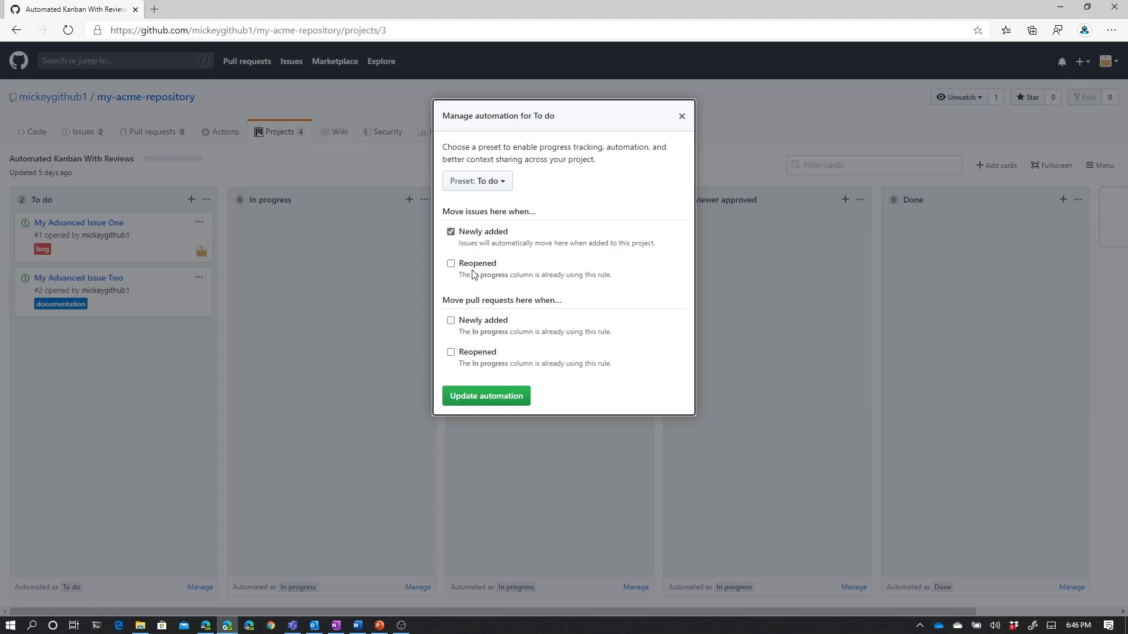
pyautogui.moveTo(545, 279)
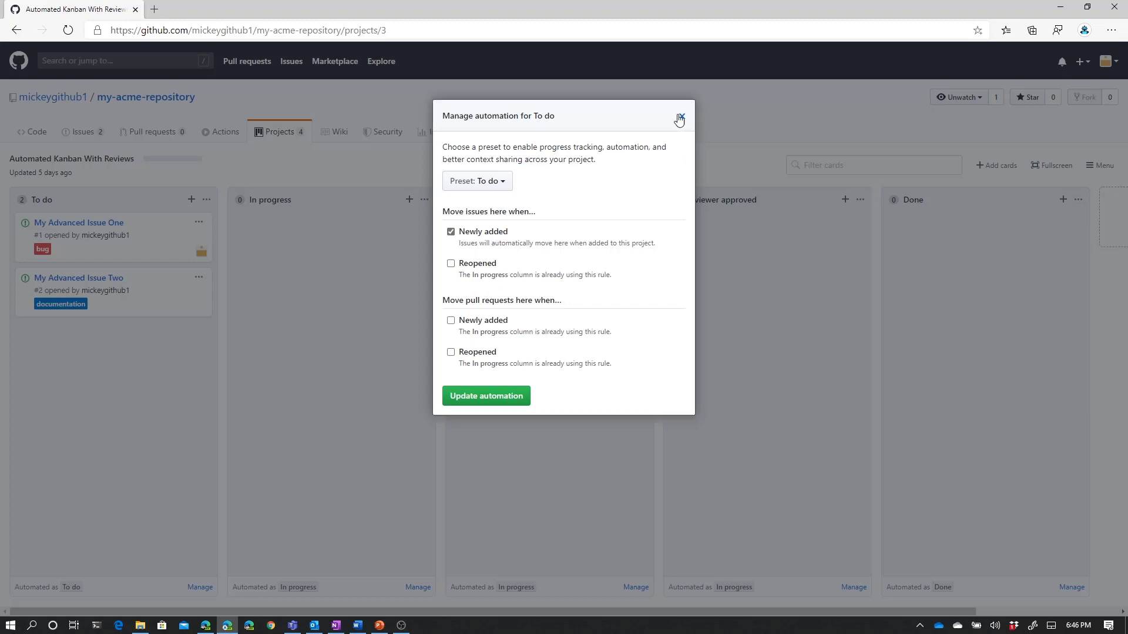
# Close the To do settings, review the In progress column's automation rules, then close them.
pyautogui.click(677, 118)
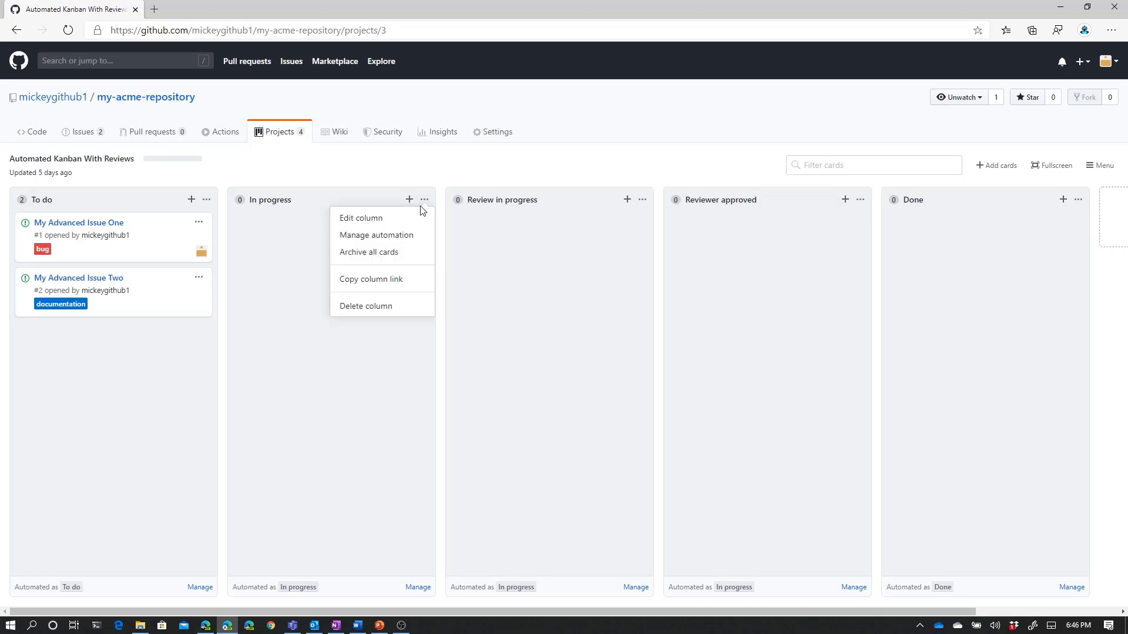
pyautogui.click(376, 235)
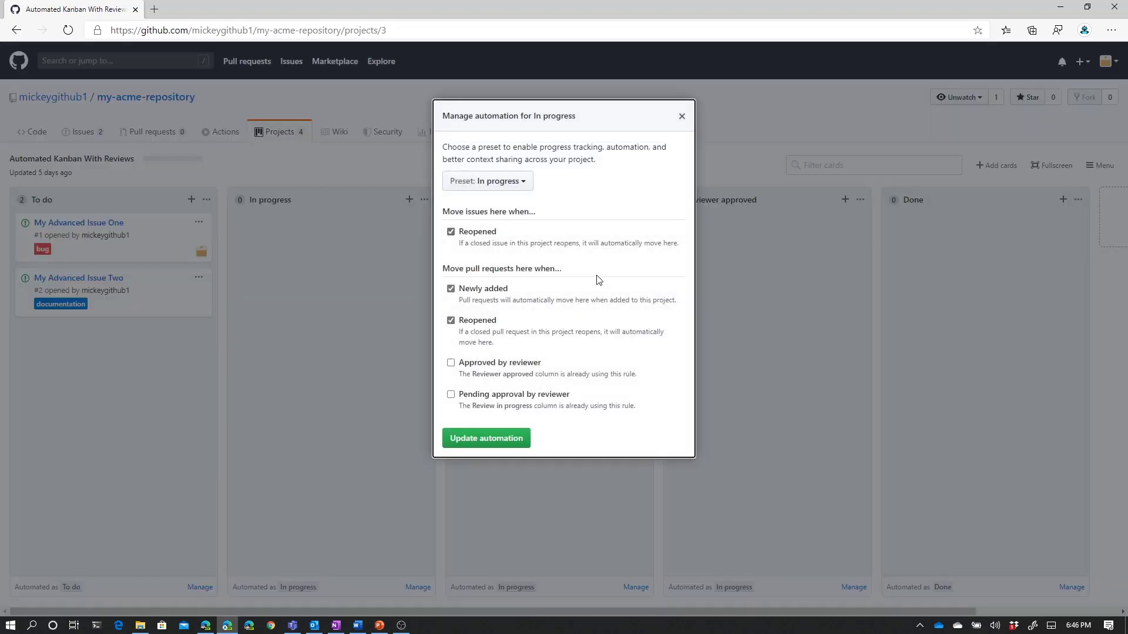
pyautogui.moveTo(279, 280)
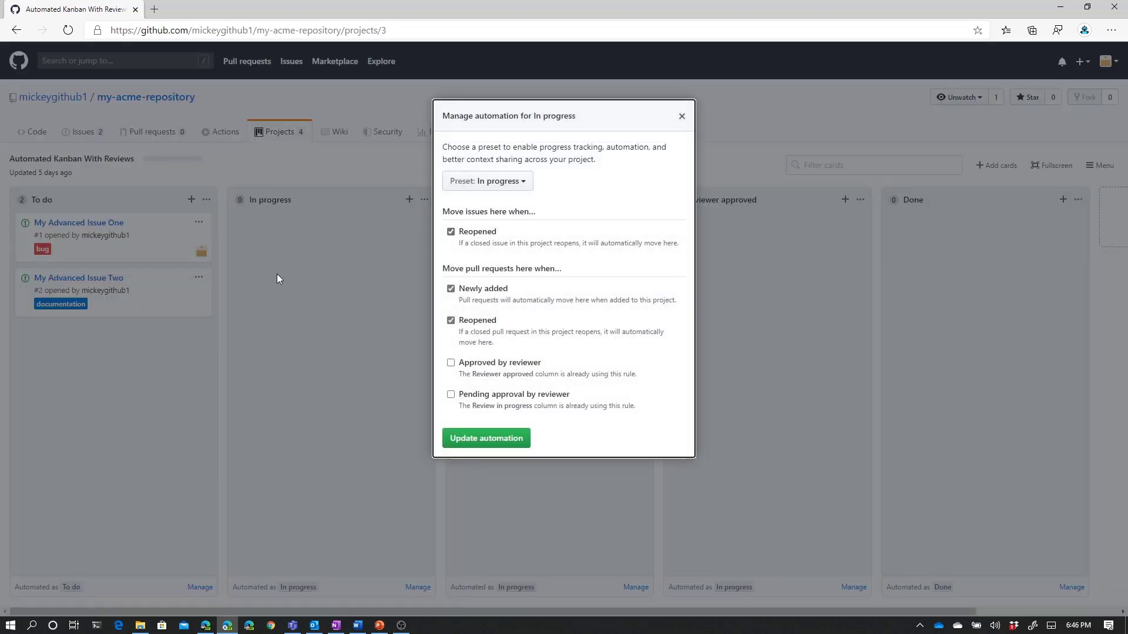
pyautogui.moveTo(331, 259)
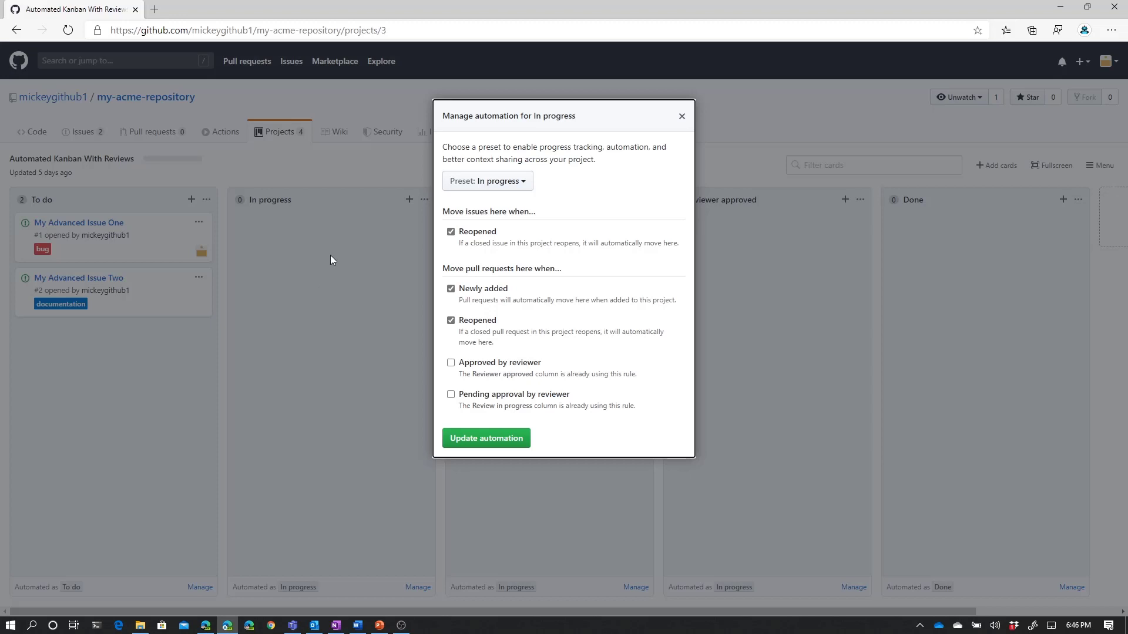
pyautogui.moveTo(643, 123)
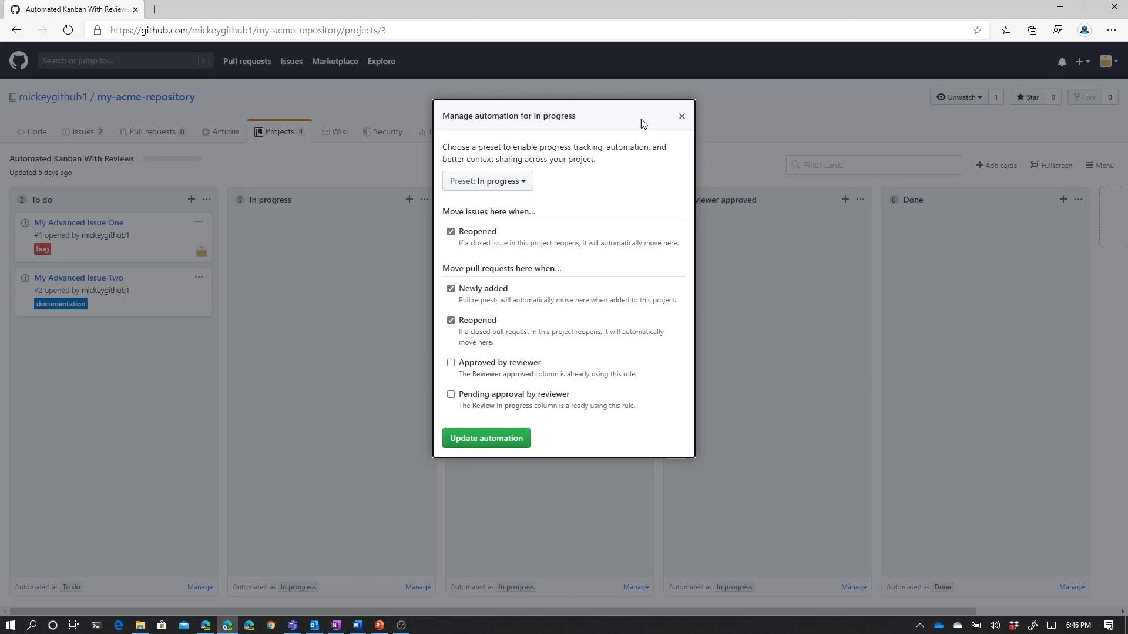
pyautogui.click(680, 116)
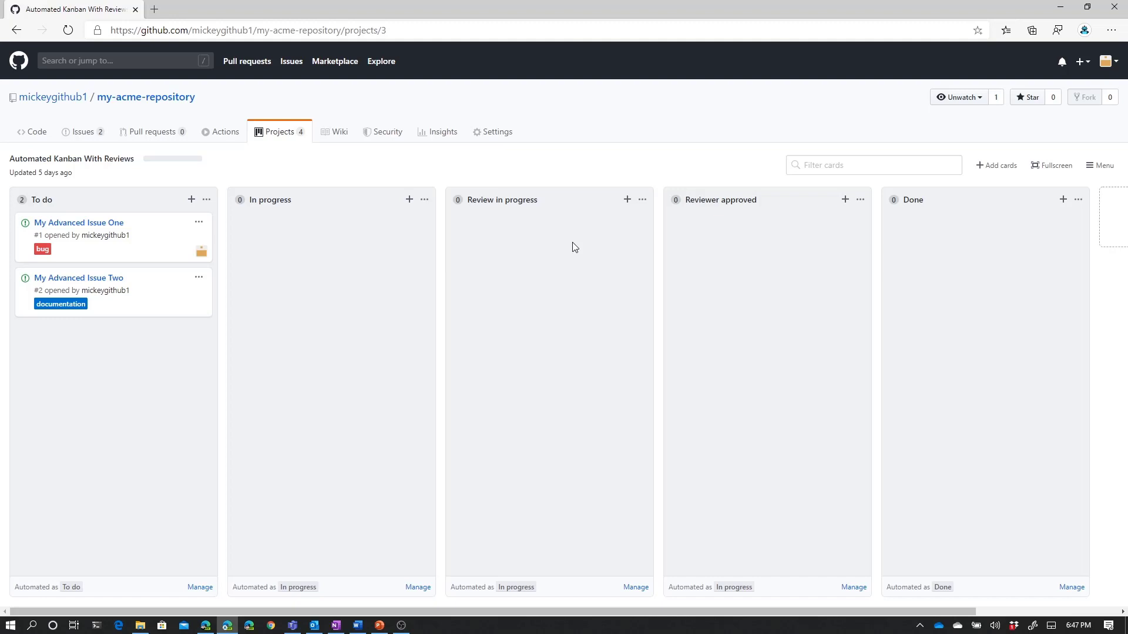
pyautogui.moveTo(1063, 200)
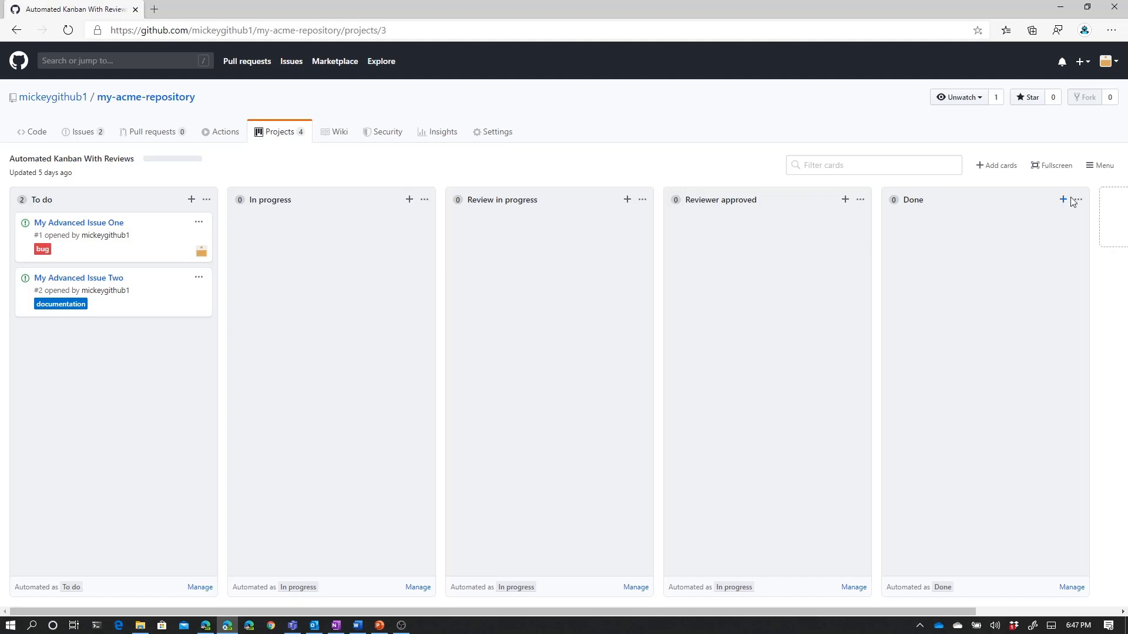
# Review the Done column's automation rules and close the settings.
pyautogui.click(1072, 587)
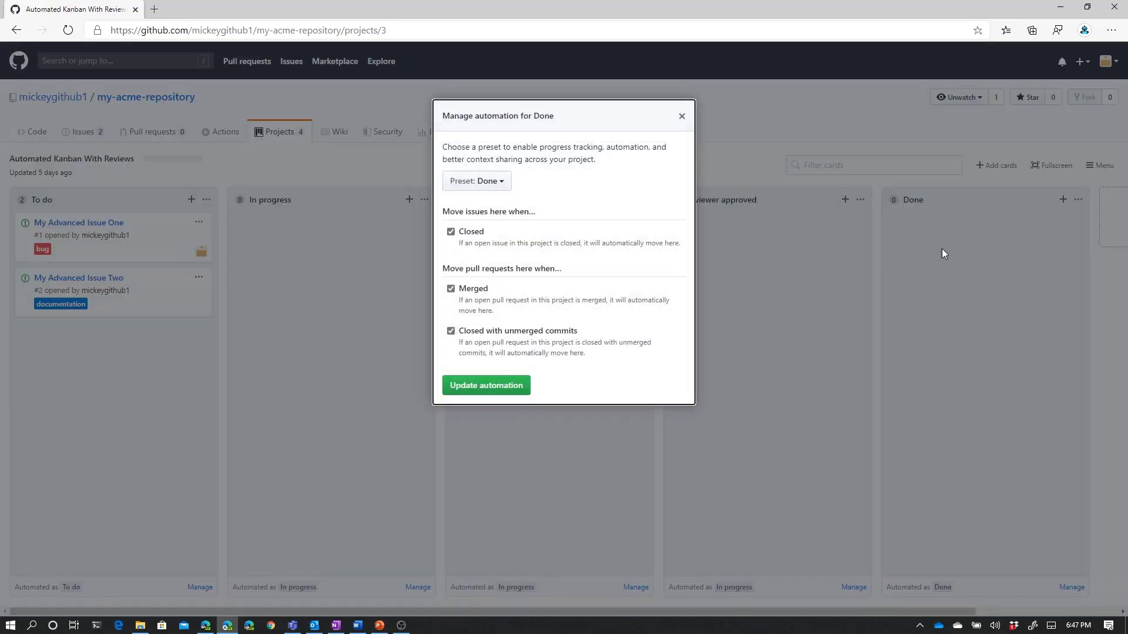
pyautogui.moveTo(500, 232)
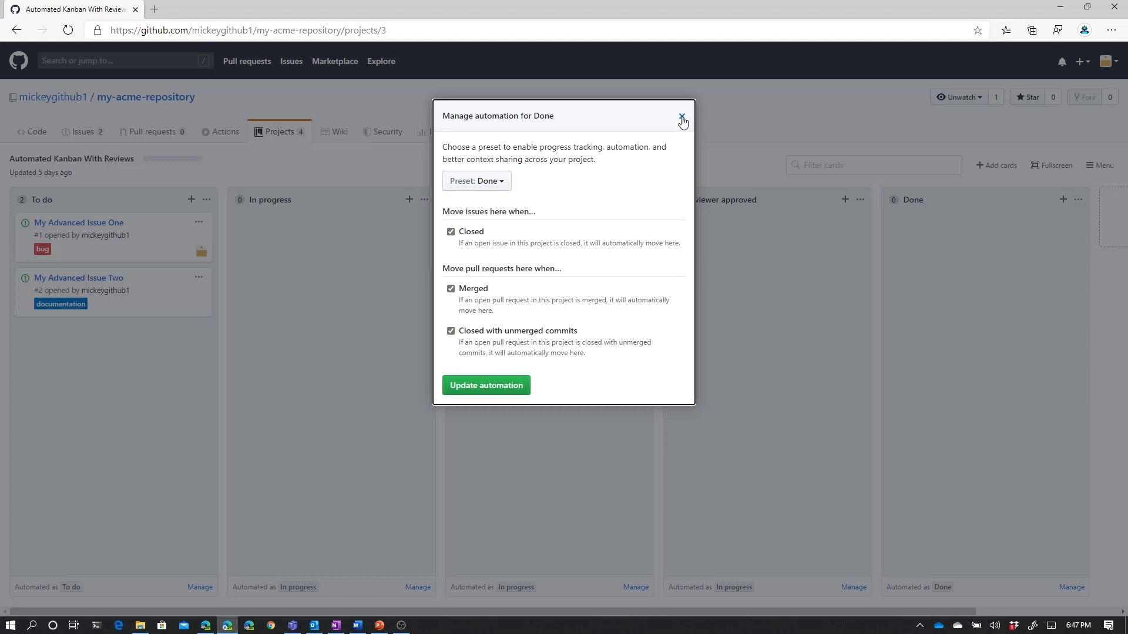
pyautogui.click(682, 120)
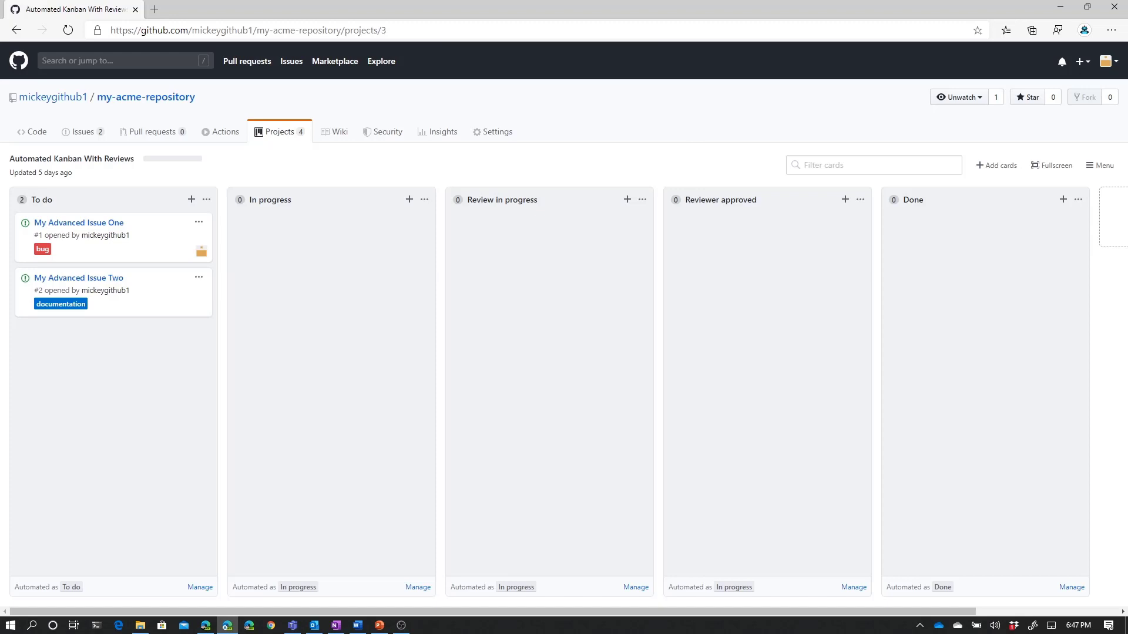
pyautogui.moveTo(998, 69)
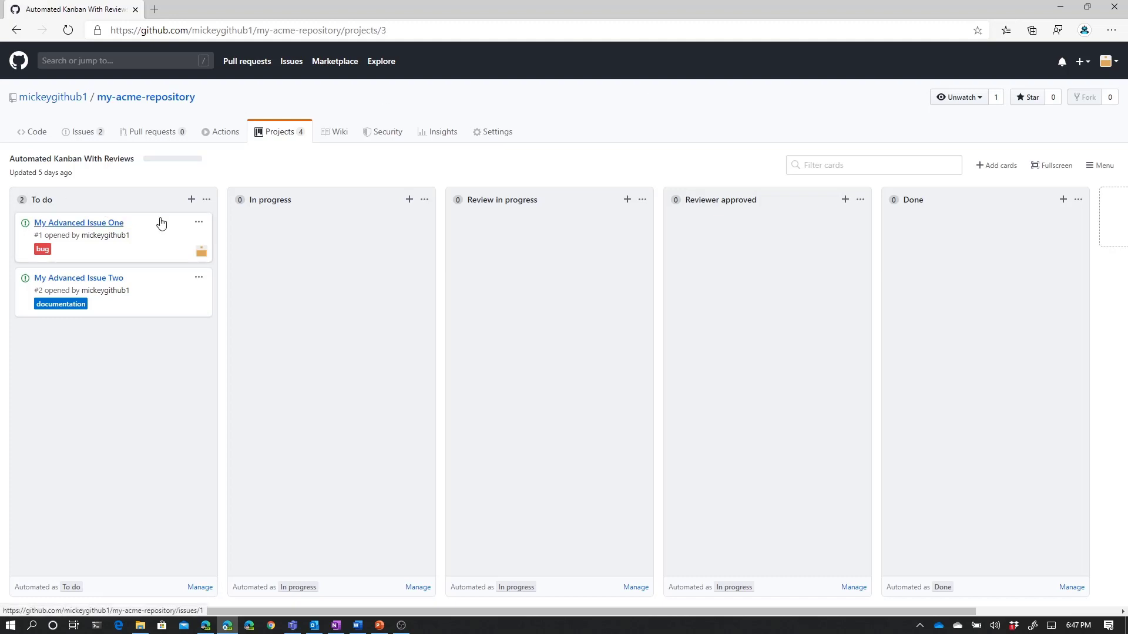
pyautogui.moveTo(150, 228)
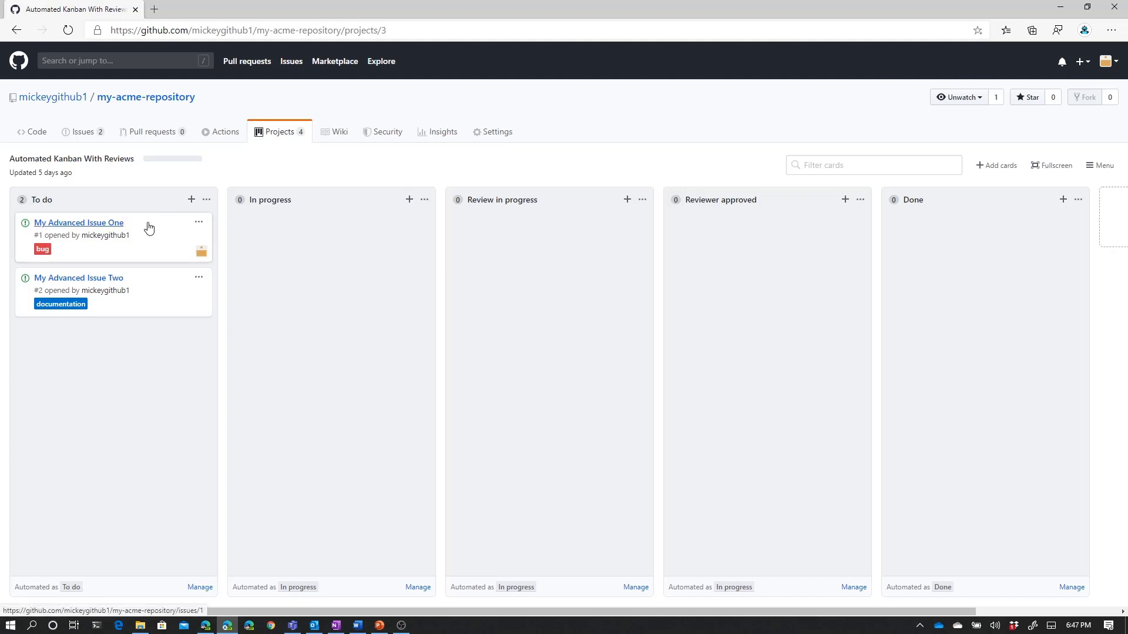
# Move My Advanced Issue One to In progress, view its details and full issue page, and return to the board.
pyautogui.moveTo(112, 236); pyautogui.dragTo(309, 236)
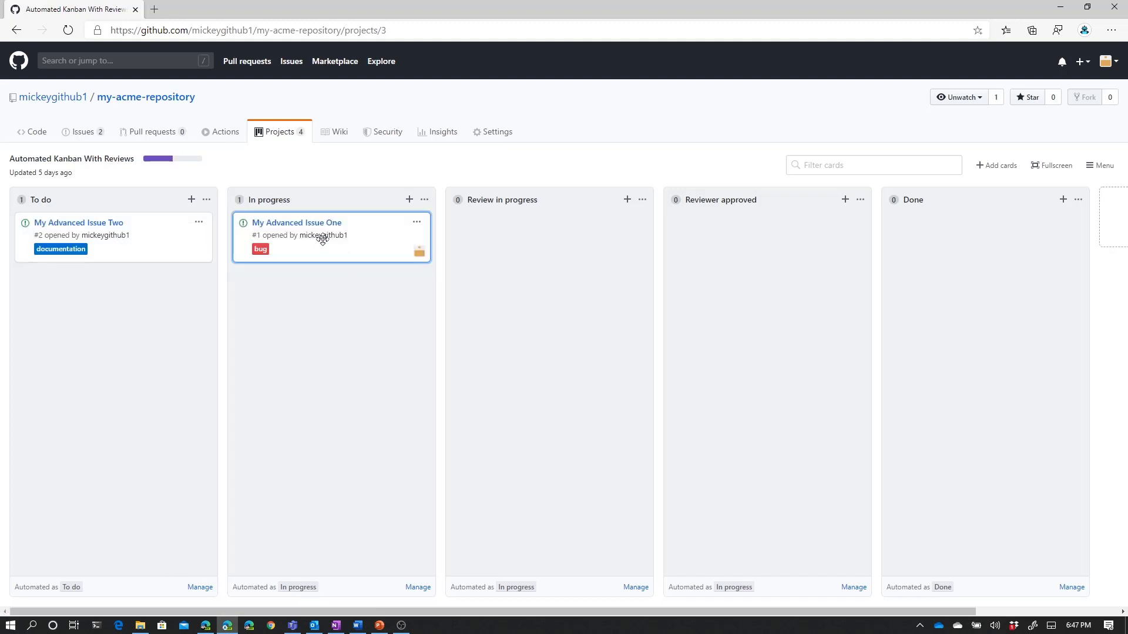
pyautogui.click(296, 222)
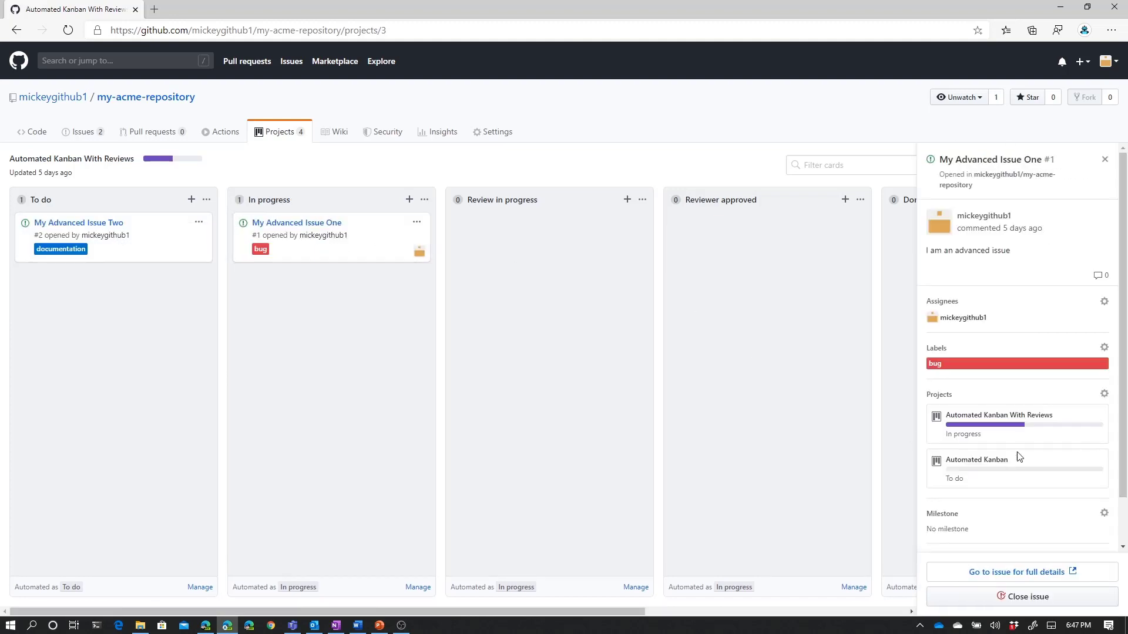
pyautogui.moveTo(1018, 572)
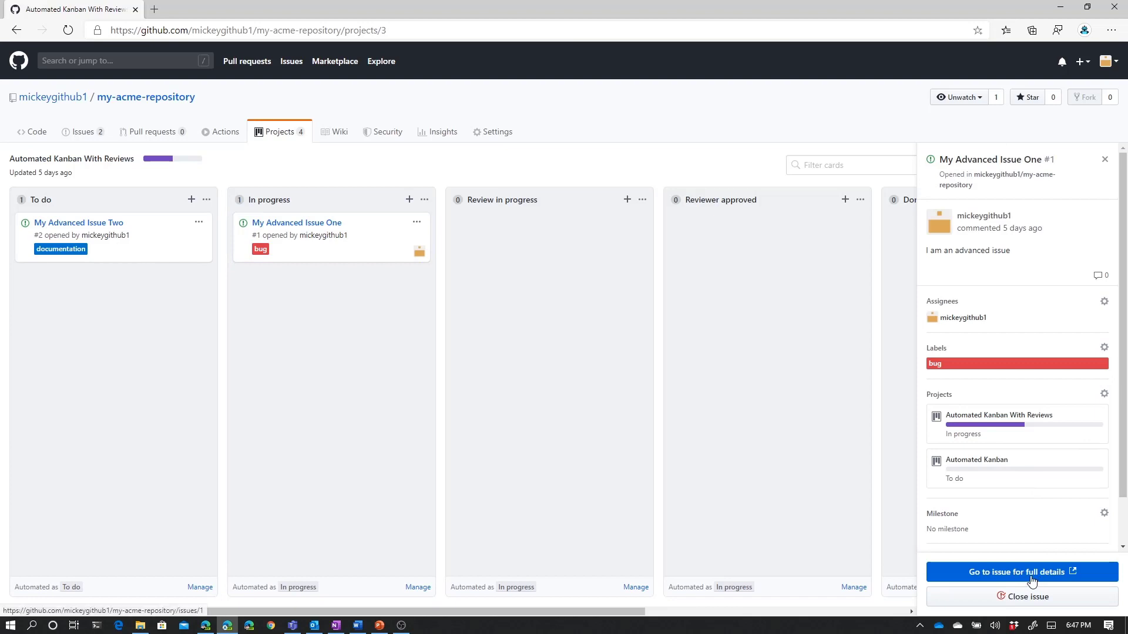
pyautogui.click(1016, 573)
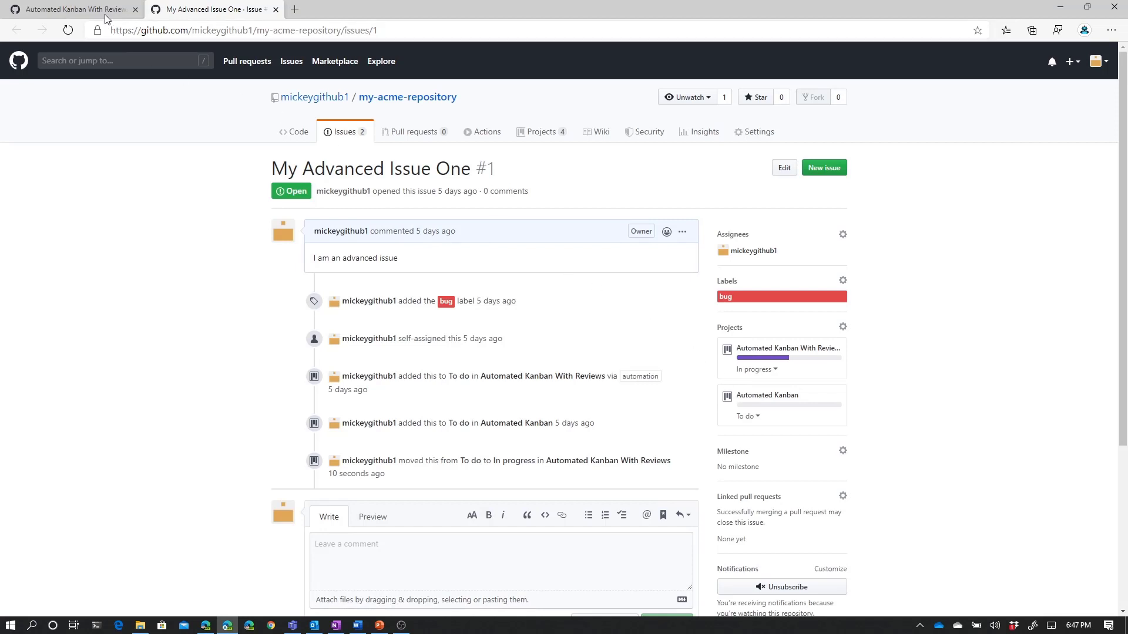
pyautogui.click(786, 347)
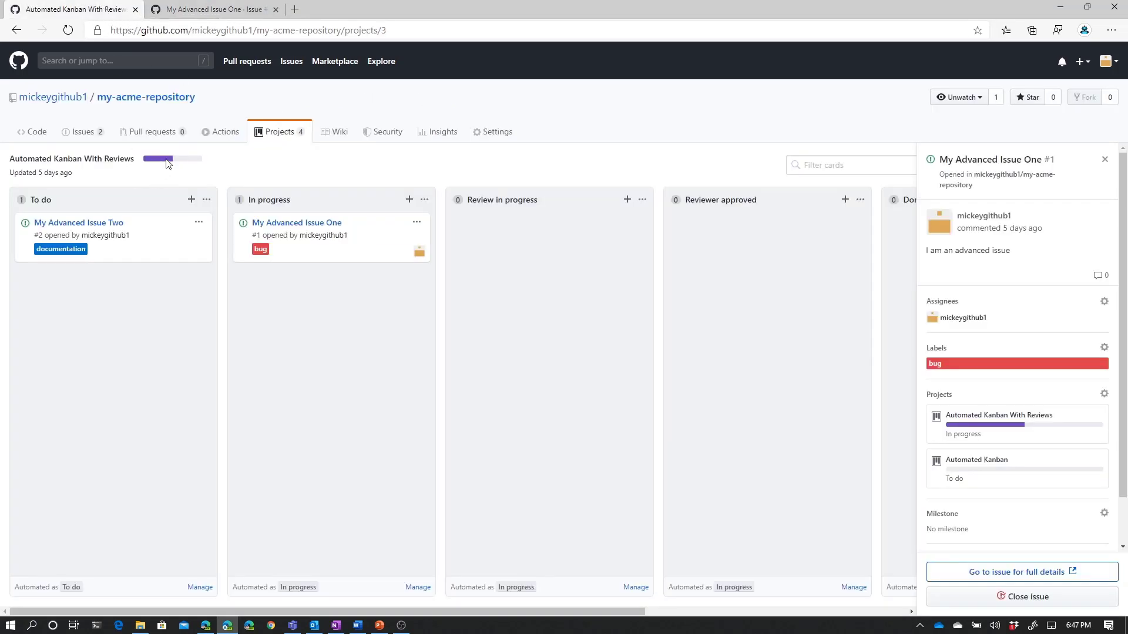
pyautogui.moveTo(172, 159)
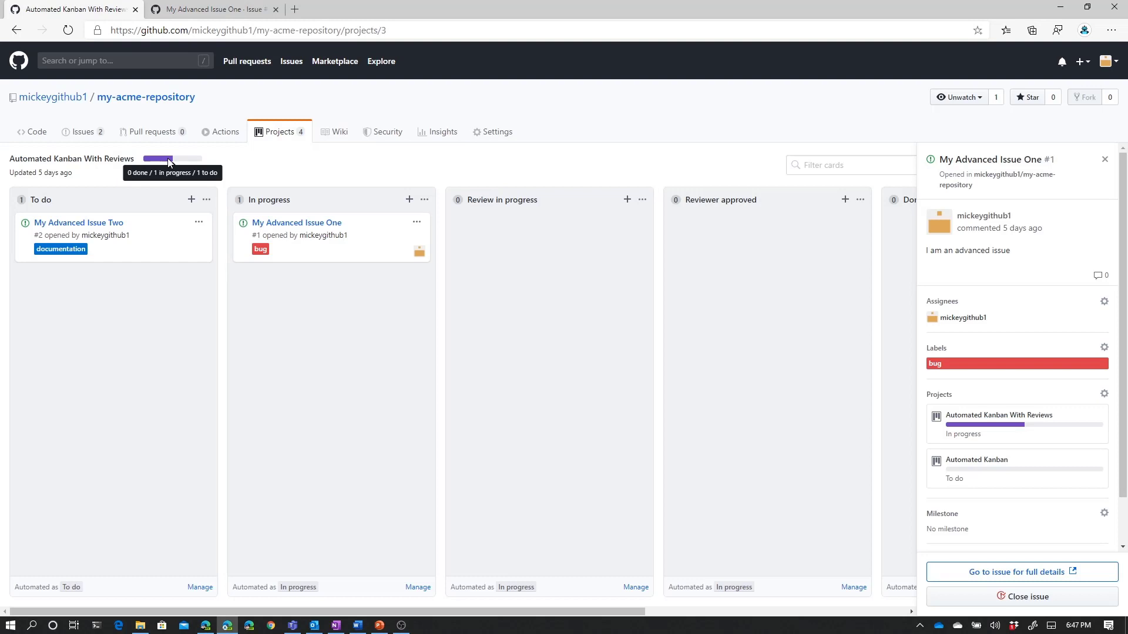
pyautogui.moveTo(178, 161)
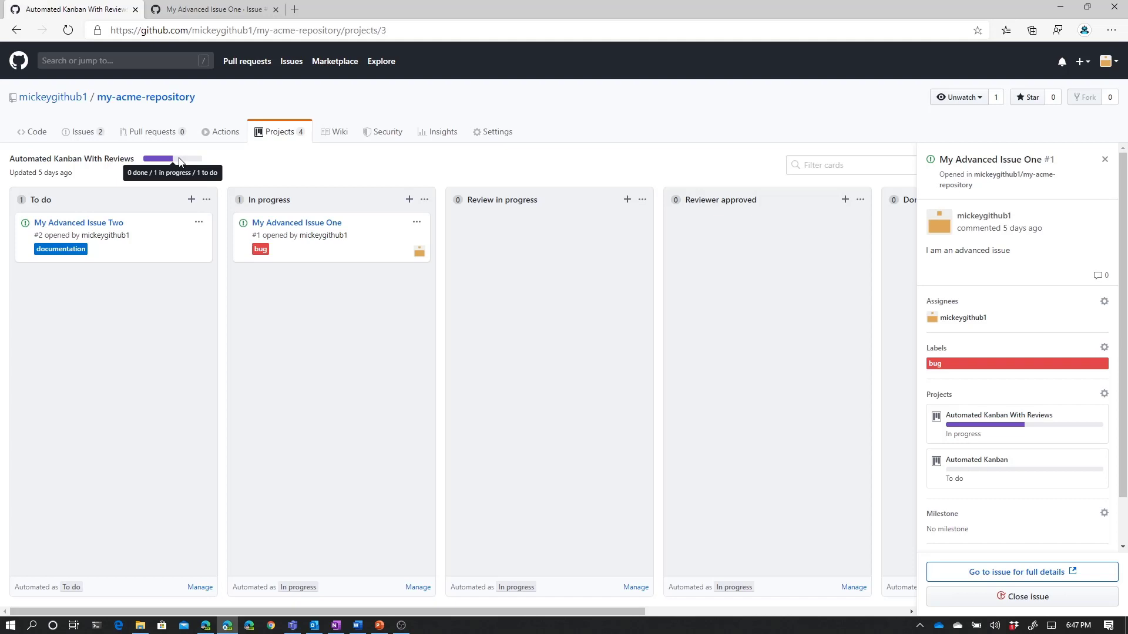
pyautogui.moveTo(315, 229)
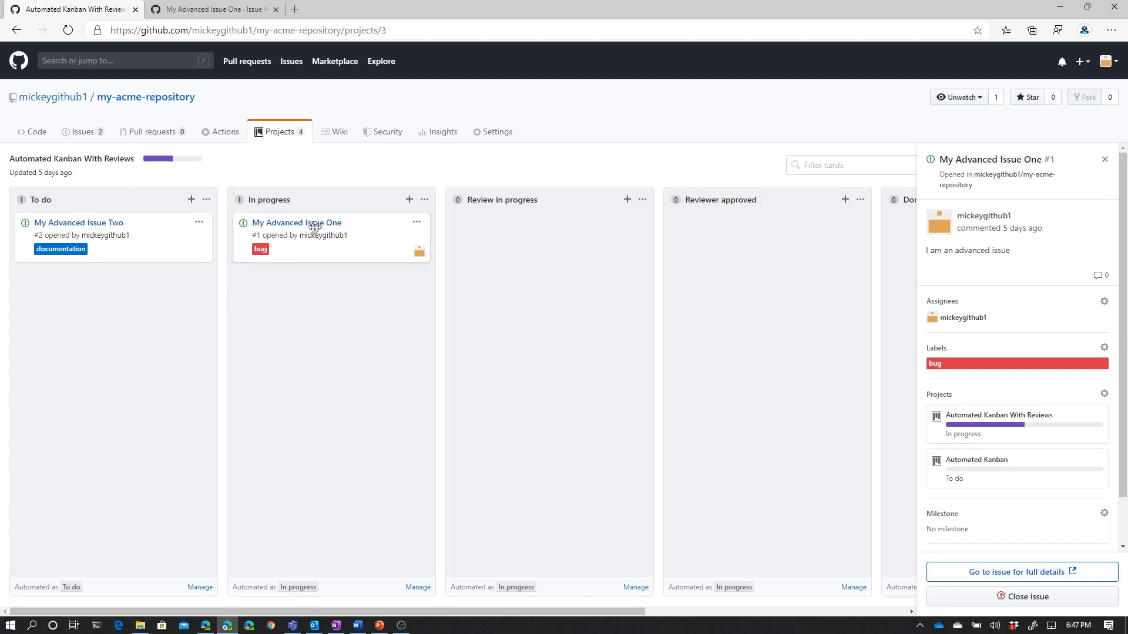
pyautogui.moveTo(296, 222)
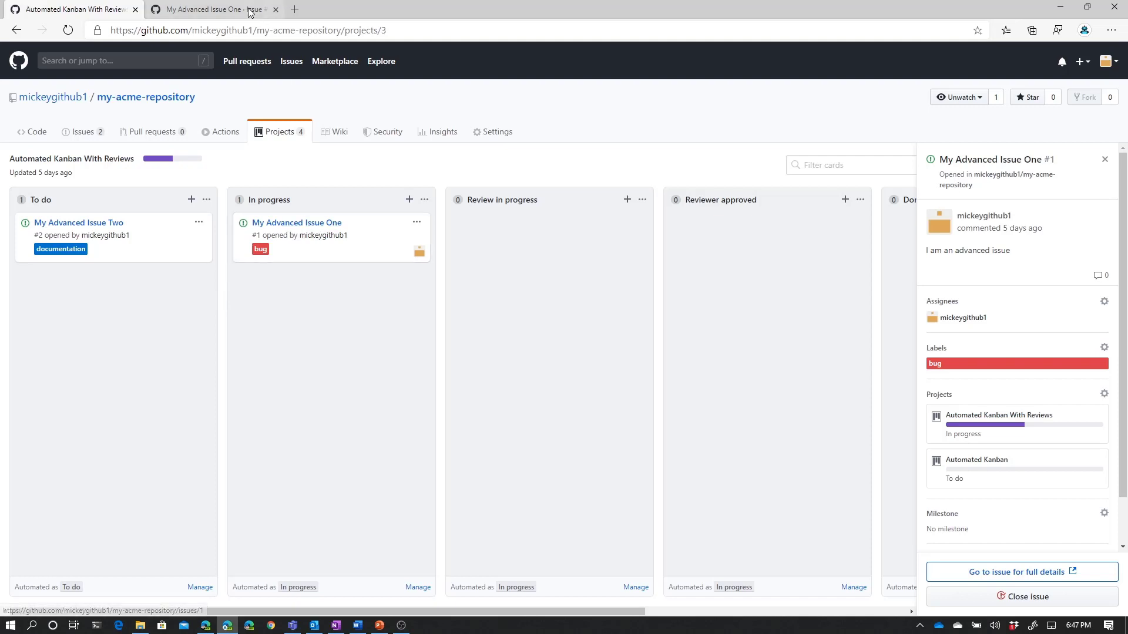
# Close My Advanced Issue One with the comment 'completed' from its issue page.
pyautogui.click(1017, 573)
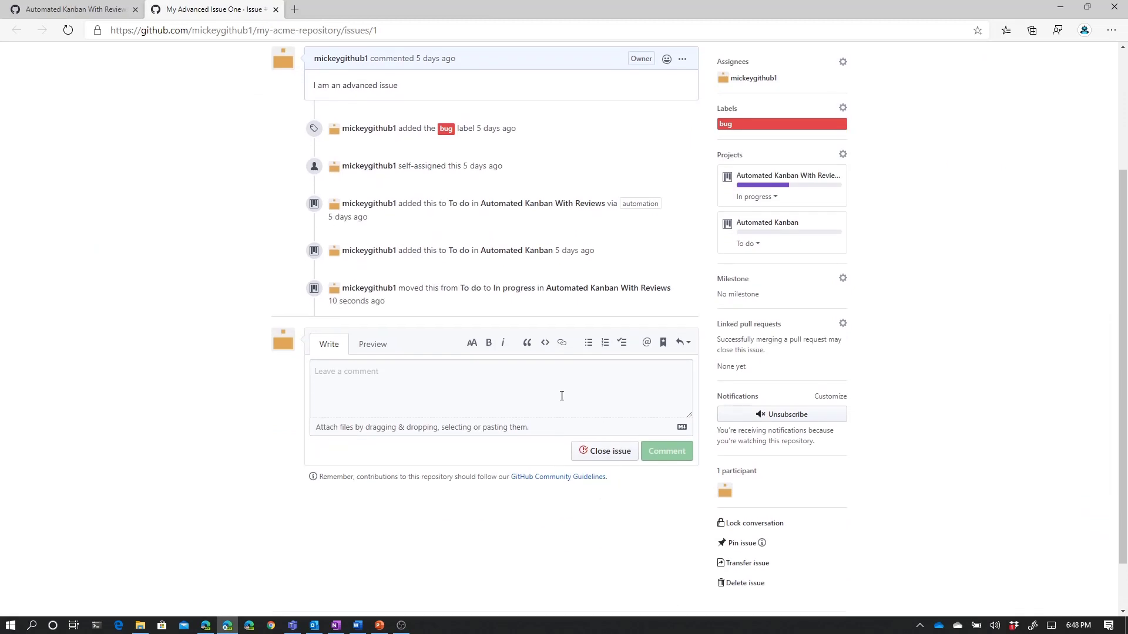
pyautogui.write('comp')
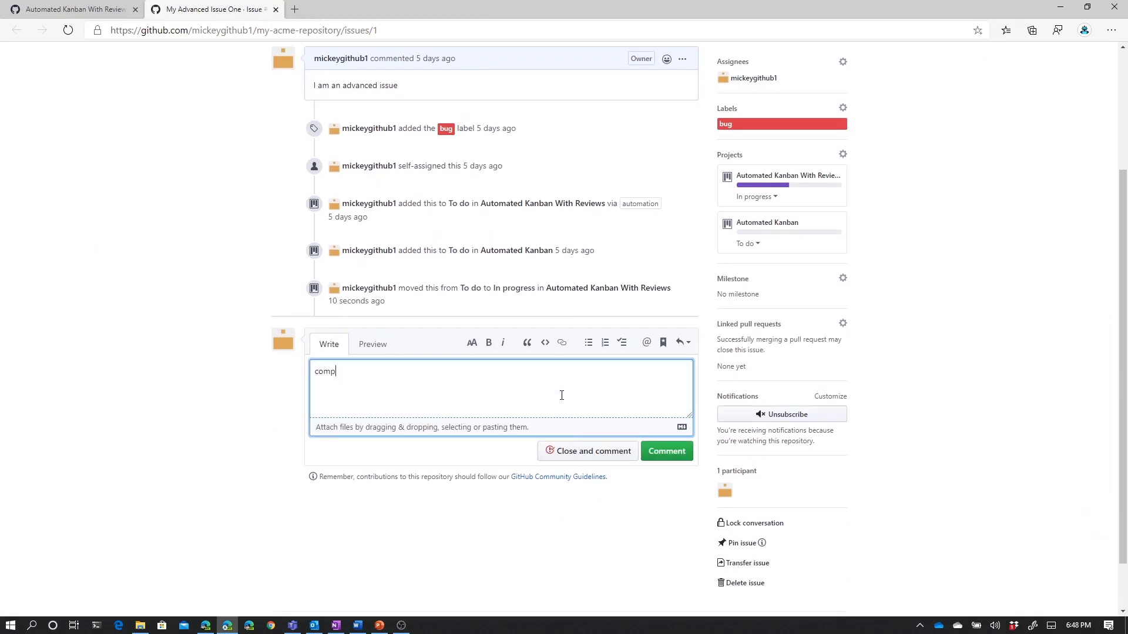
pyautogui.write('leted')
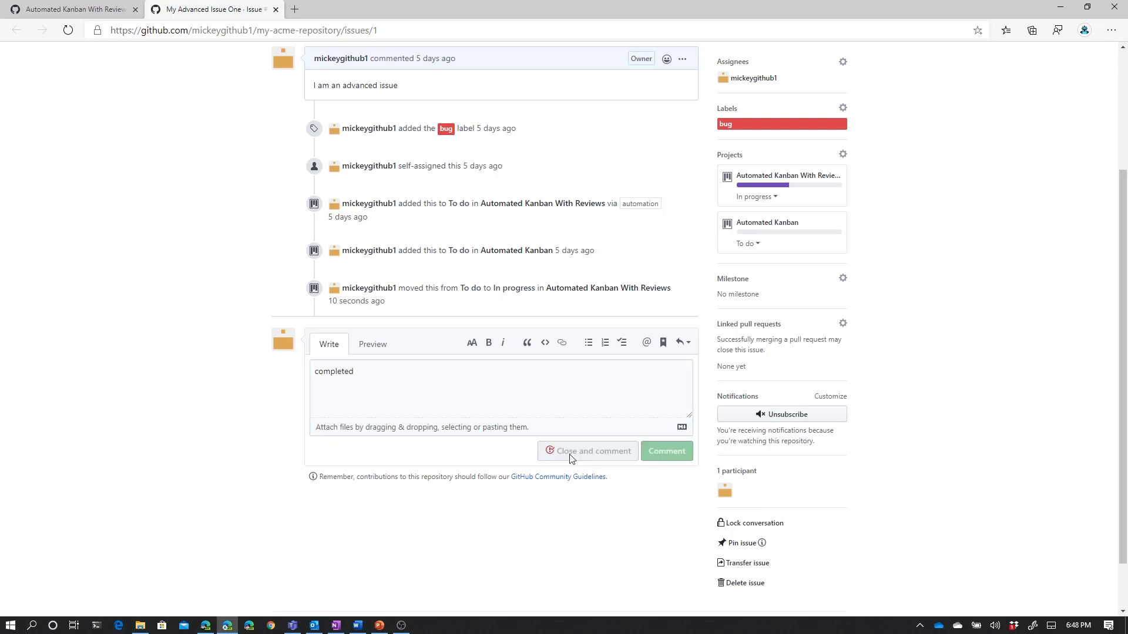
pyautogui.click(587, 451)
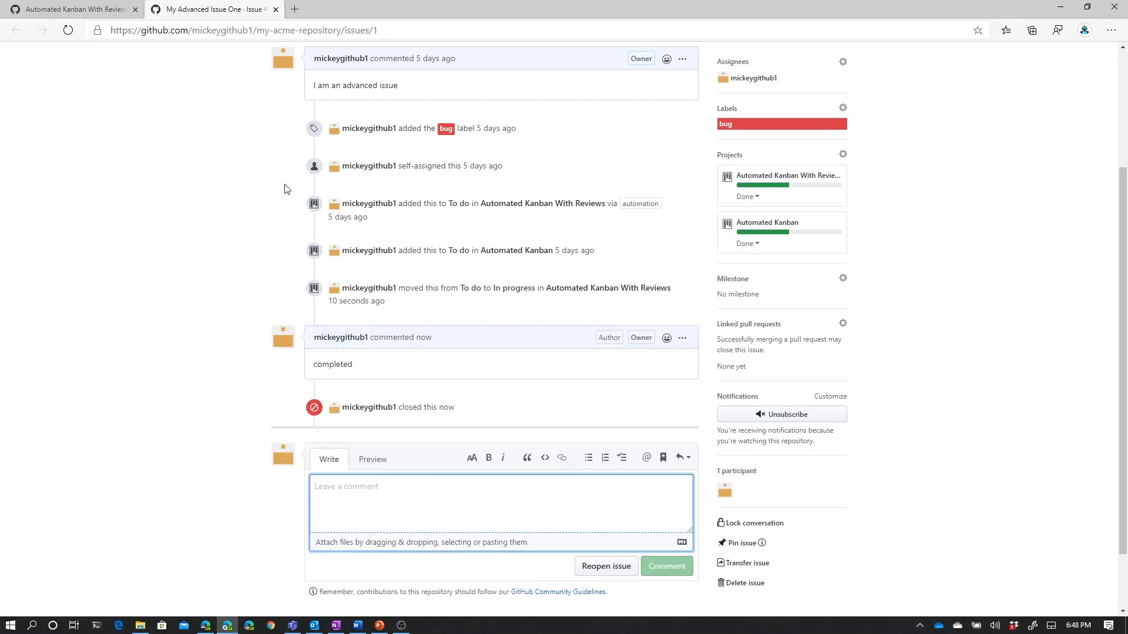
pyautogui.scroll(3)
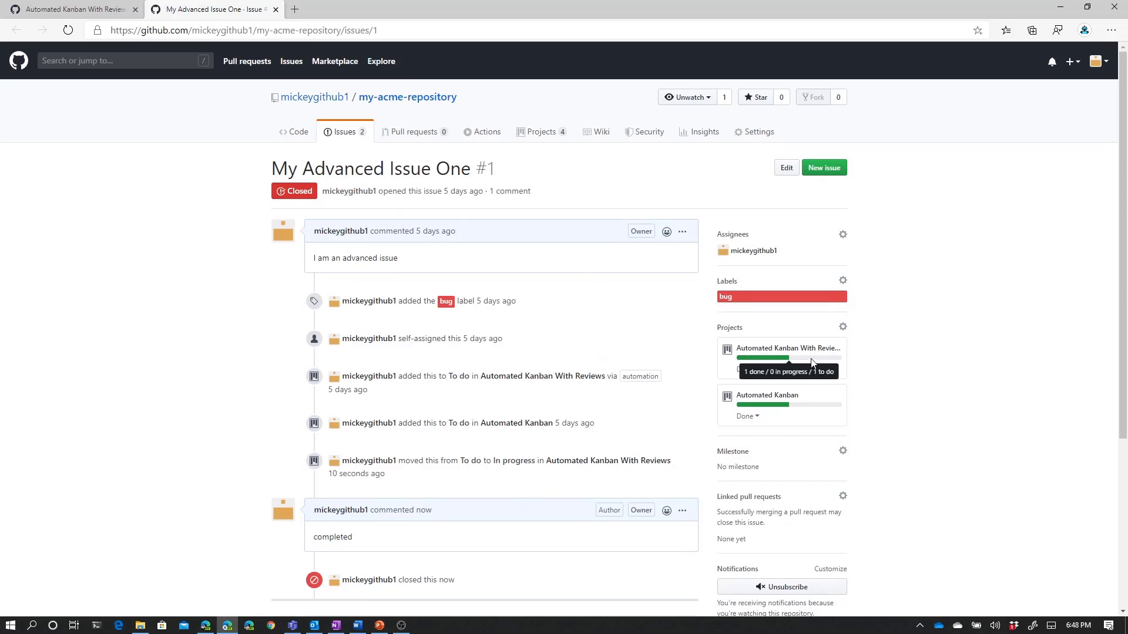
pyautogui.moveTo(823, 380)
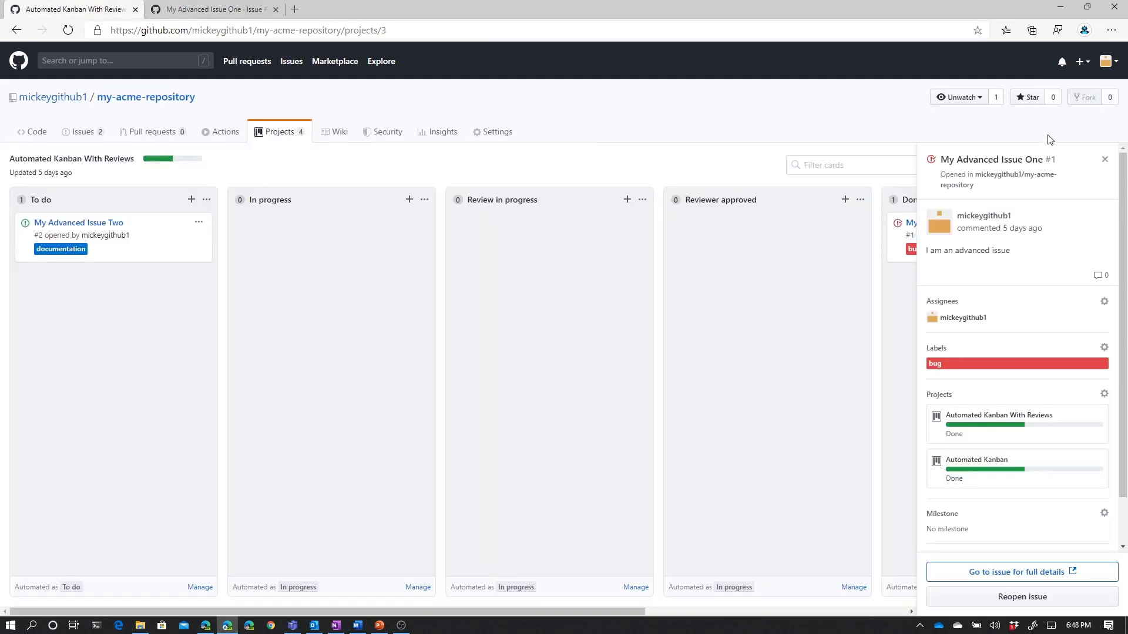
# Dismiss the card details so the Done column shows closed My Advanced Issue One.
pyautogui.click(1105, 159)
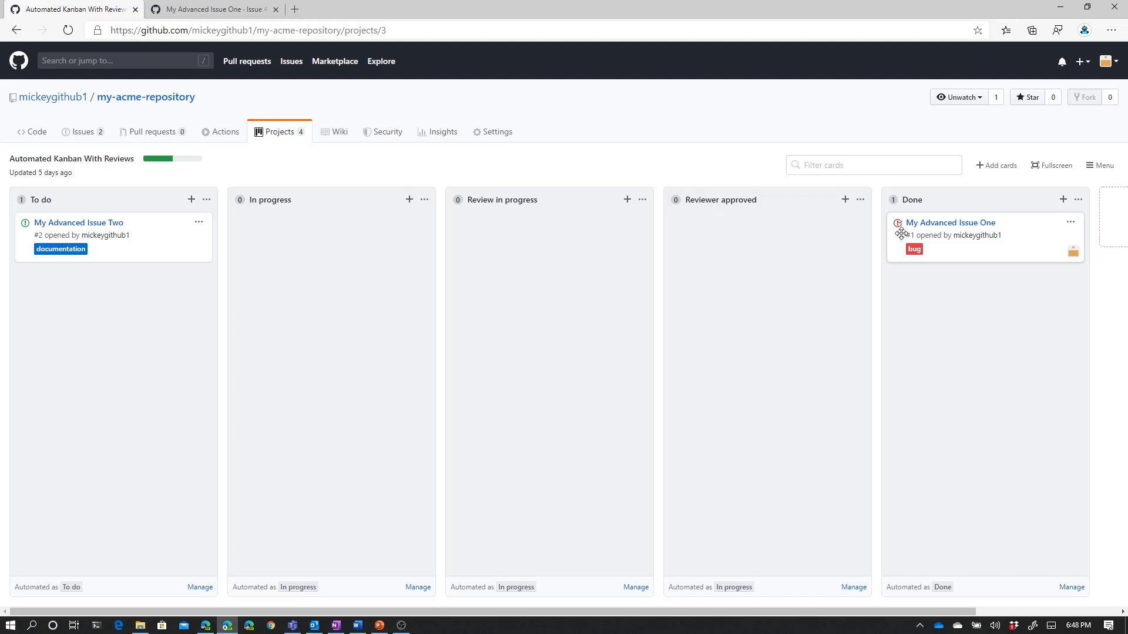
pyautogui.moveTo(223, 173)
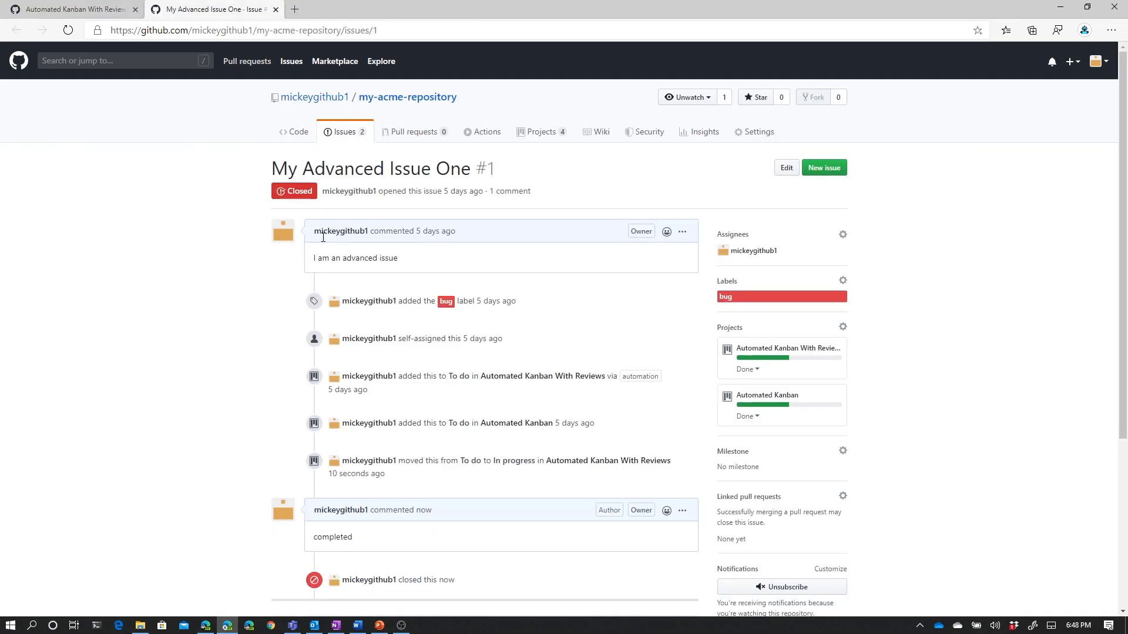
# Reopen My Advanced Issue One so it returns to In progress on both projects.
pyautogui.scroll(-3)
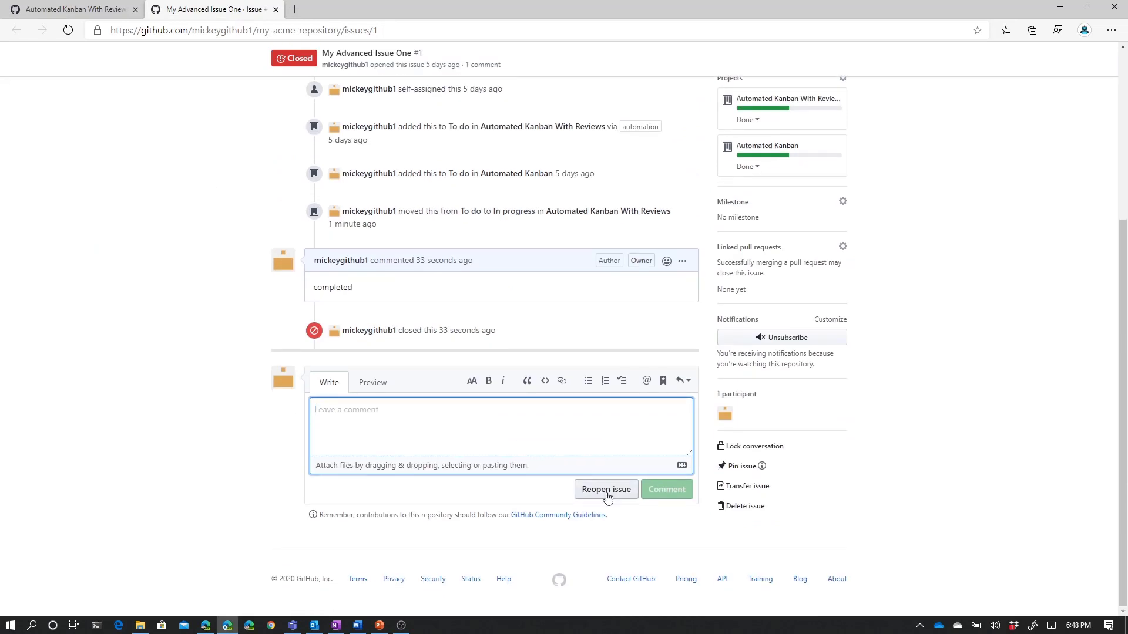
pyautogui.click(606, 489)
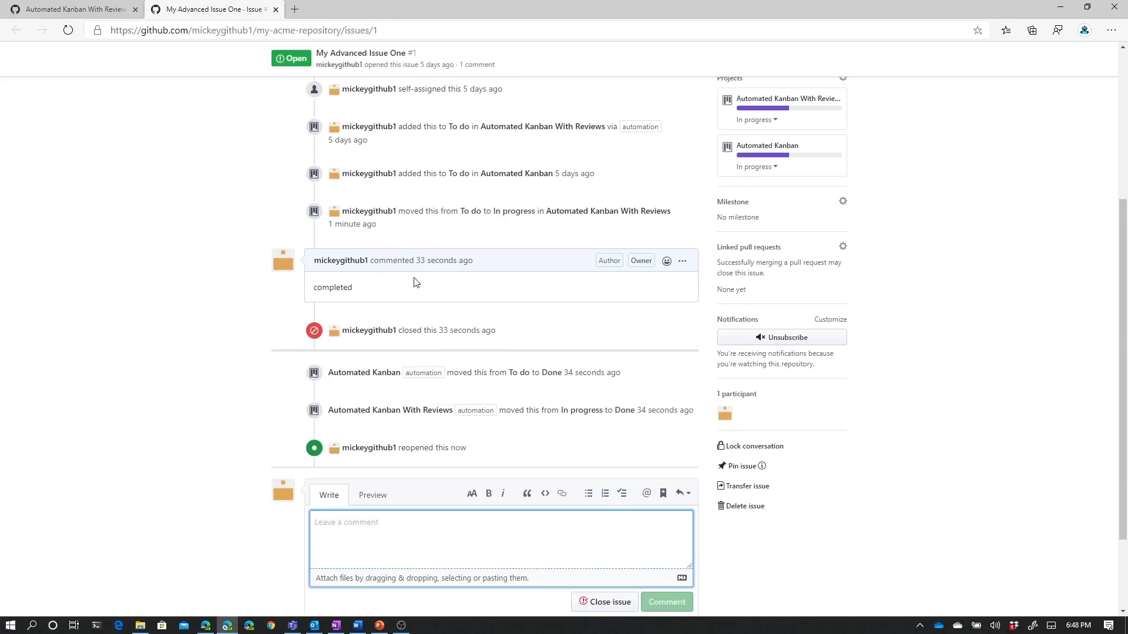
pyautogui.moveTo(804, 127)
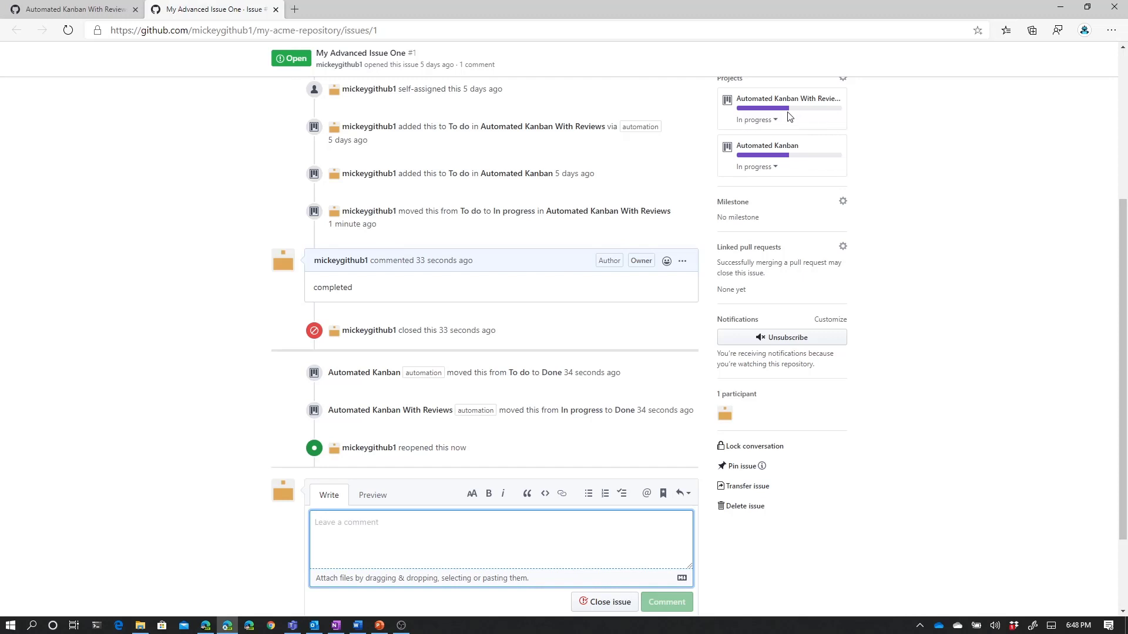
pyautogui.moveTo(784, 108)
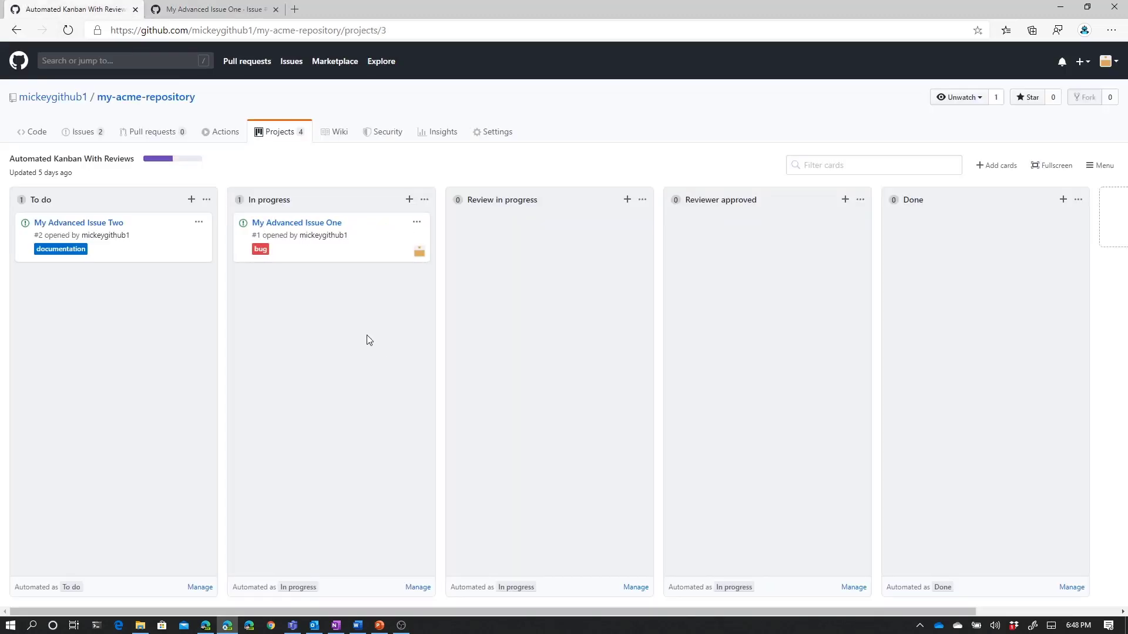
pyautogui.moveTo(359, 314)
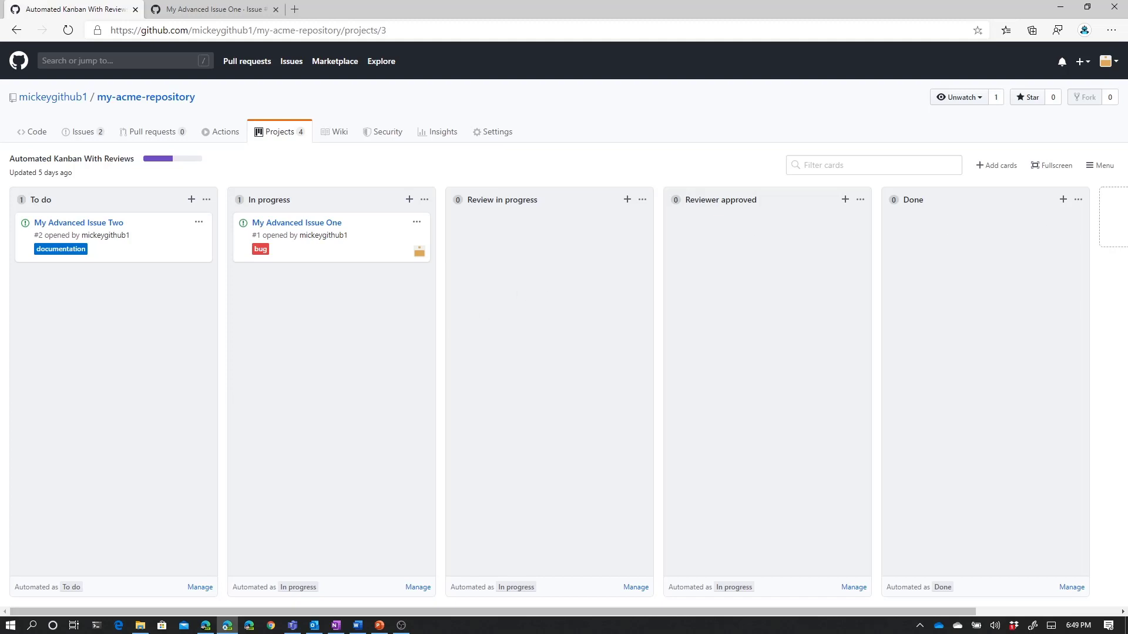
pyautogui.moveTo(563, 126)
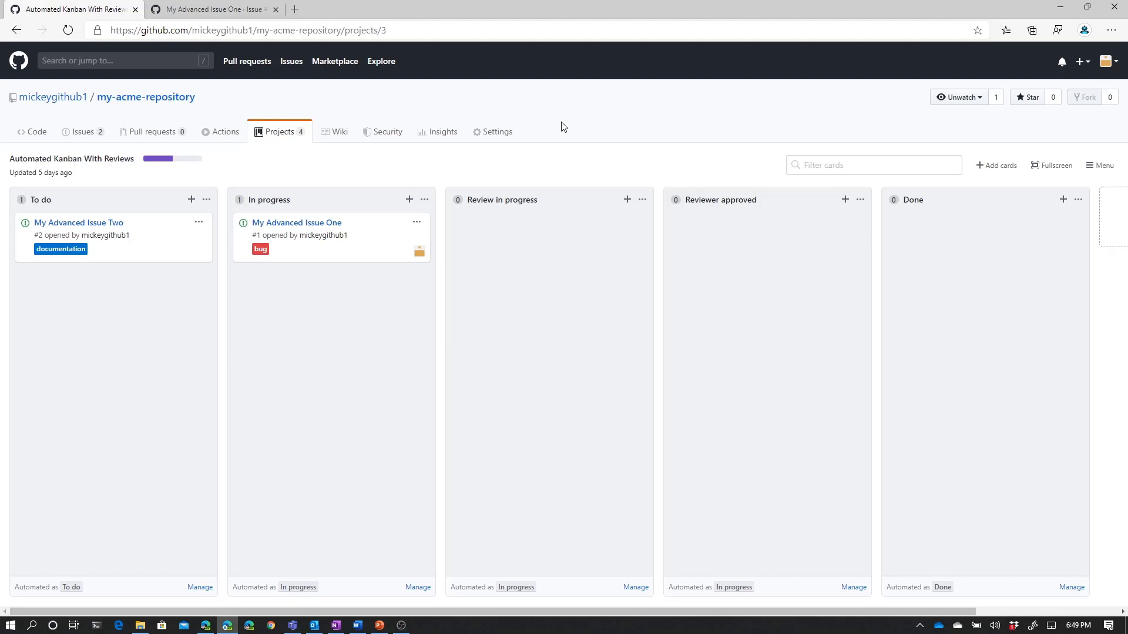